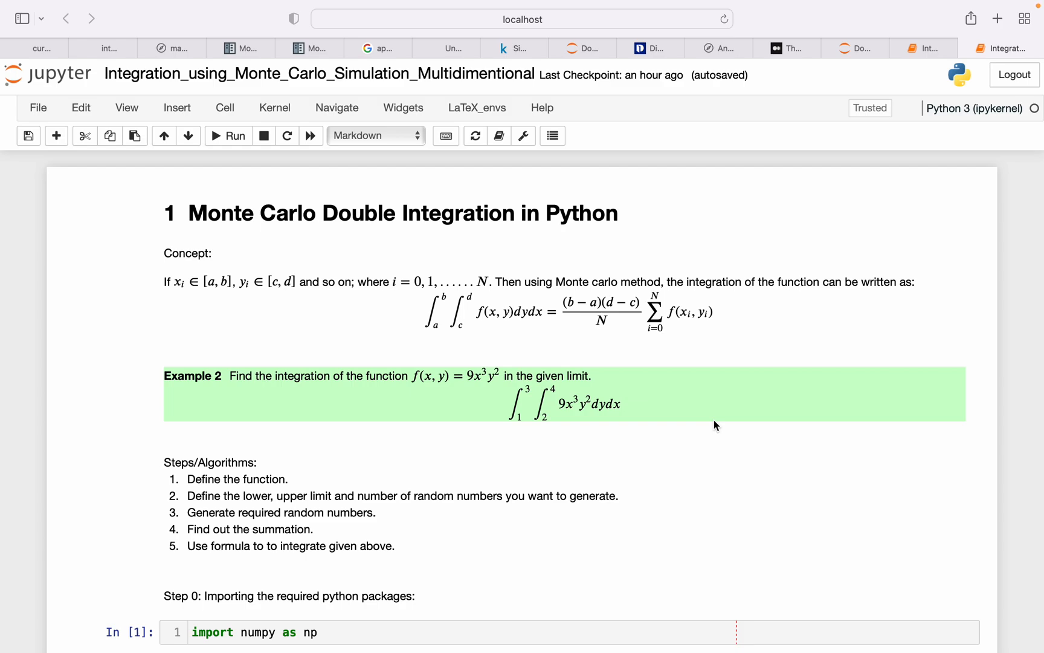
mouse_move(672, 280)
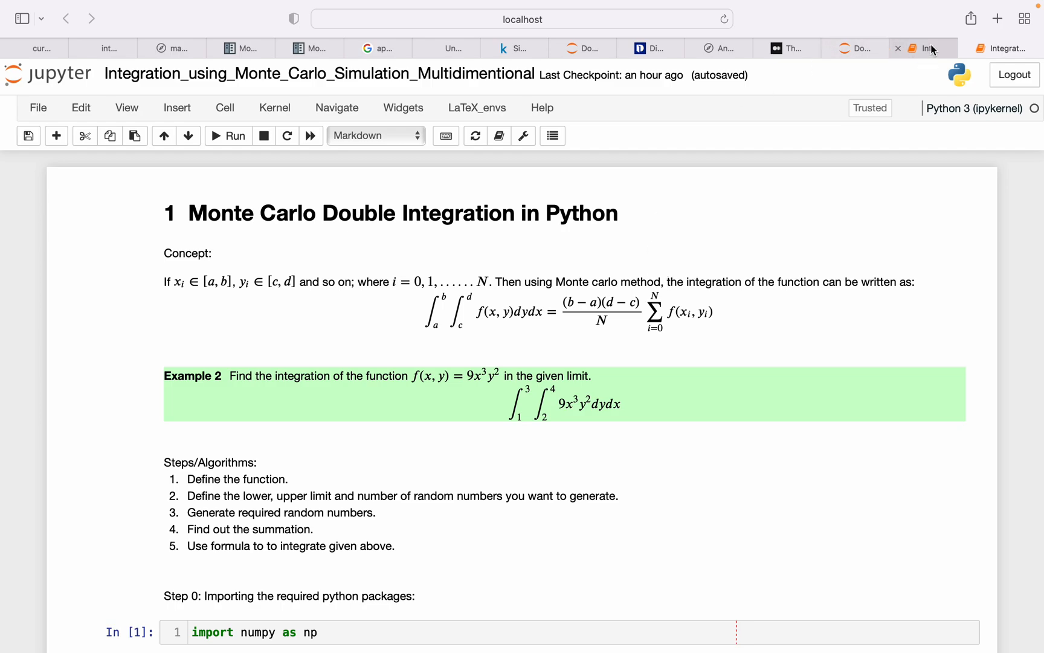
Switch to the Integration_using_Monte_Carlo_Simulation notebook tab to view the single-integral formula
left_click(933, 48)
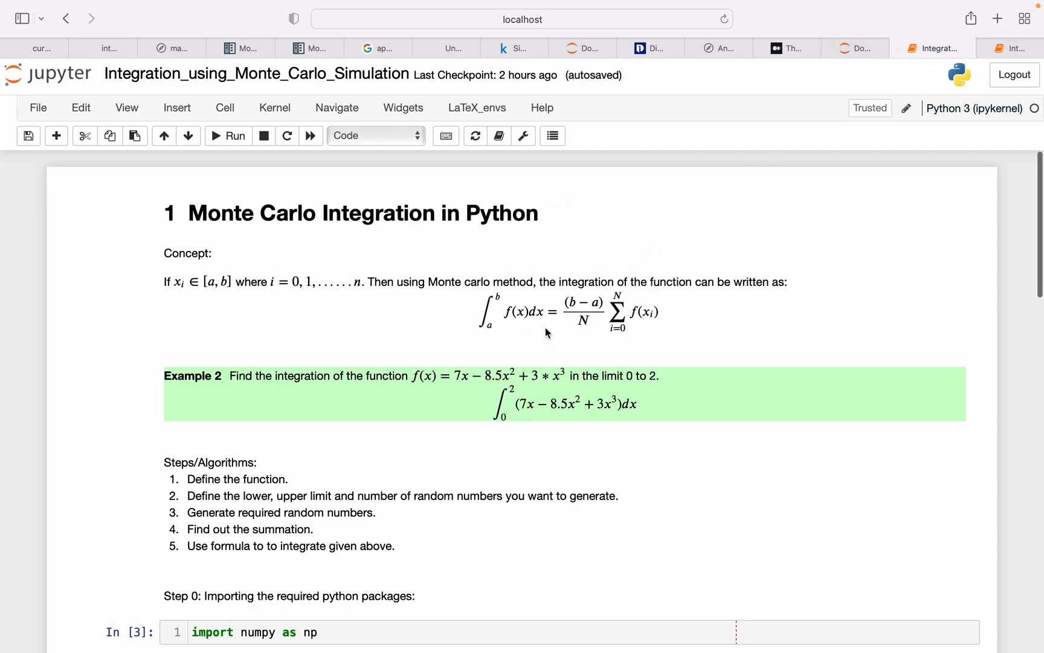
mouse_move(585, 335)
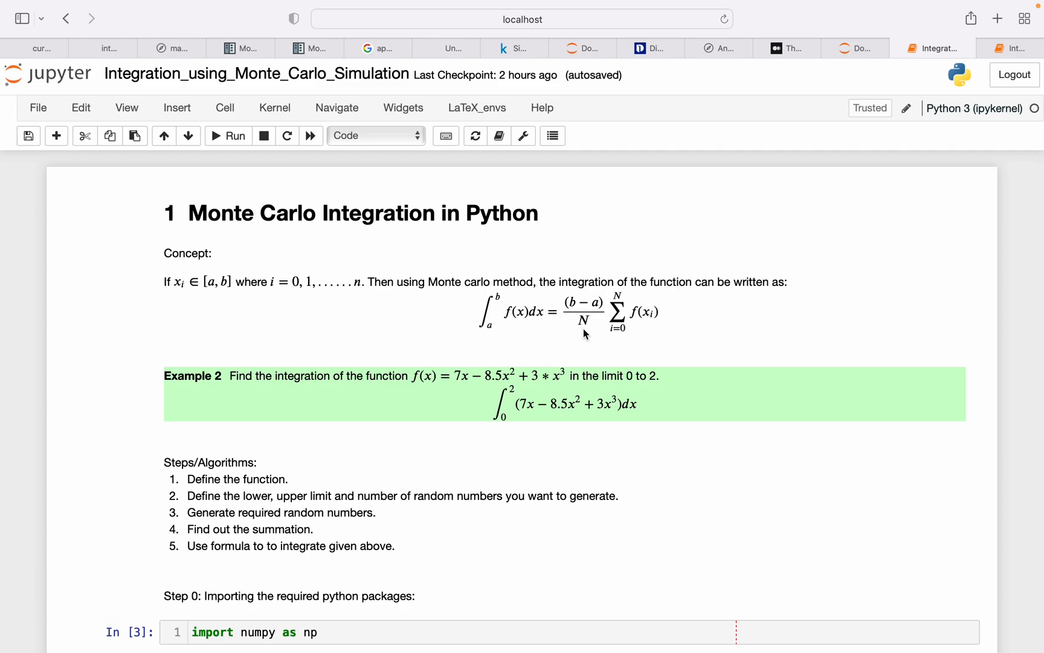
mouse_move(481, 302)
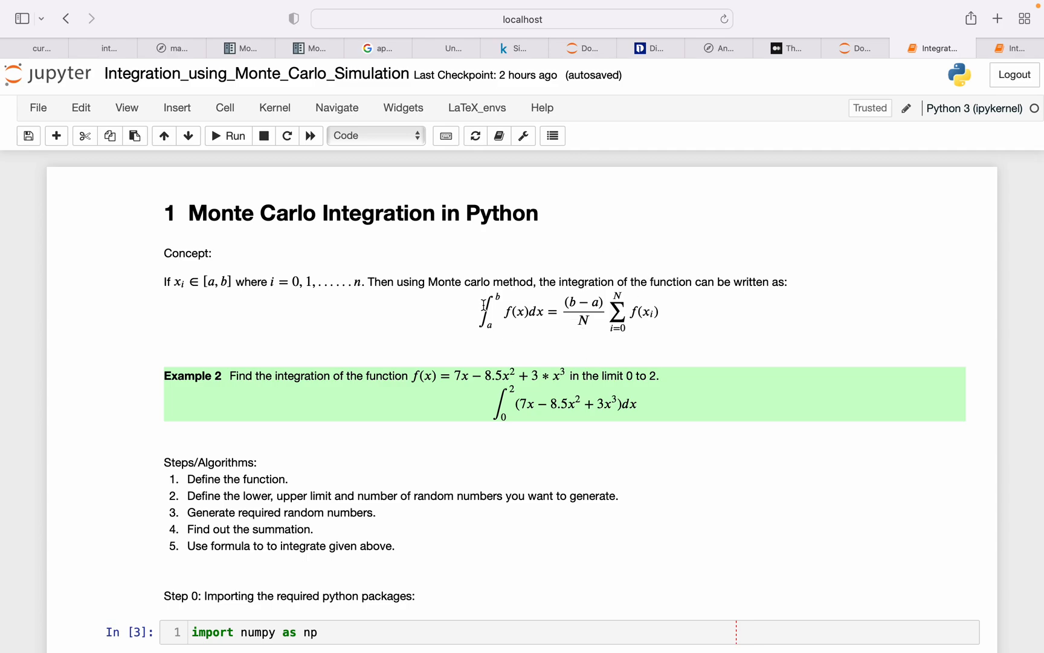
mouse_move(631, 294)
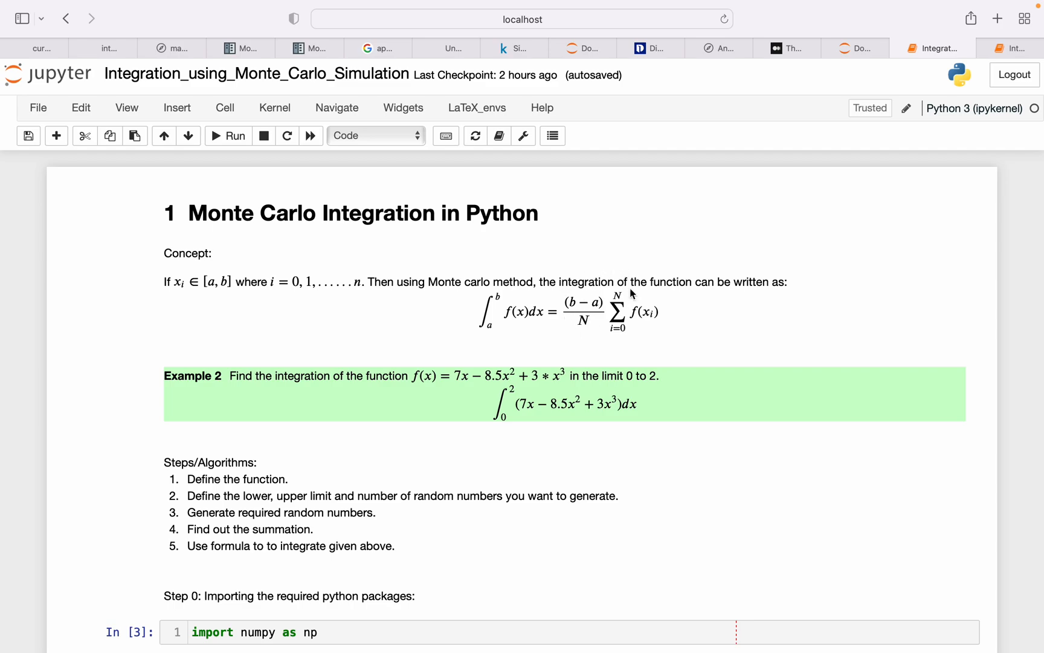
mouse_move(518, 328)
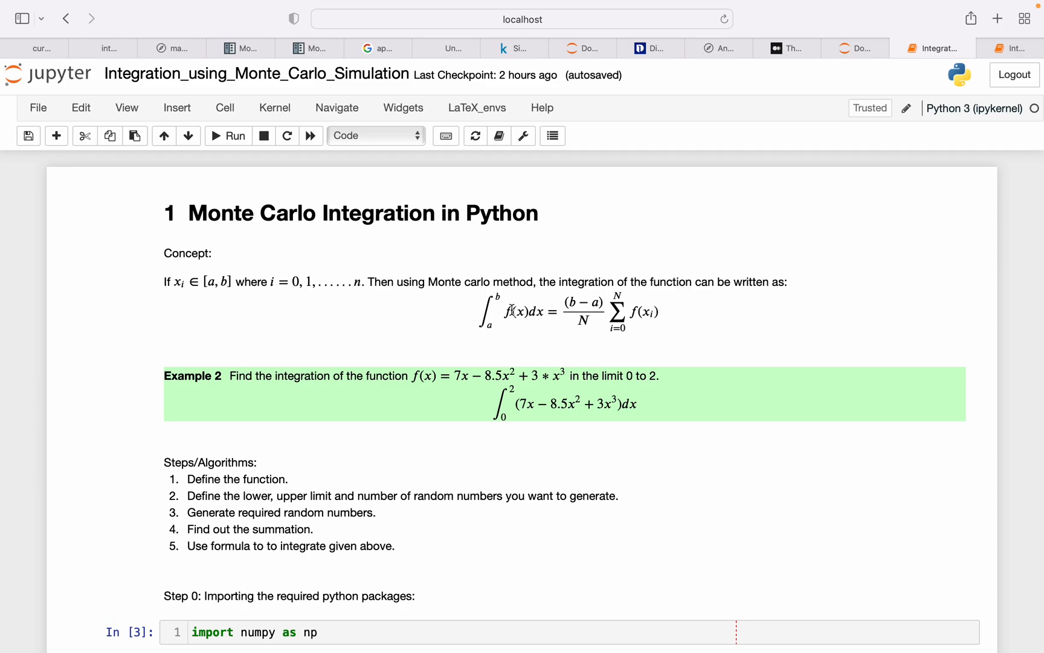
mouse_move(600, 294)
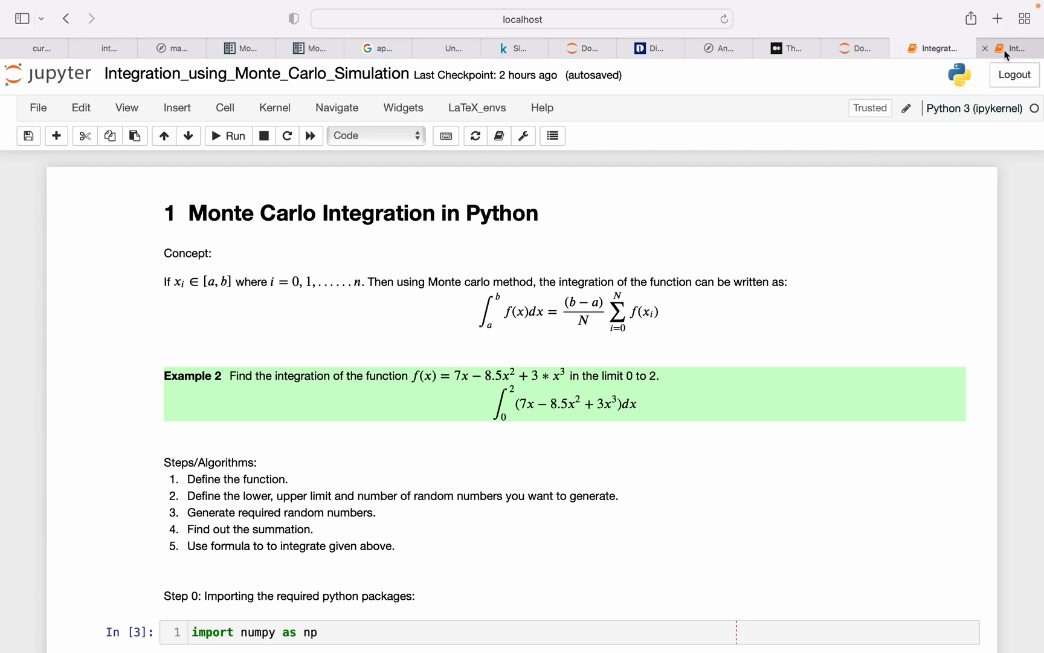
Switch back to the Multidimentional double integration notebook tab
left_click(1009, 48)
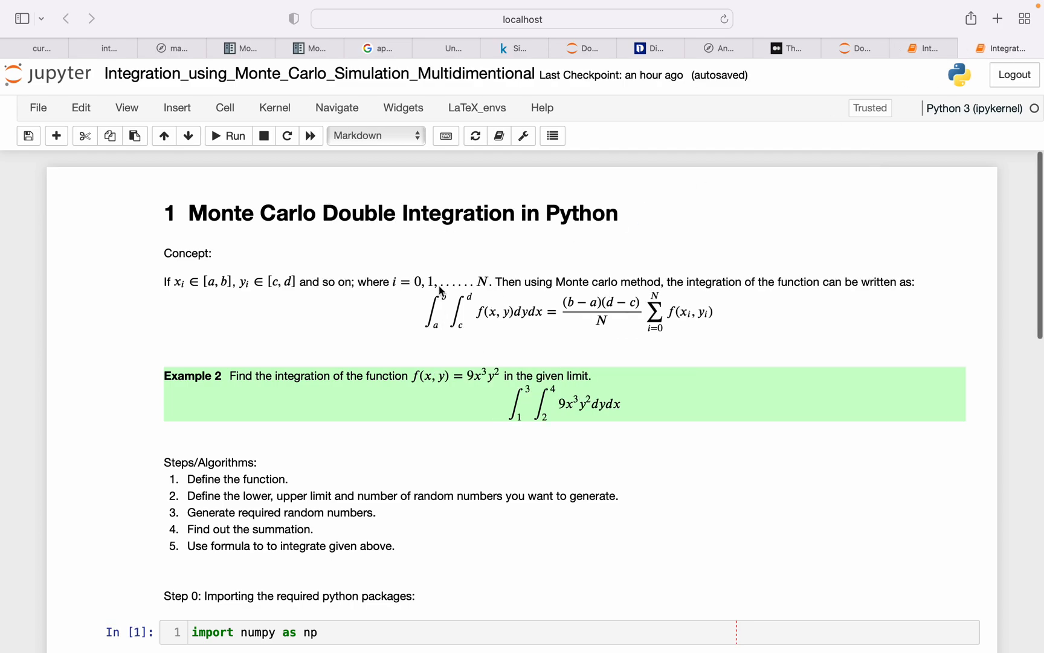
mouse_move(463, 297)
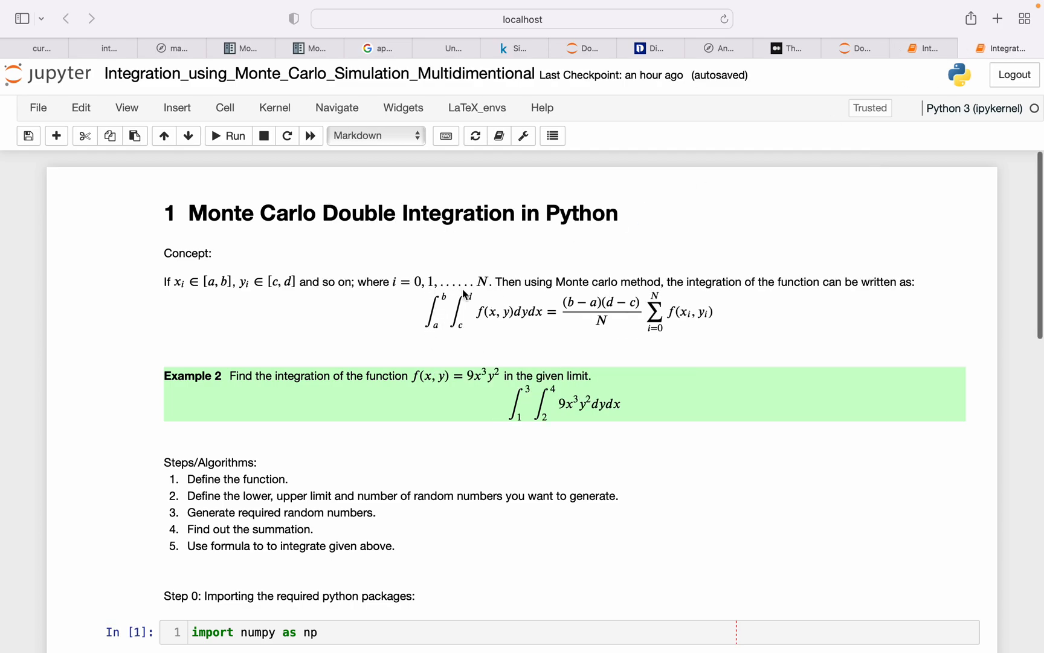
mouse_move(475, 326)
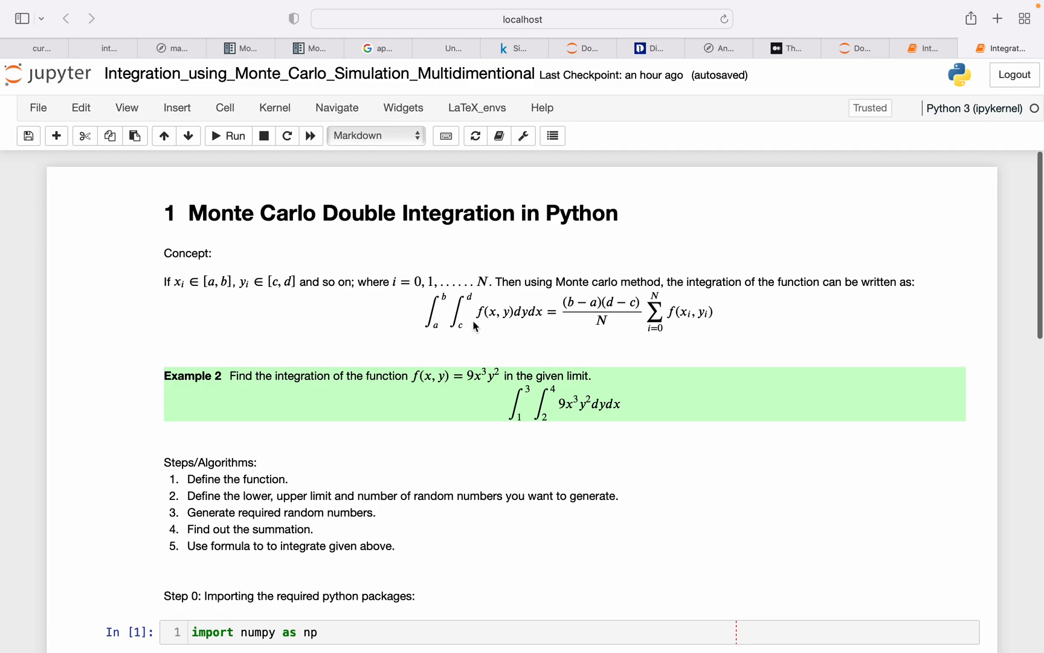
mouse_move(587, 300)
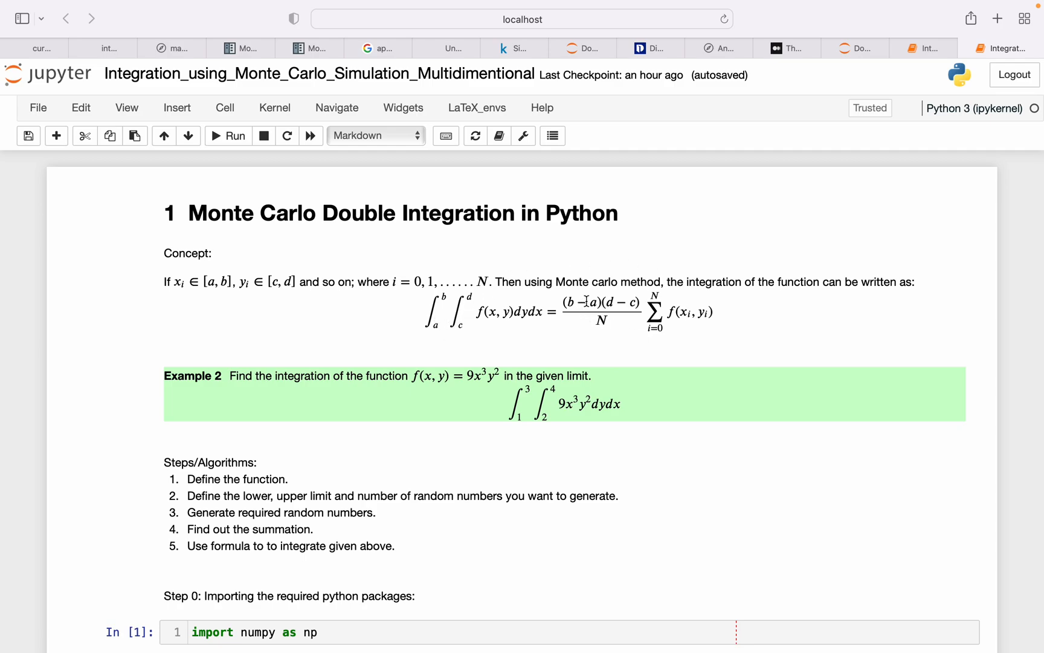
mouse_move(605, 305)
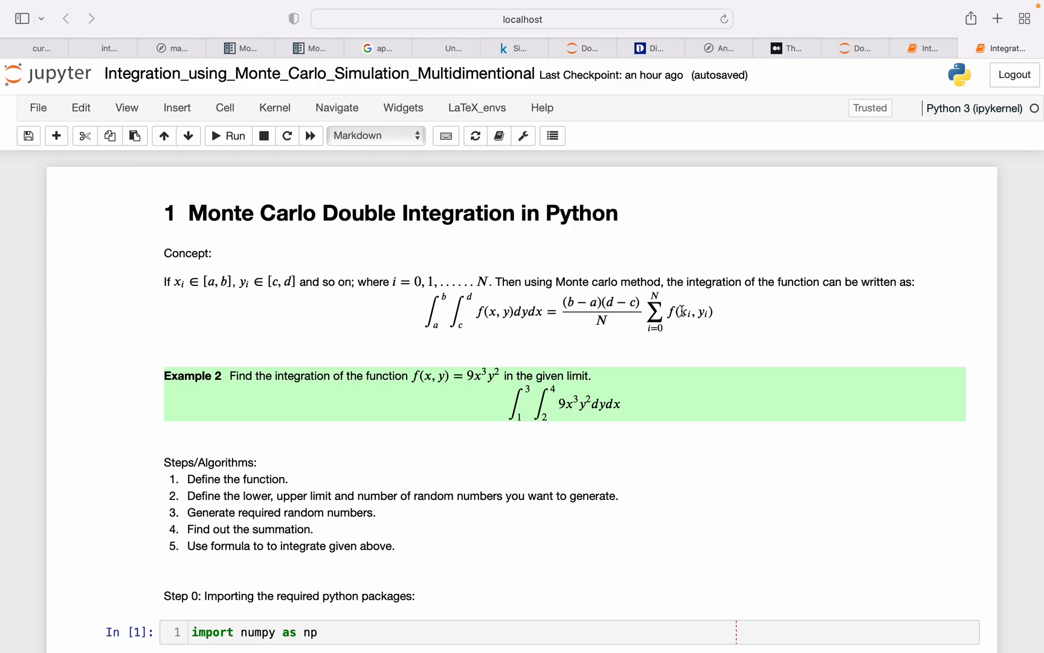
mouse_move(676, 326)
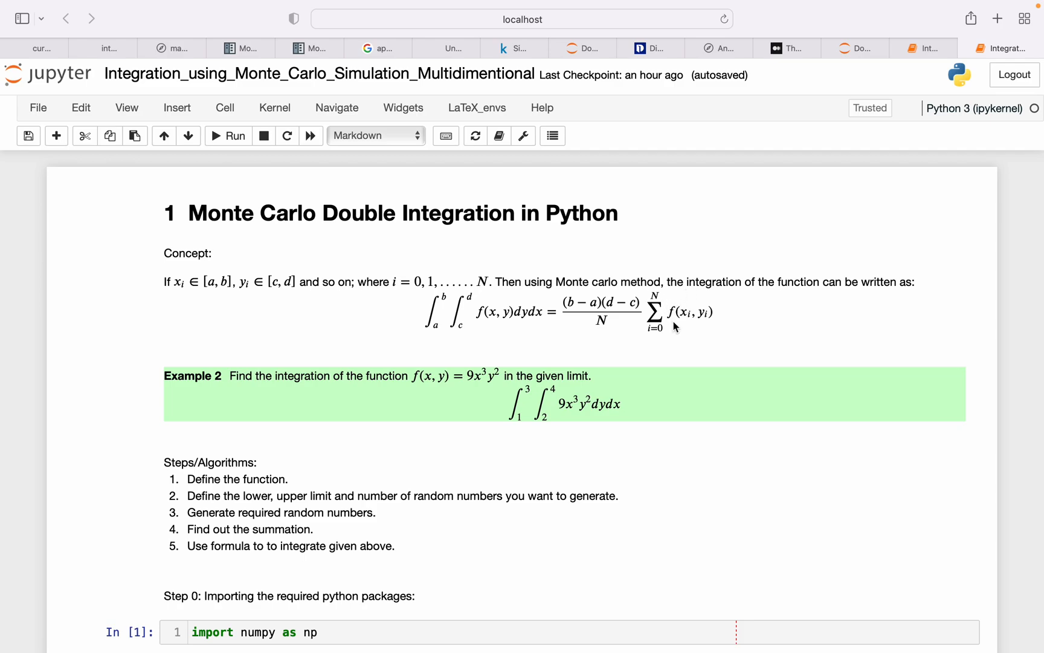
mouse_move(735, 306)
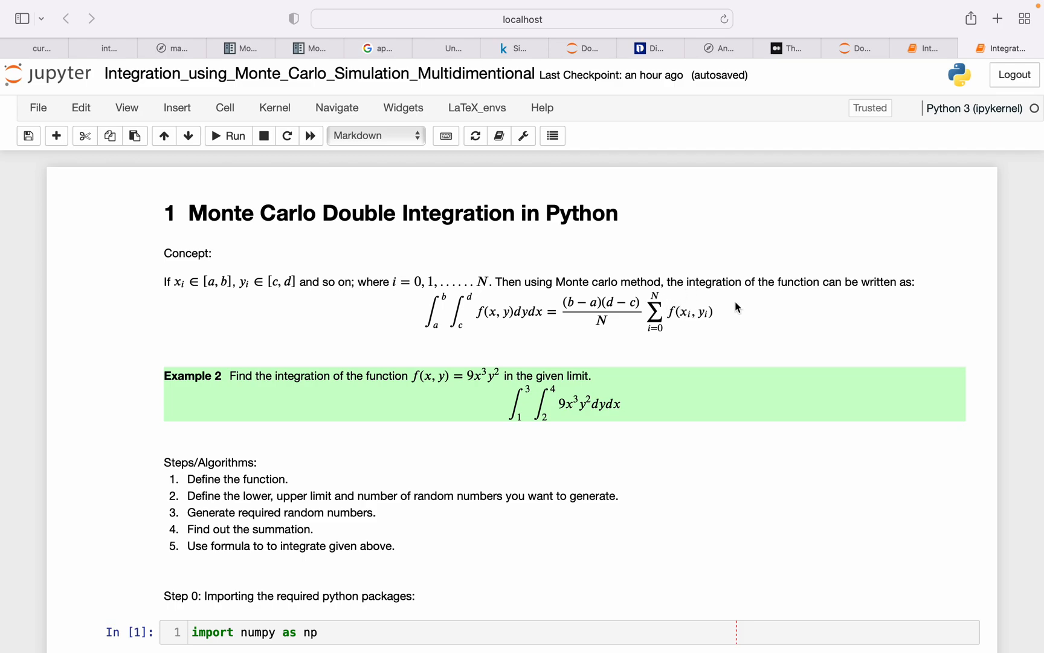
mouse_move(589, 309)
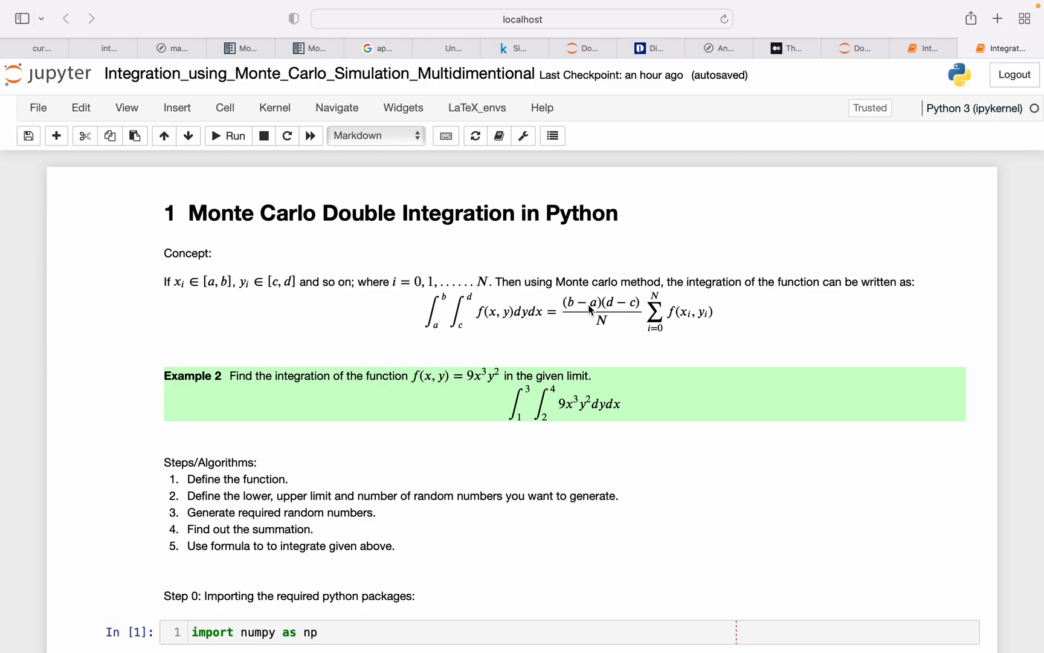
Scroll down to the f(x,y) definition and the Step 2 limits input cell
scroll("down", 3)
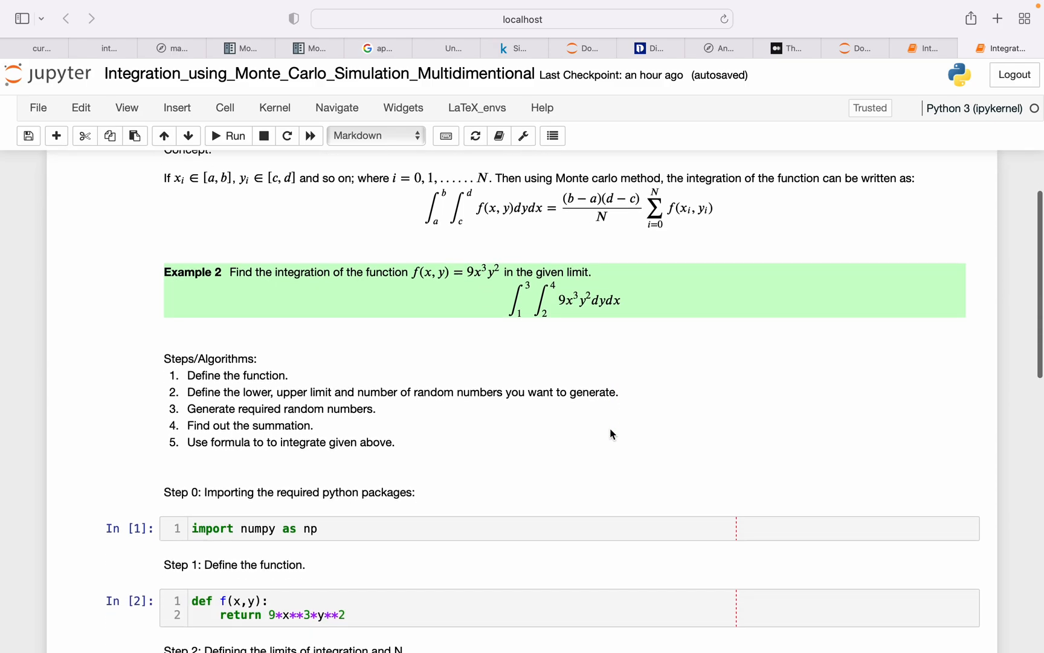
scroll("down", 3)
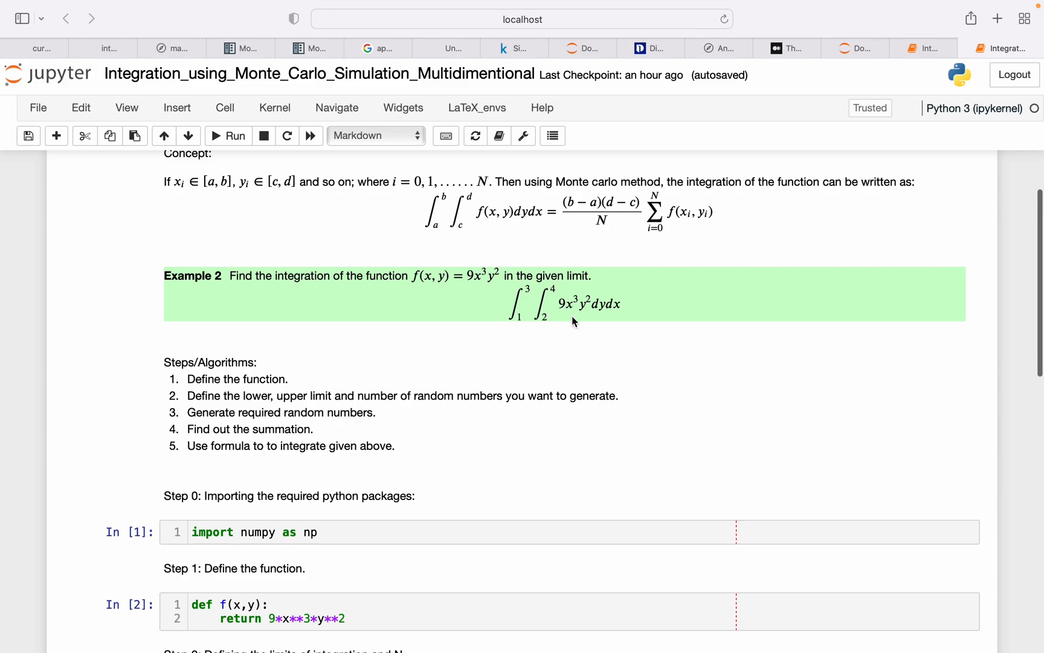
mouse_move(462, 315)
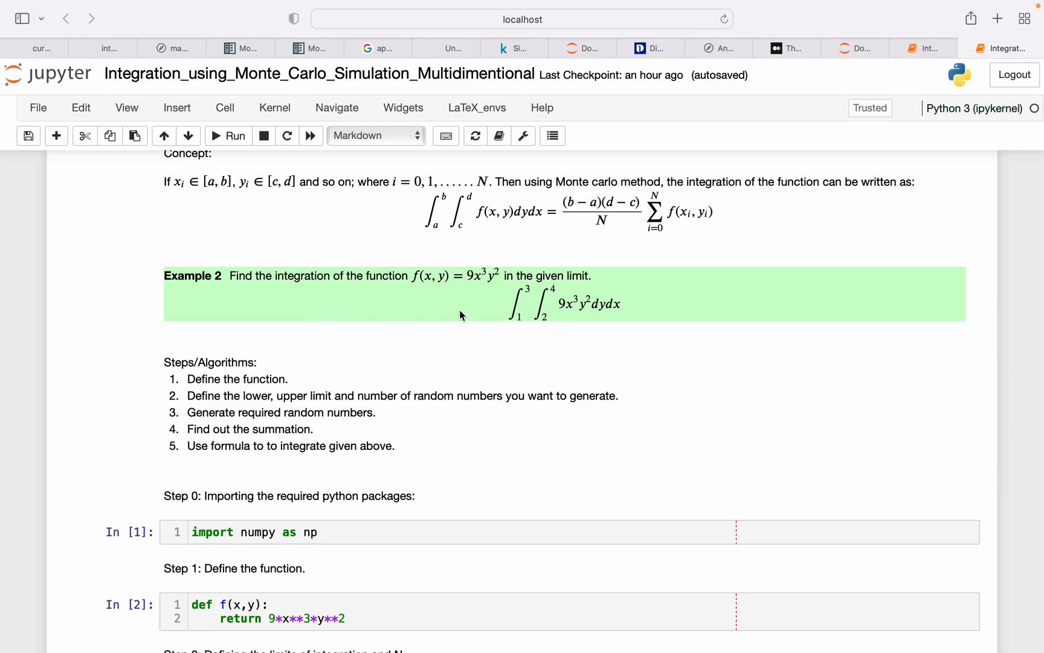
mouse_move(562, 292)
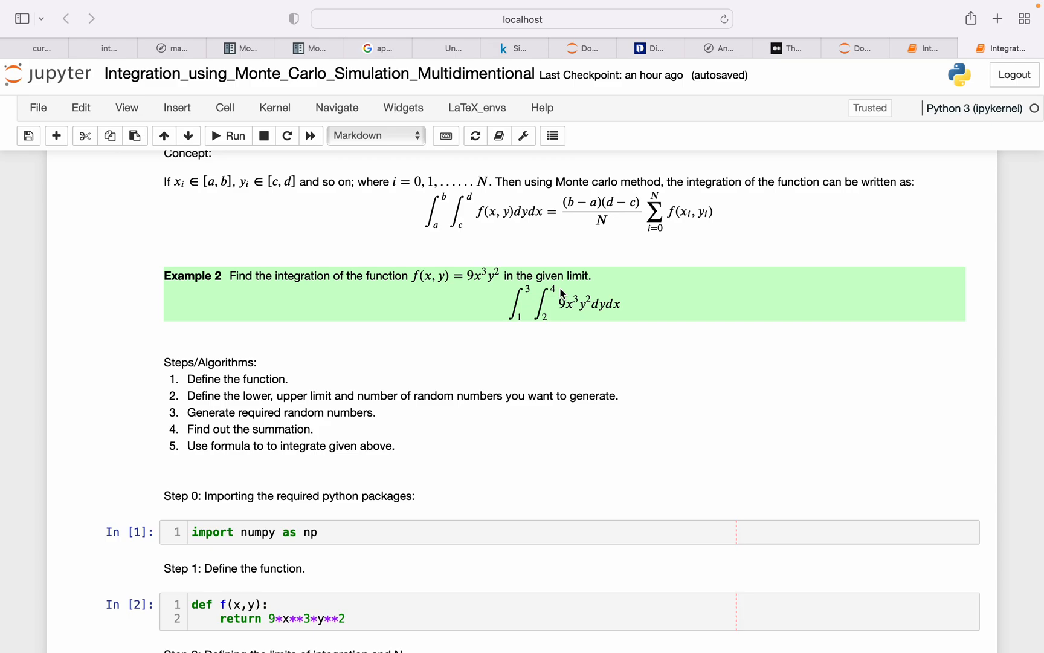
mouse_move(340, 429)
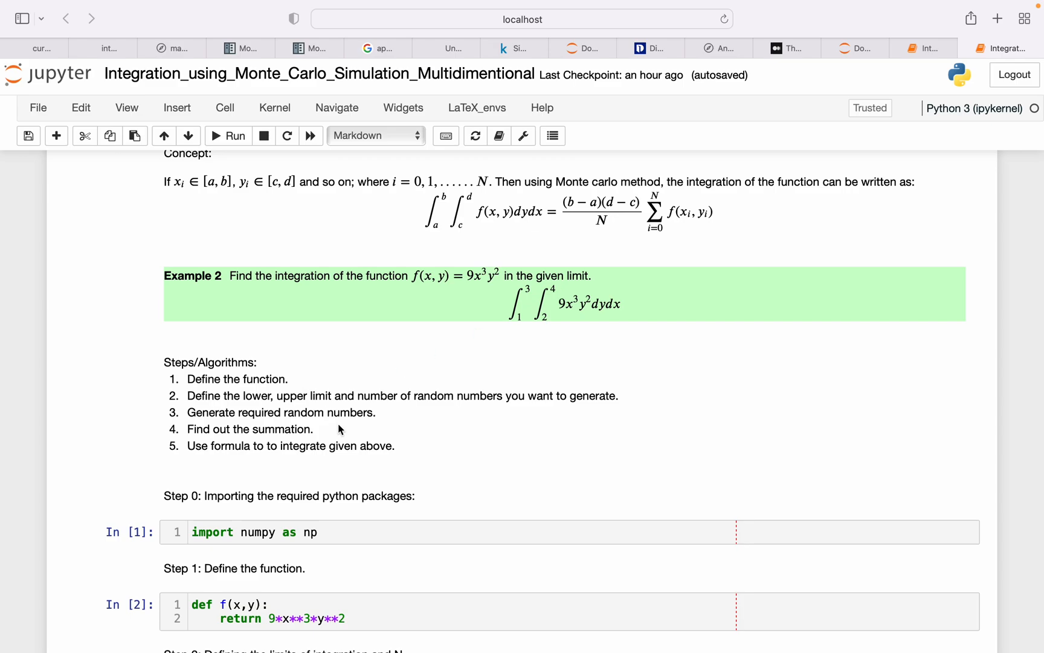
mouse_move(579, 364)
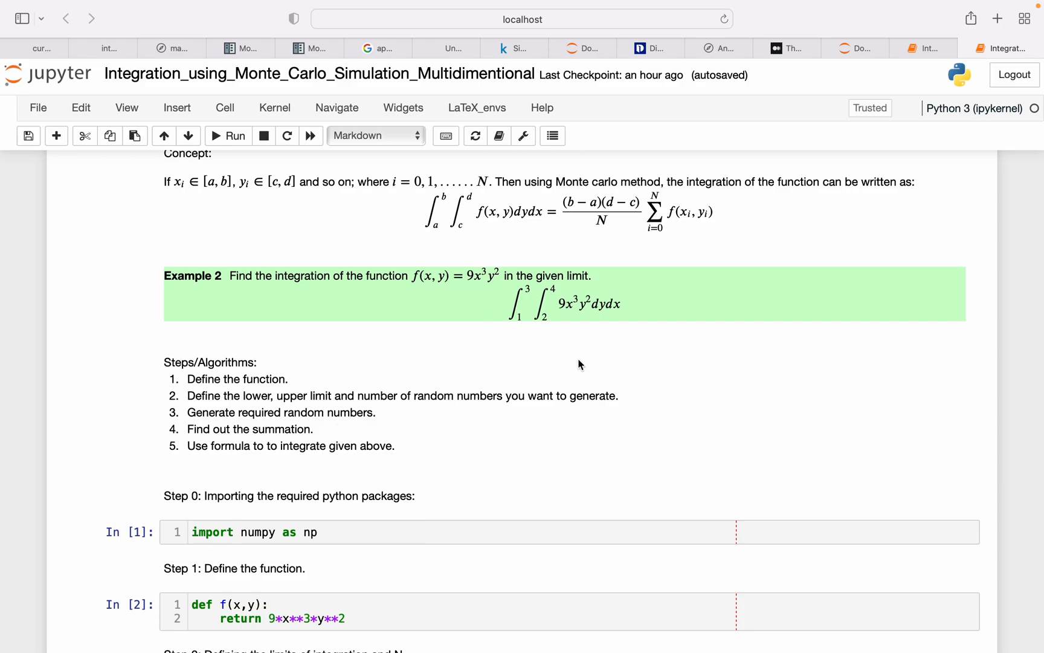
mouse_move(569, 316)
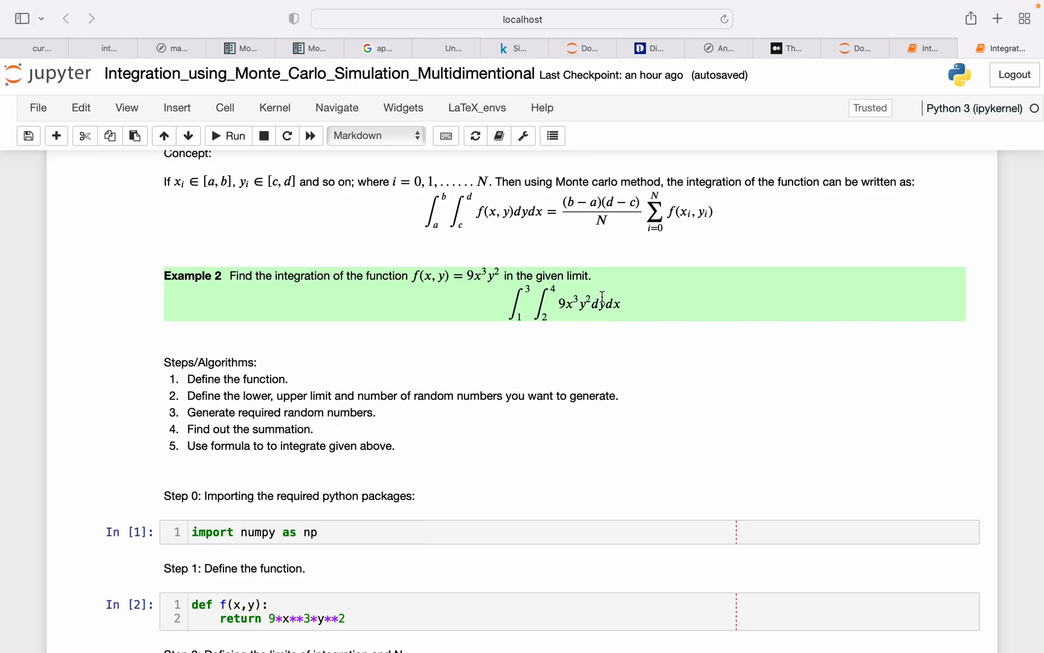
scroll("down", 3)
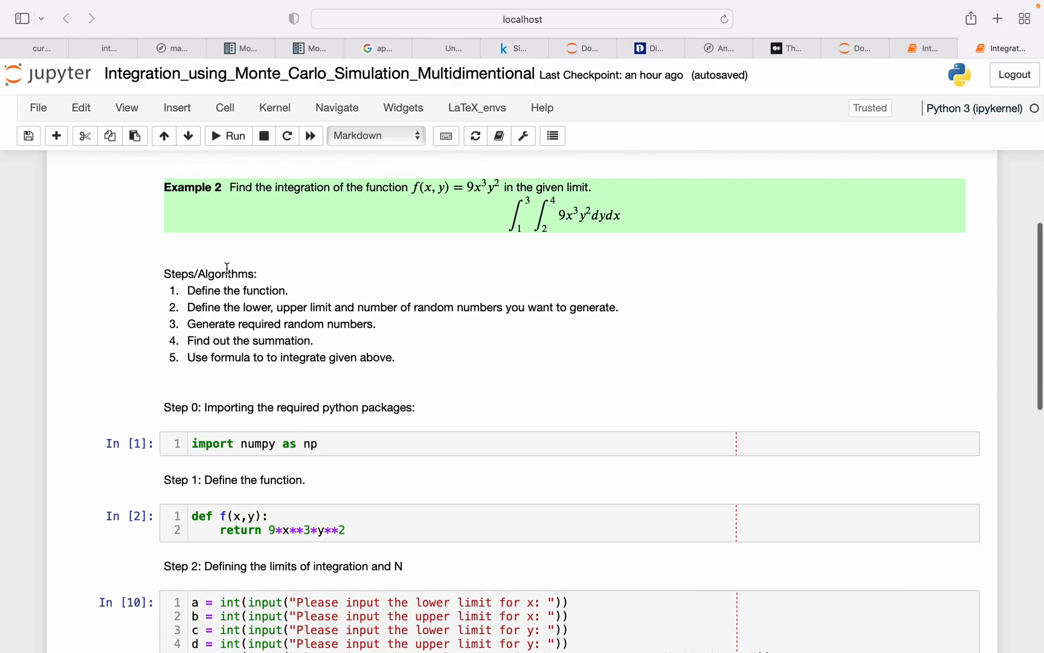
mouse_move(205, 344)
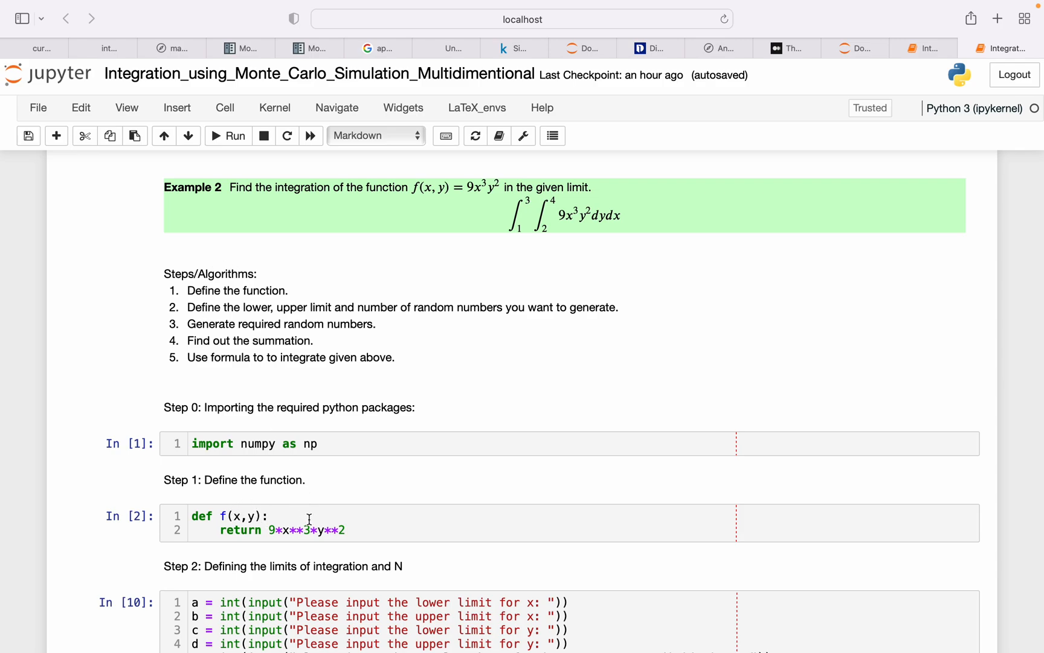
mouse_move(545, 298)
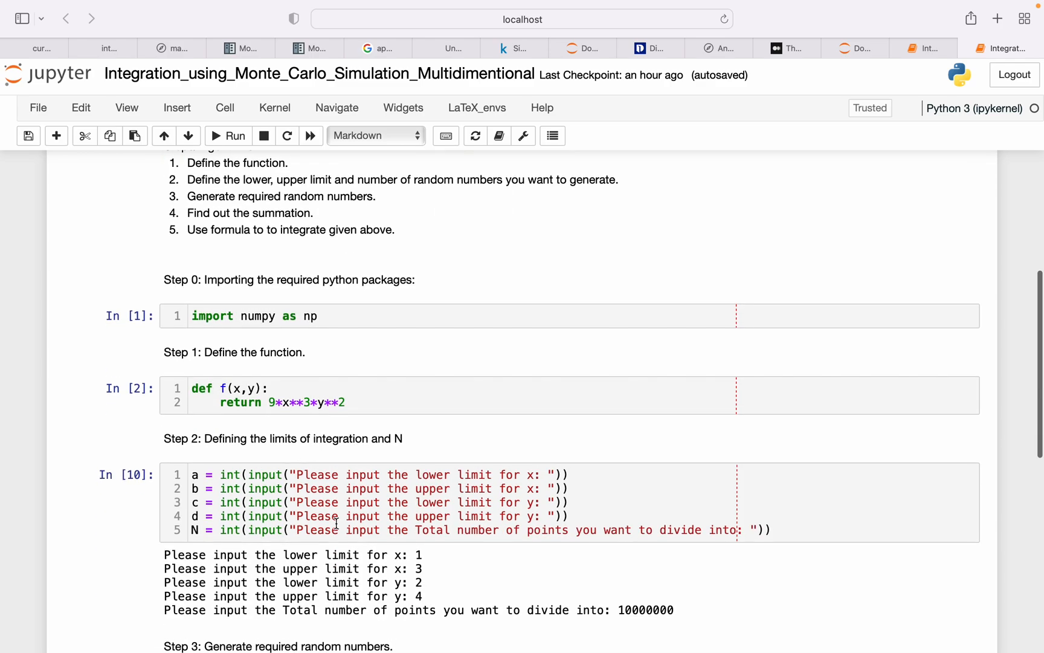
scroll("down", 3)
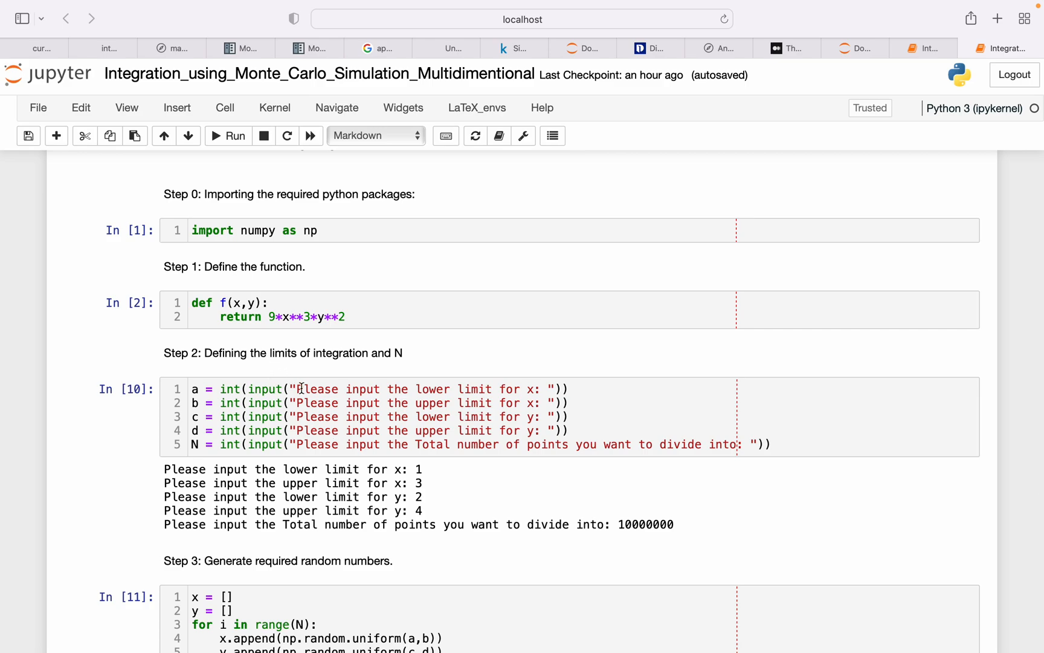
mouse_move(224, 424)
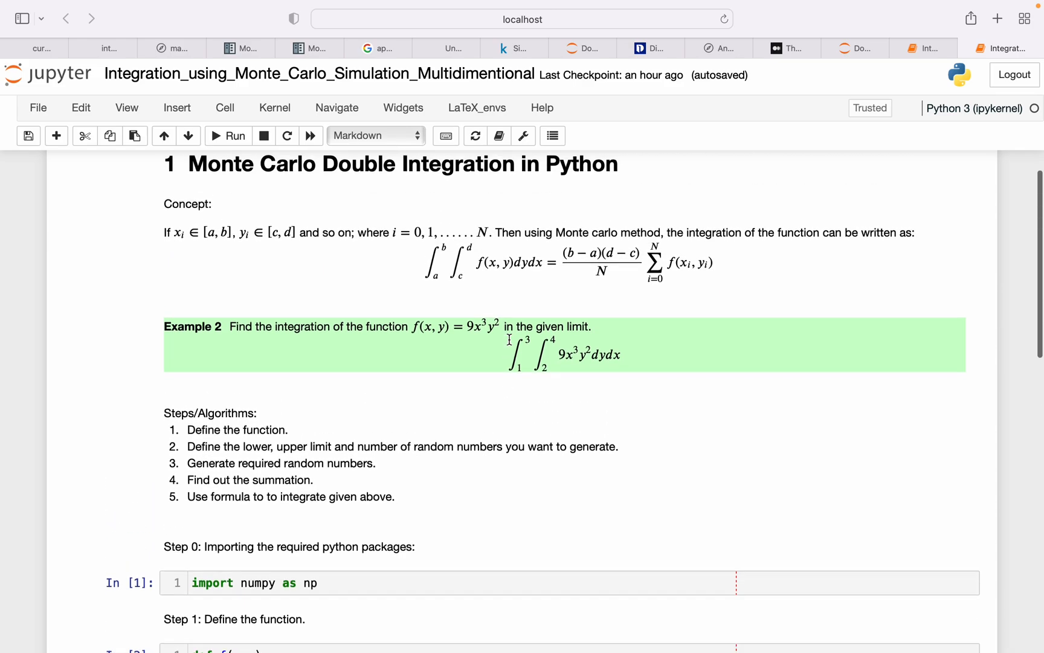
mouse_move(670, 326)
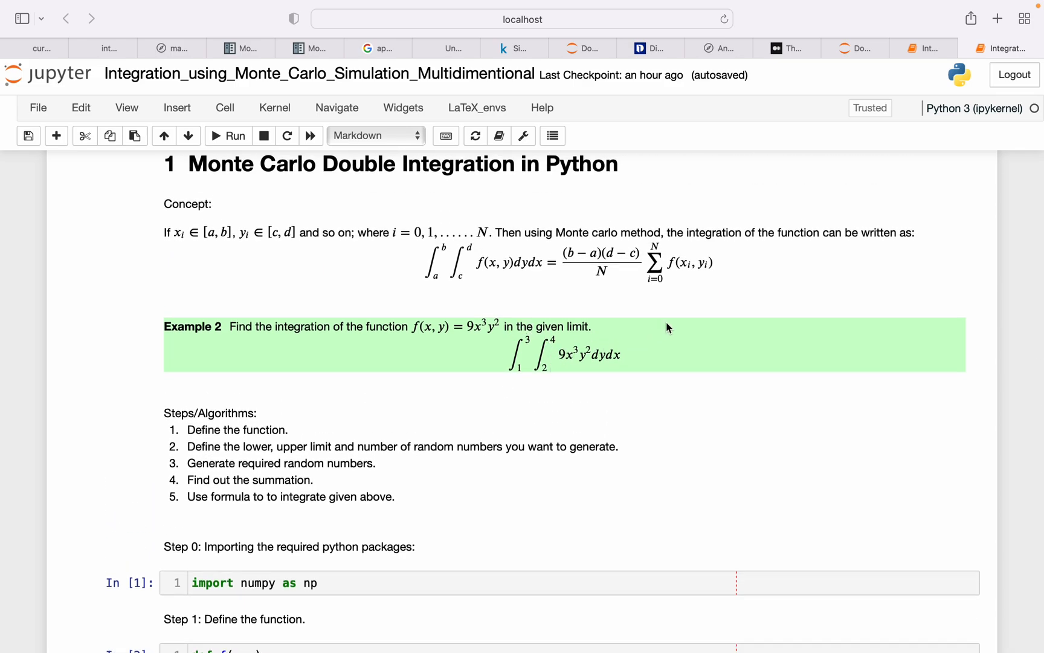
scroll("down", 3)
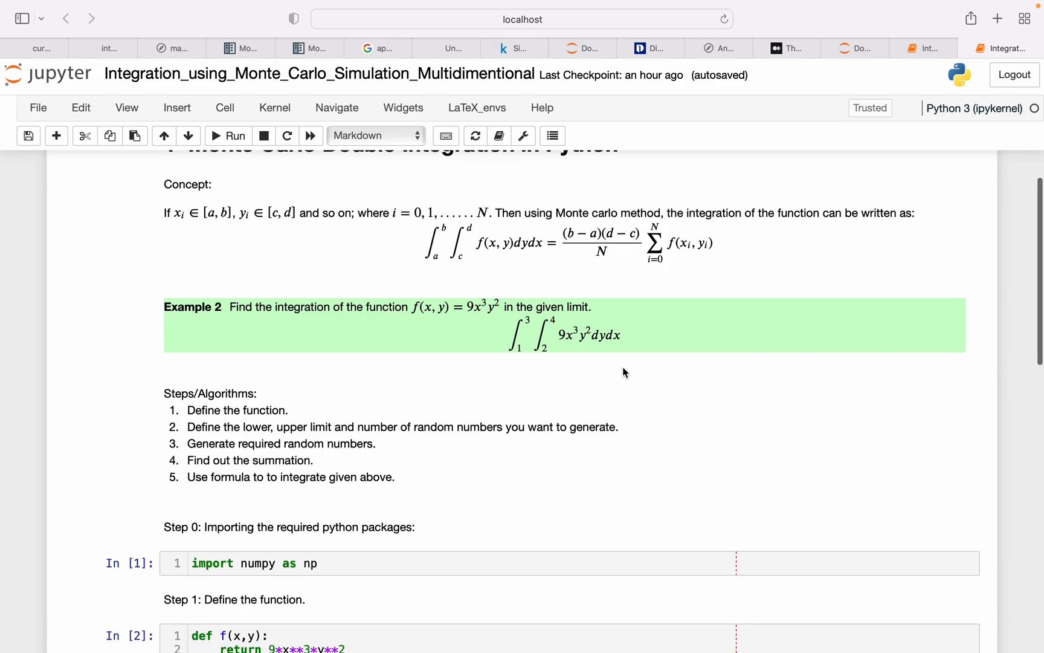
scroll("down", 3)
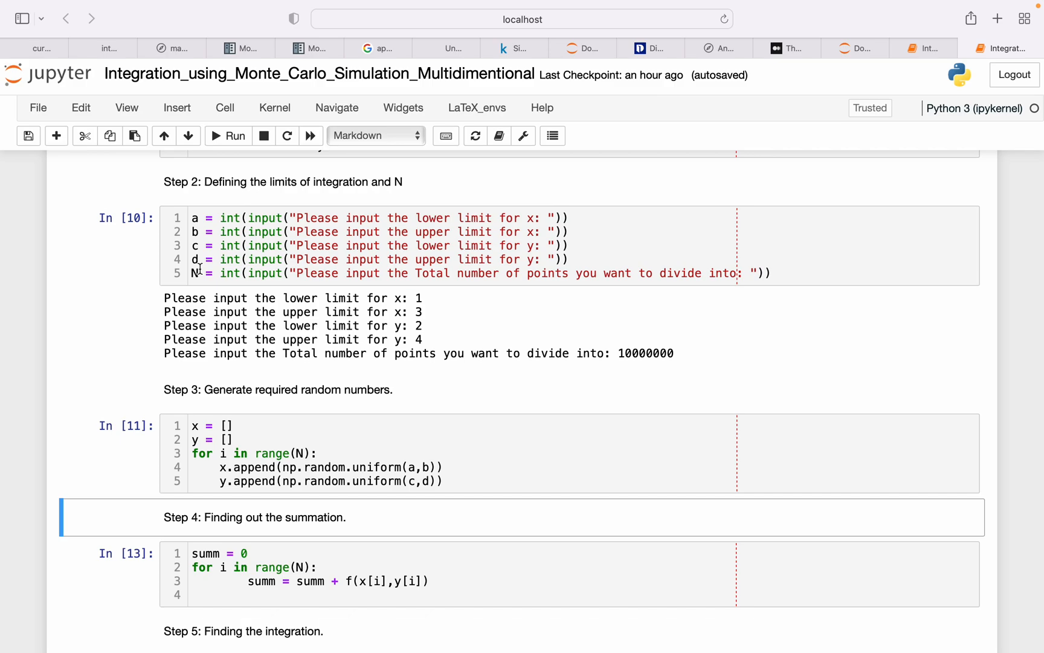
scroll("down", 3)
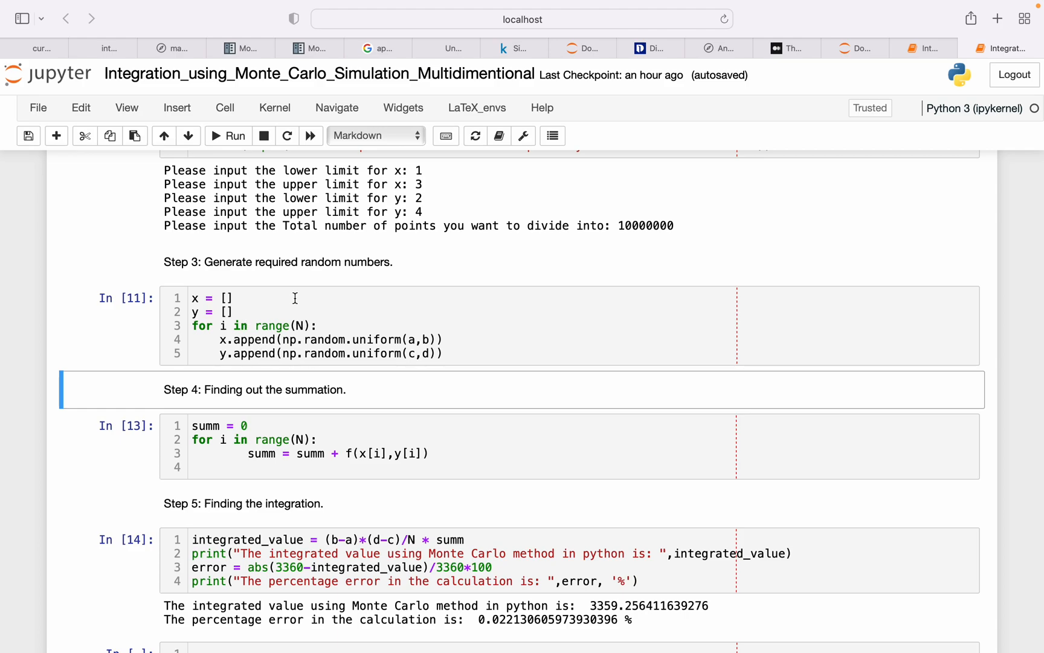
mouse_move(300, 265)
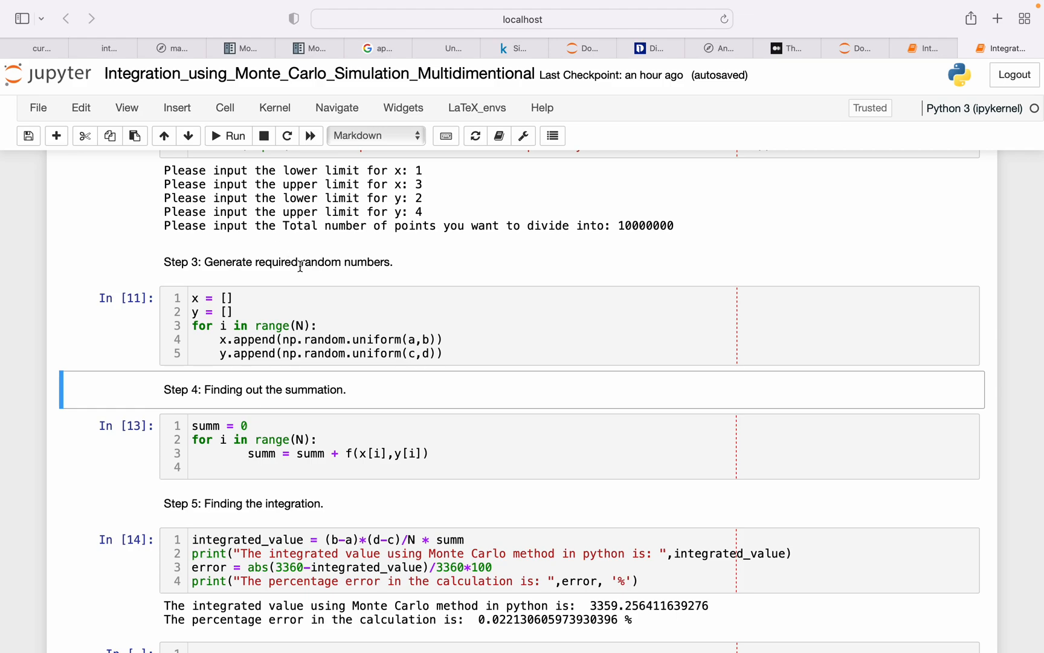
mouse_move(298, 287)
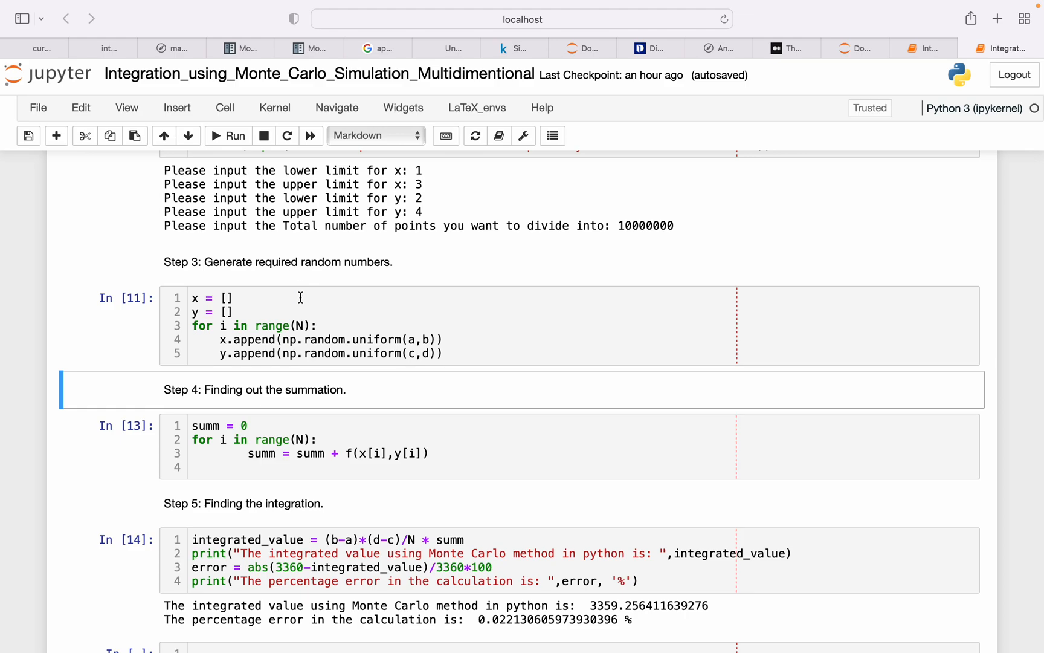
mouse_move(400, 353)
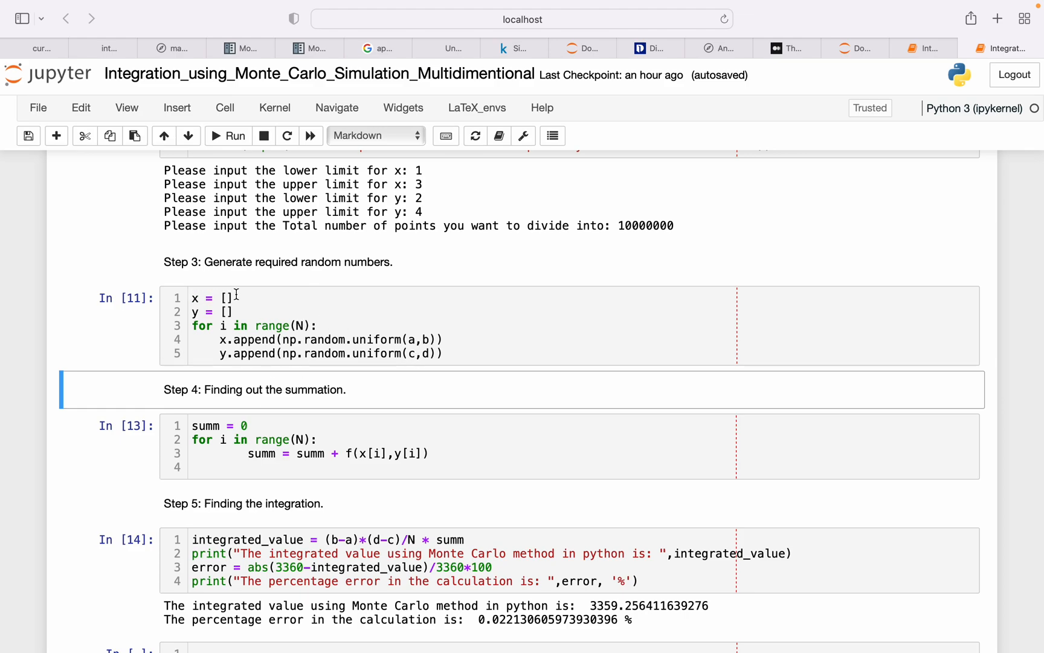
mouse_move(327, 322)
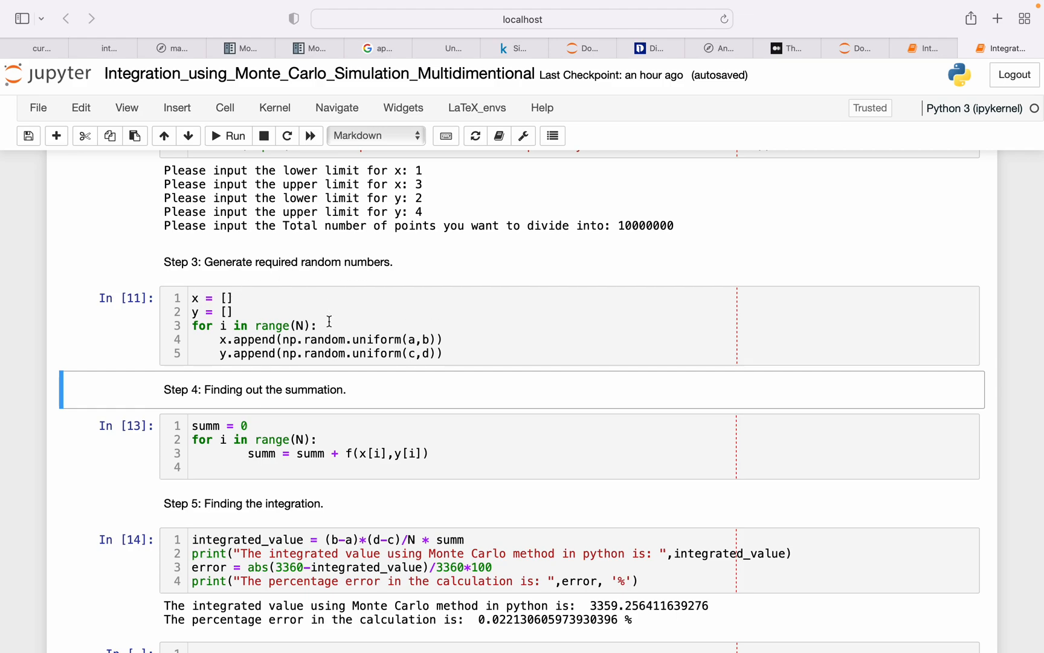
mouse_move(231, 326)
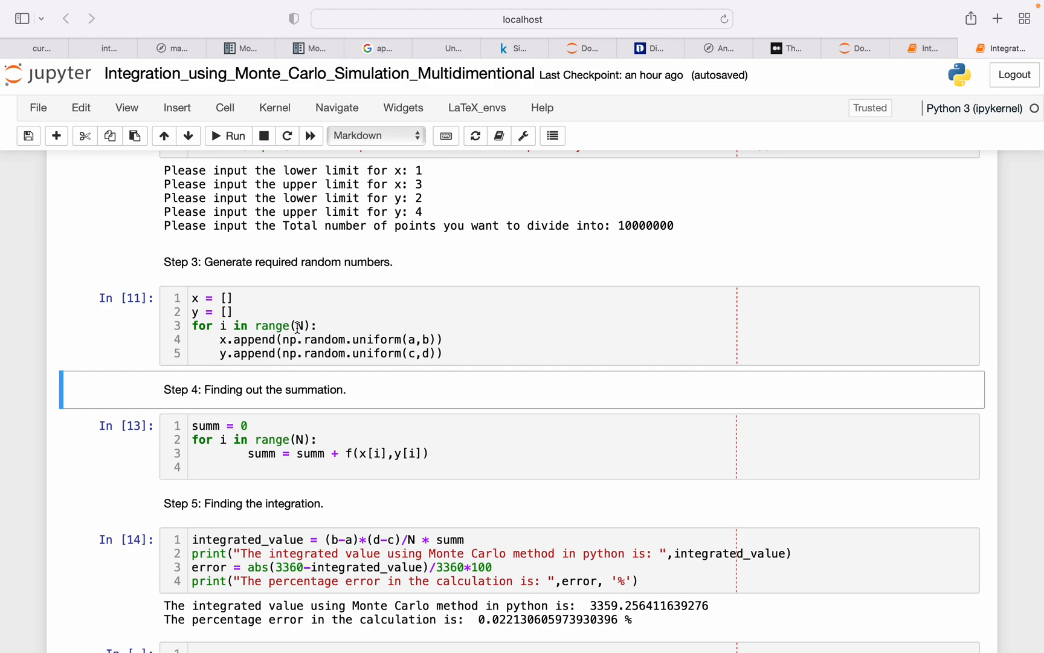
mouse_move(260, 326)
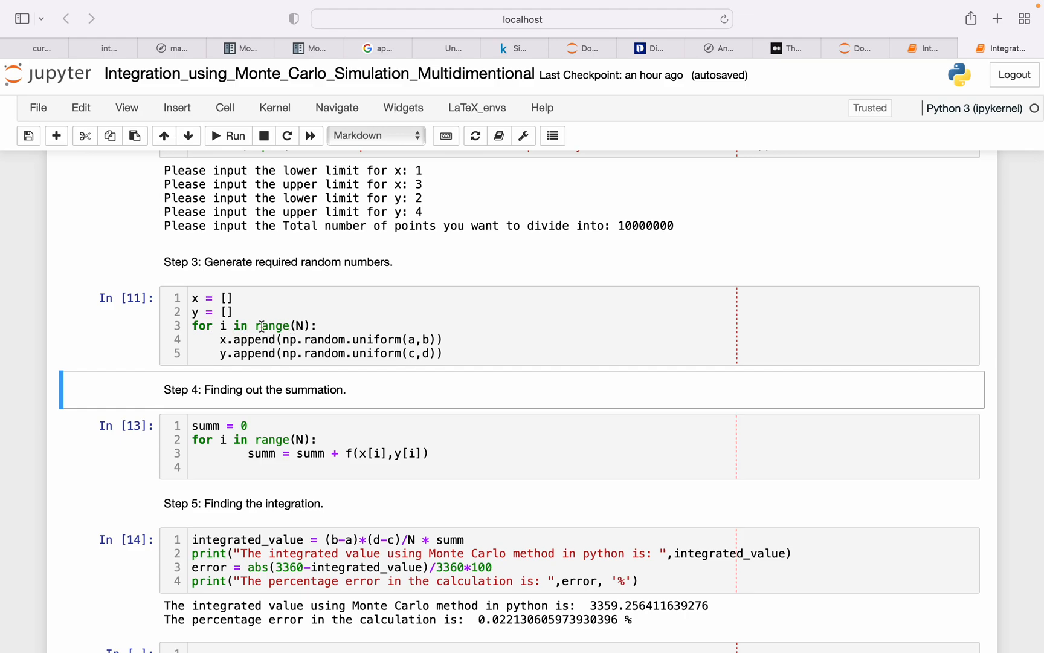
mouse_move(309, 325)
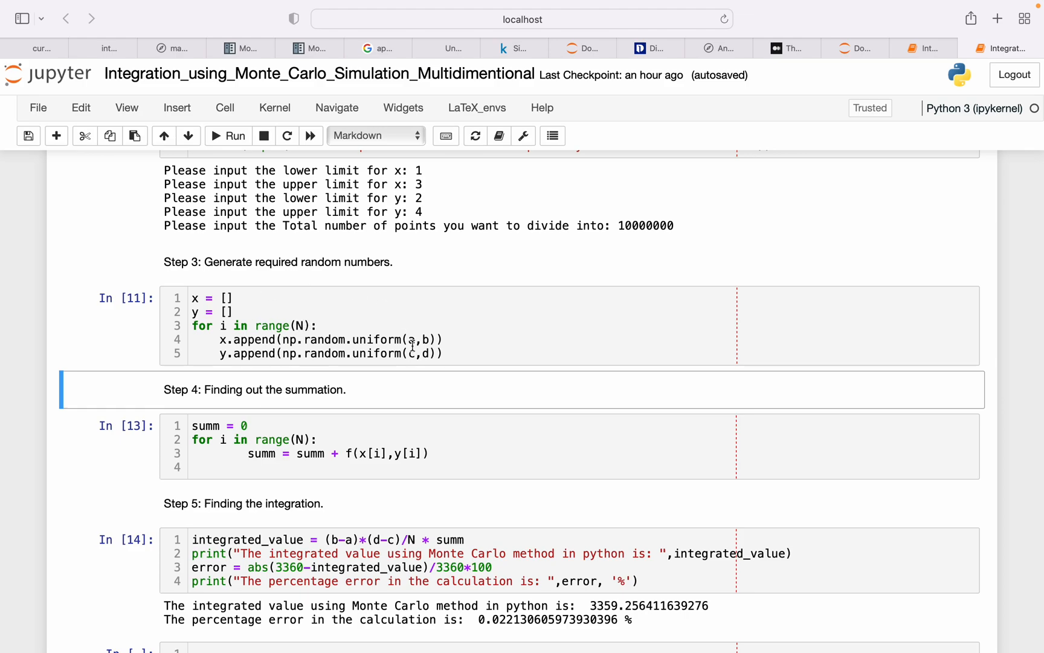
mouse_move(442, 323)
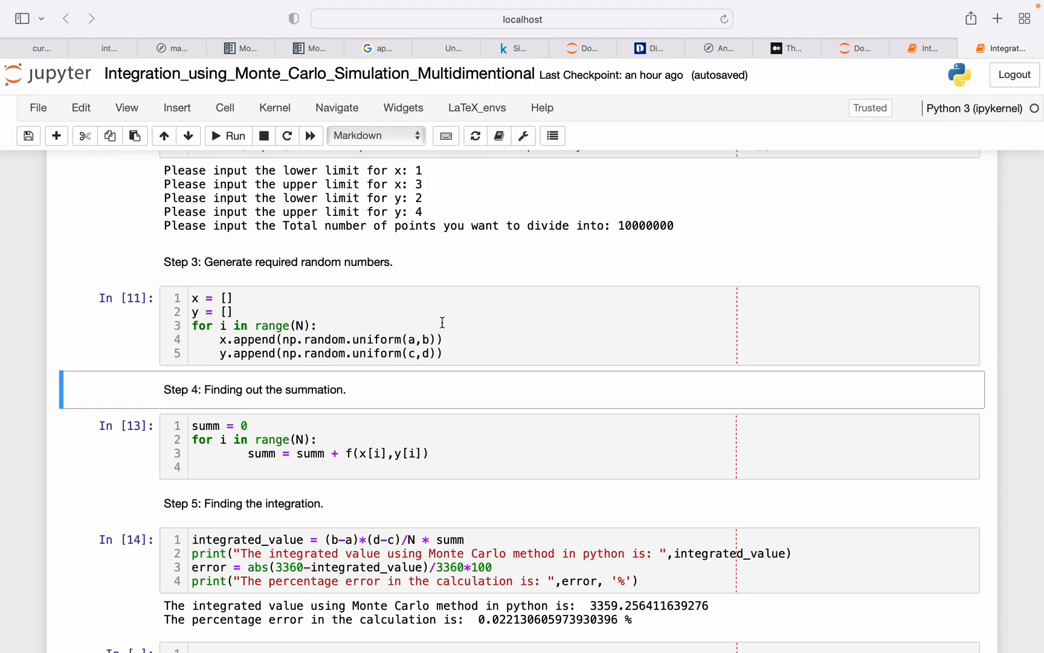
mouse_move(297, 317)
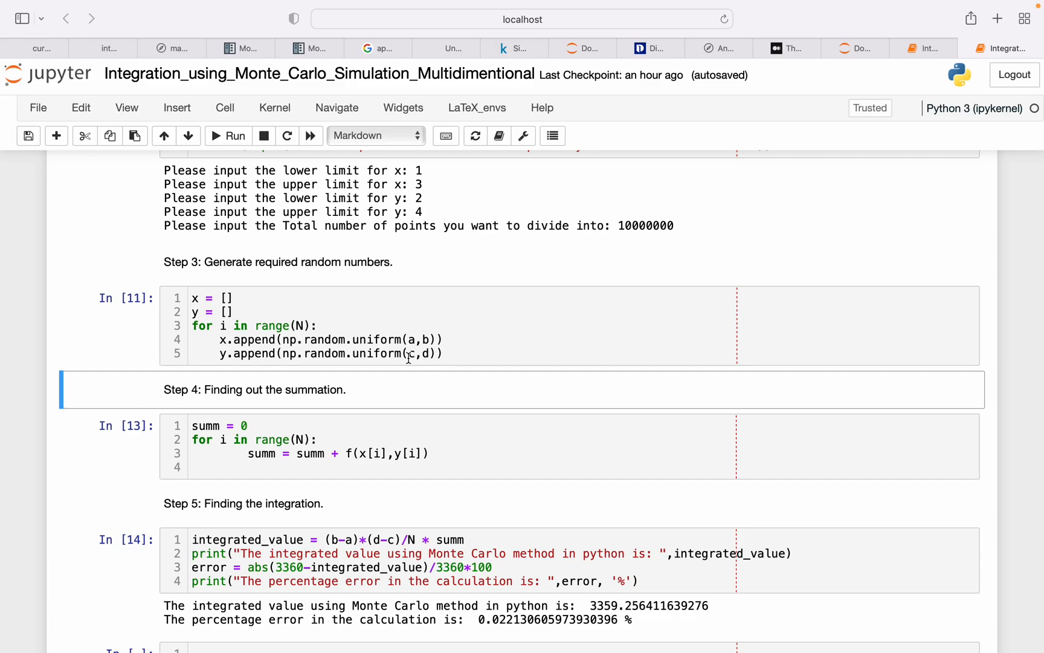
scroll("down", 3)
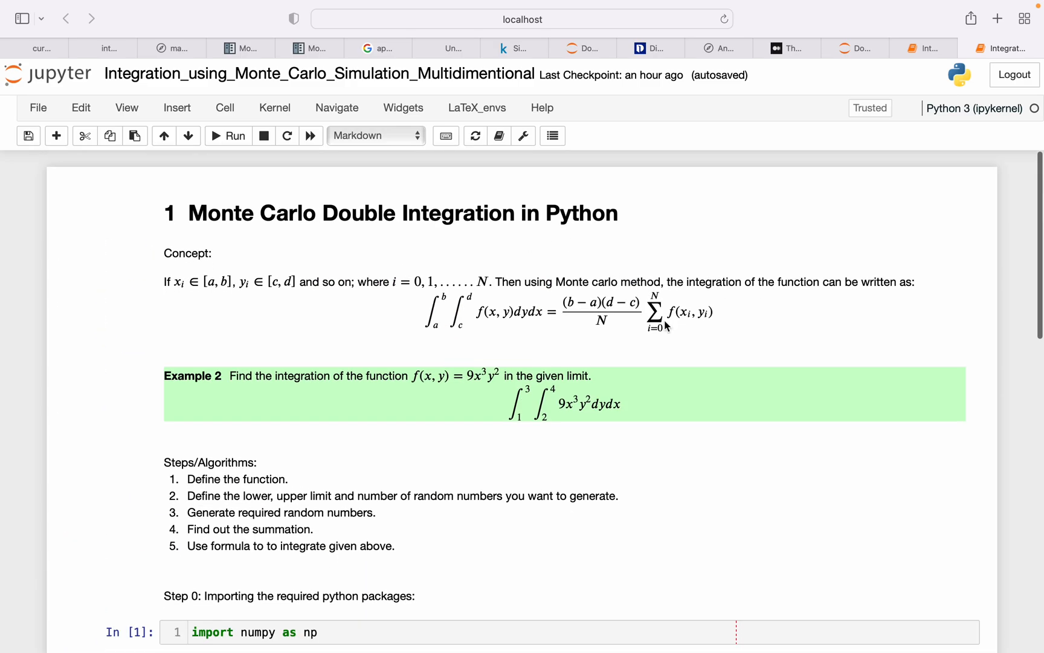
scroll("down", 3)
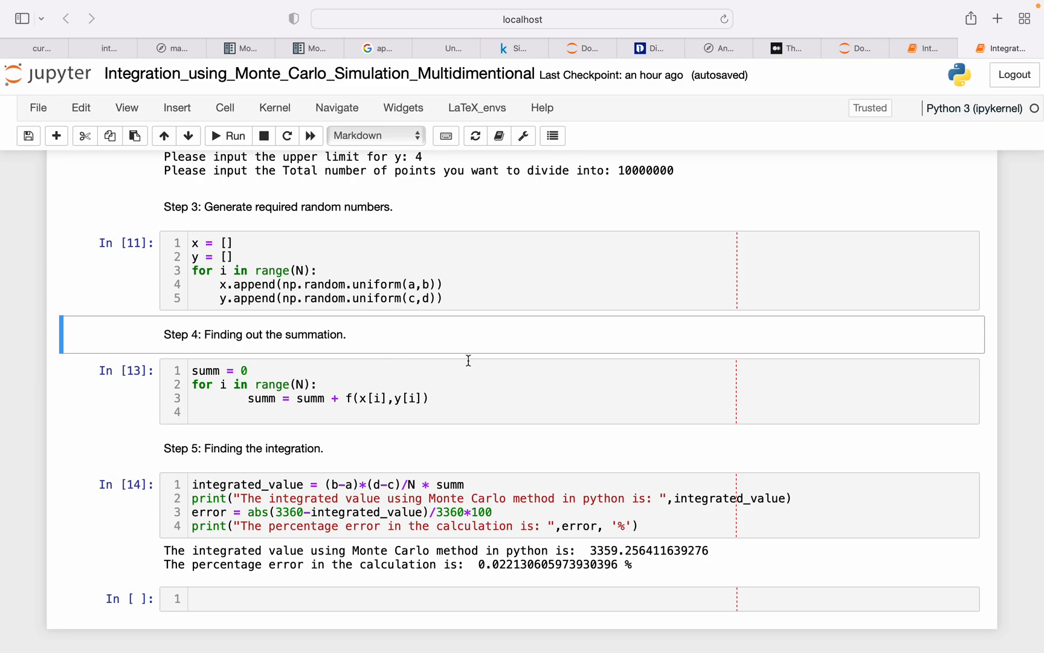
mouse_move(407, 353)
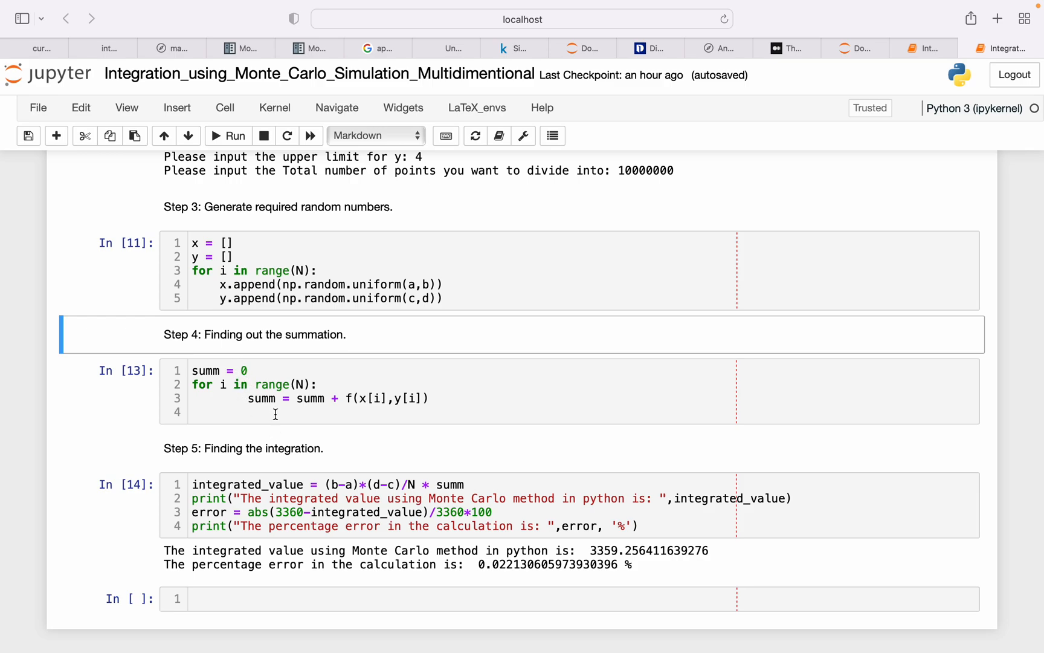
mouse_move(388, 416)
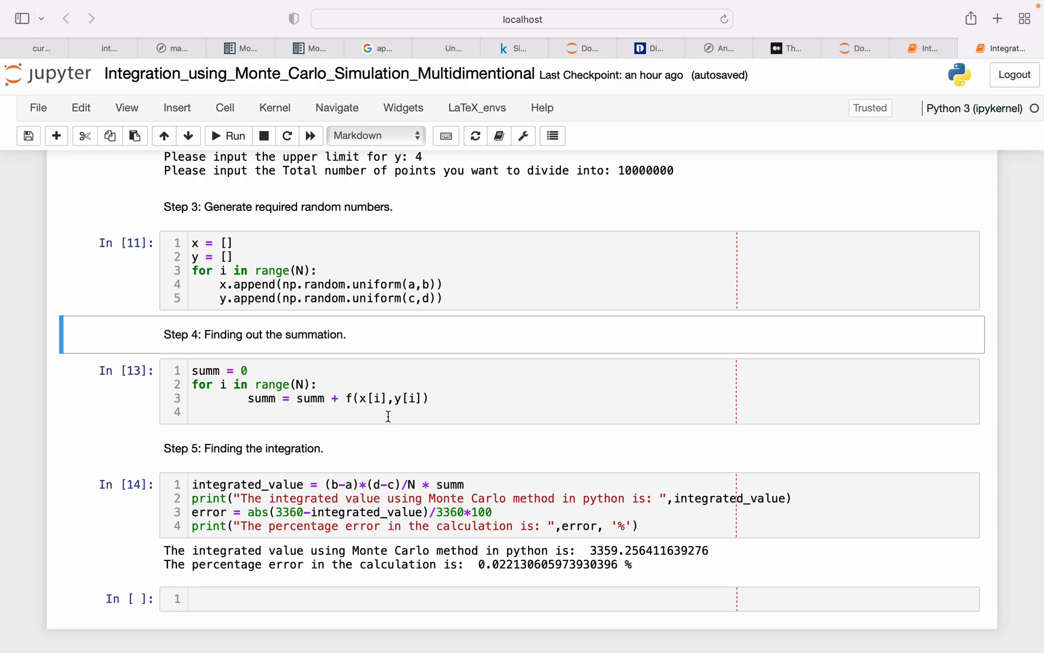
mouse_move(358, 400)
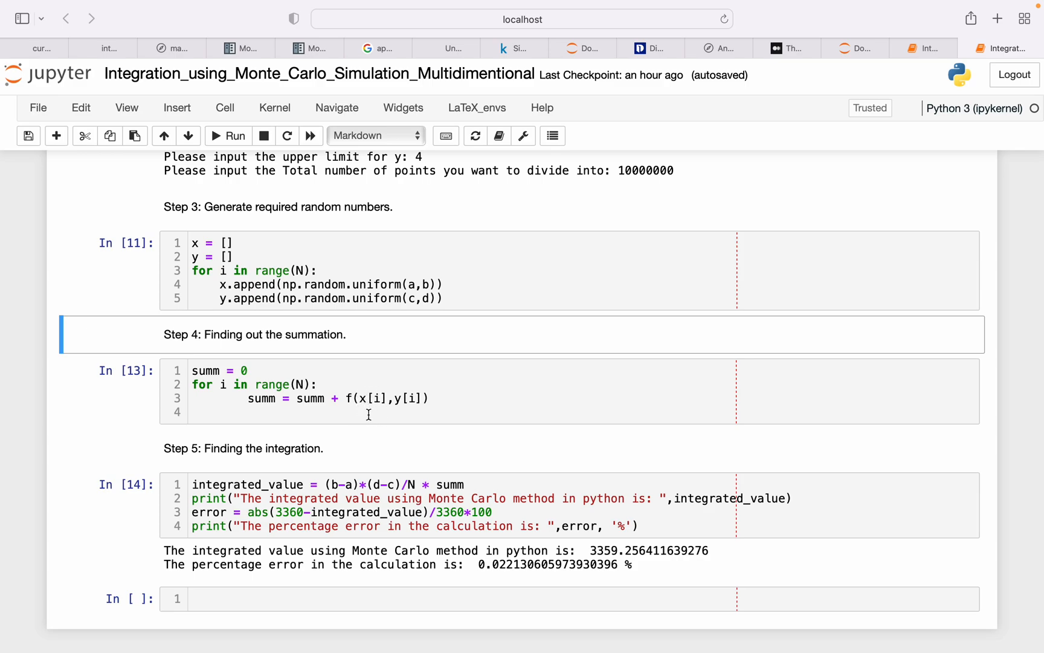
mouse_move(405, 414)
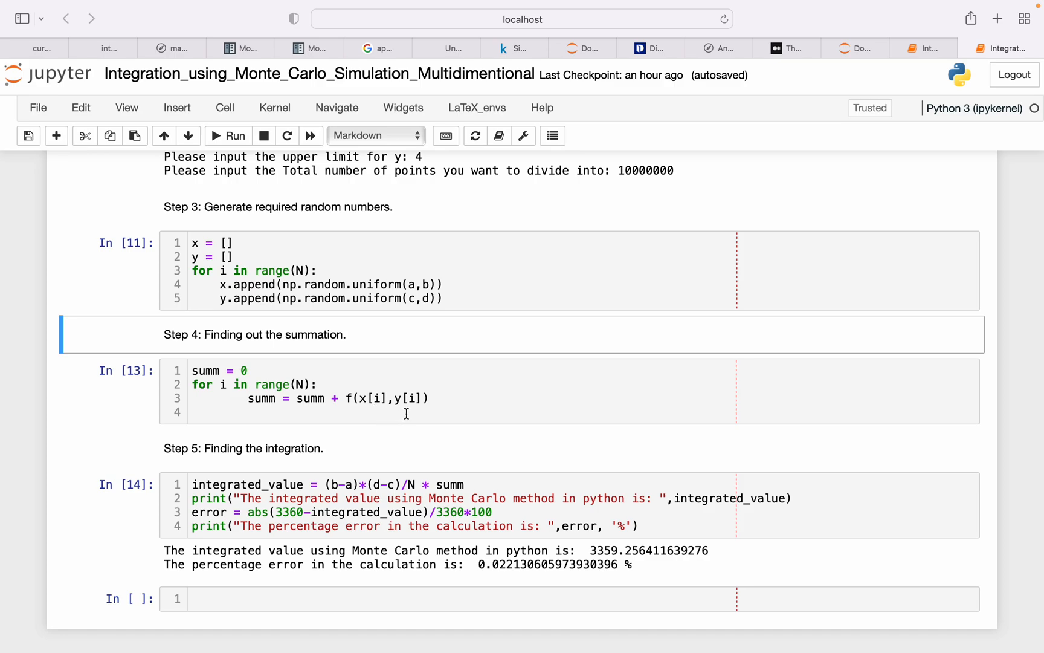
mouse_move(336, 391)
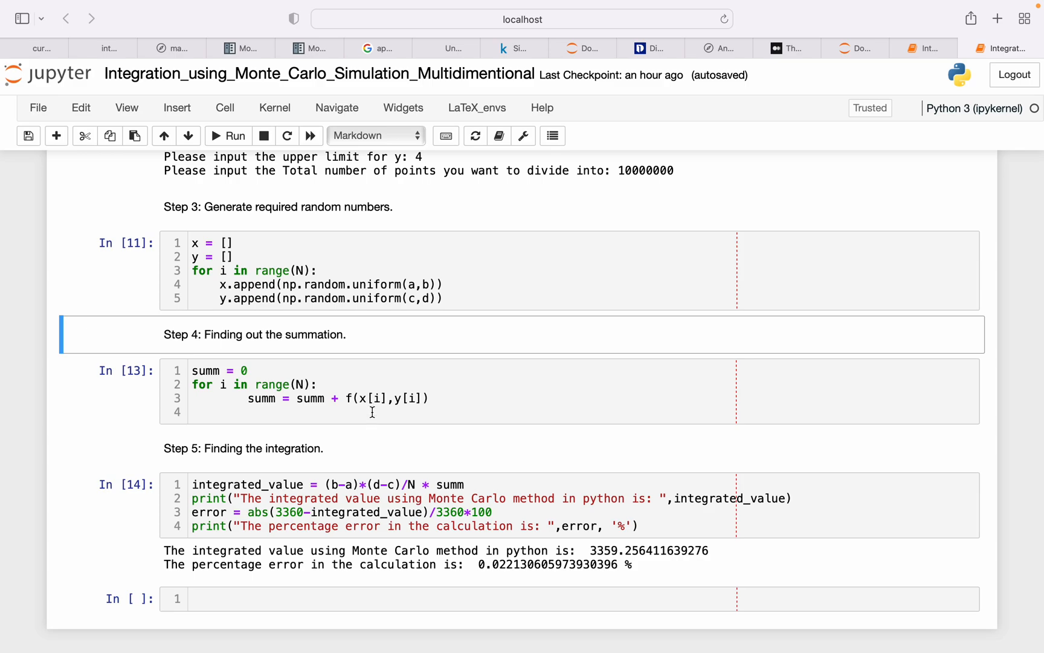
mouse_move(359, 398)
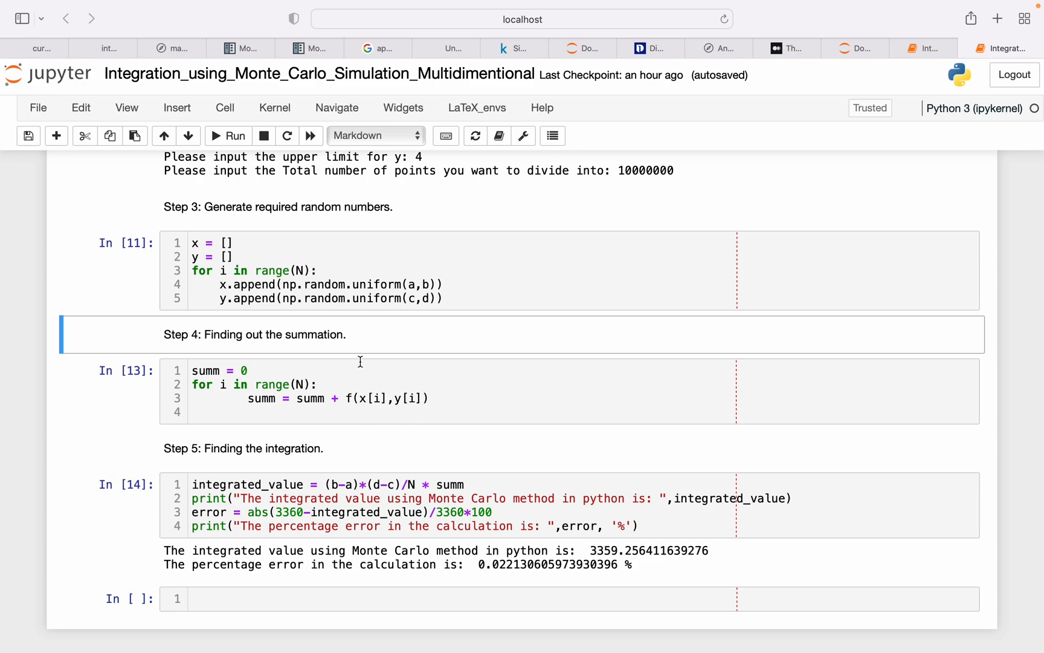
mouse_move(385, 415)
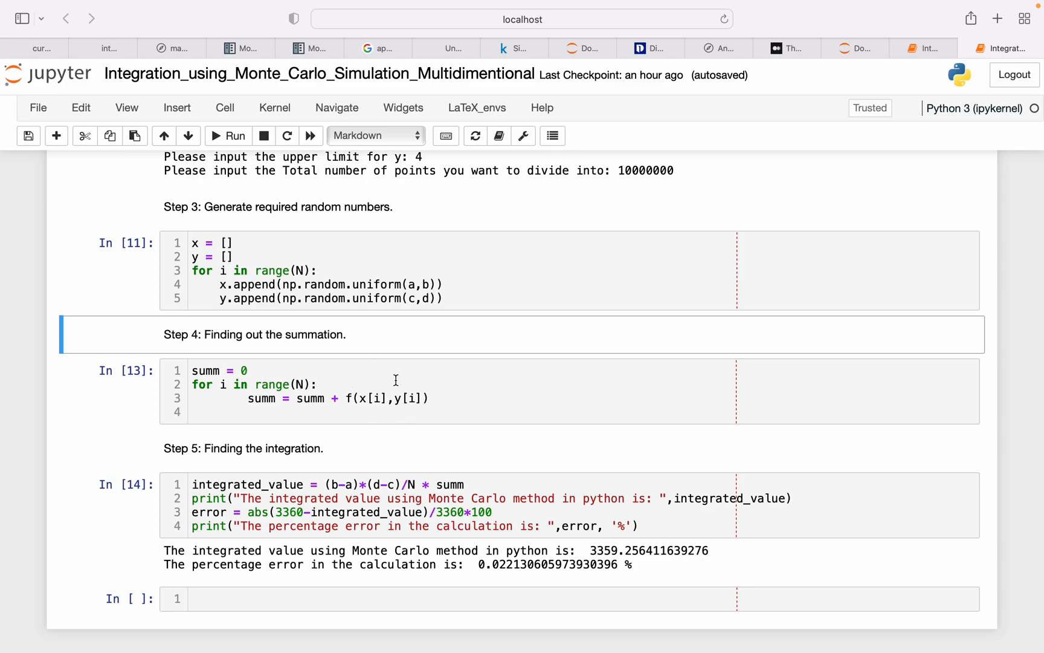
mouse_move(308, 419)
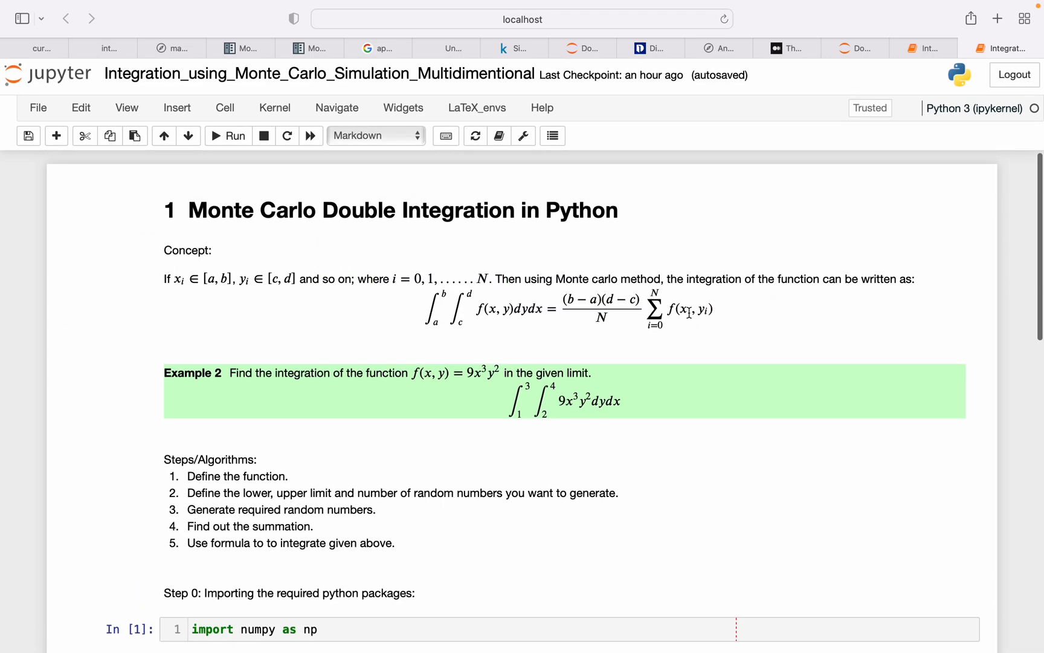
mouse_move(684, 312)
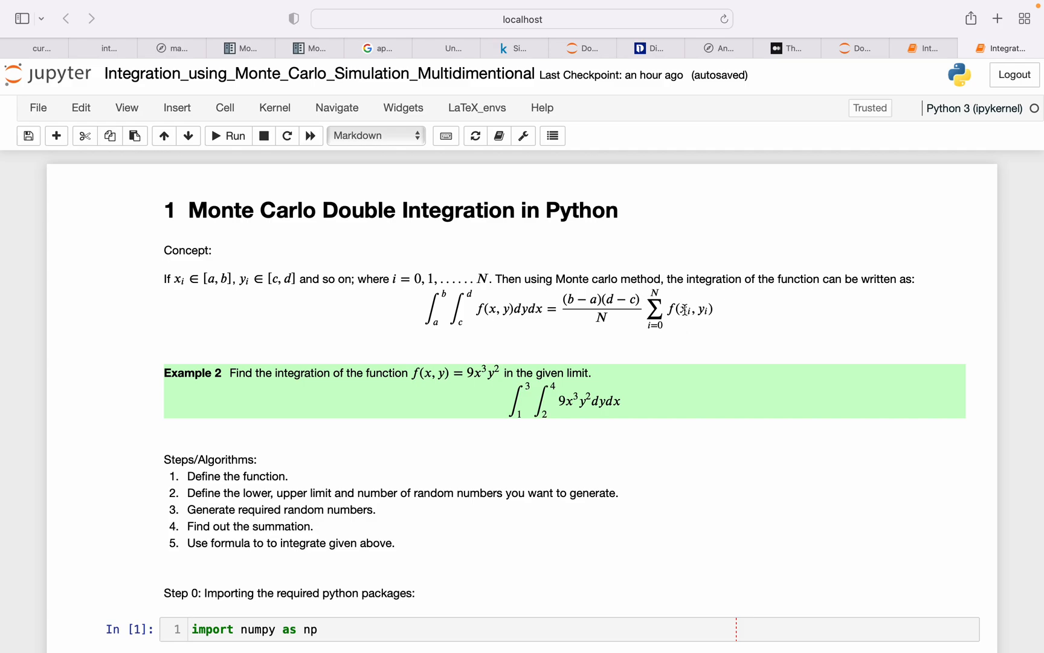
Scroll down to the Step 5 integration cell showing the 3359.26 result
scroll("down", 3)
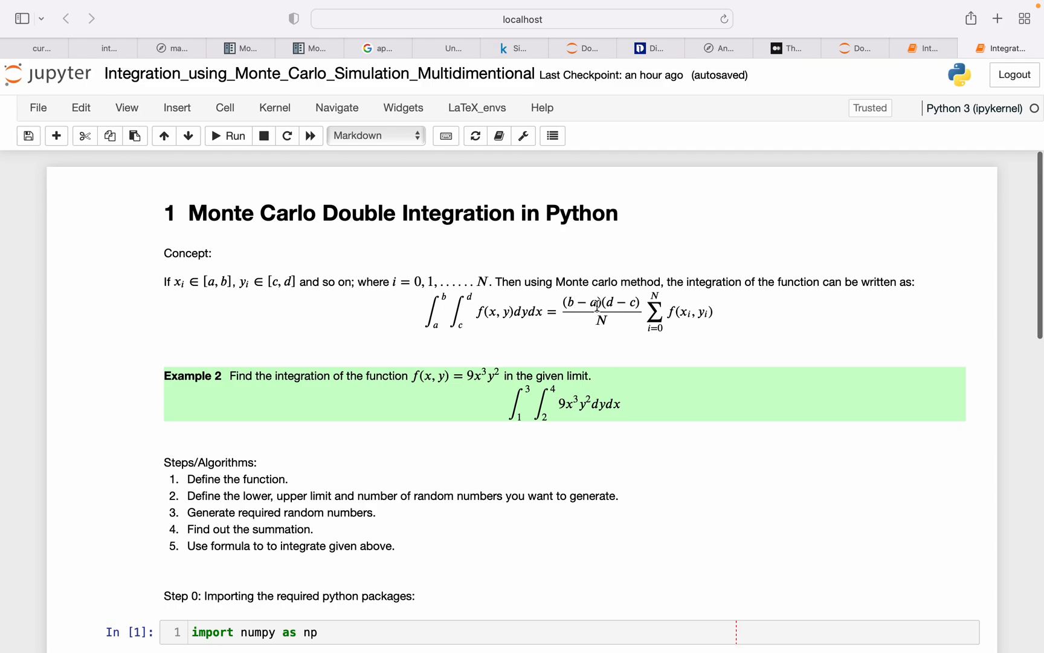
mouse_move(606, 320)
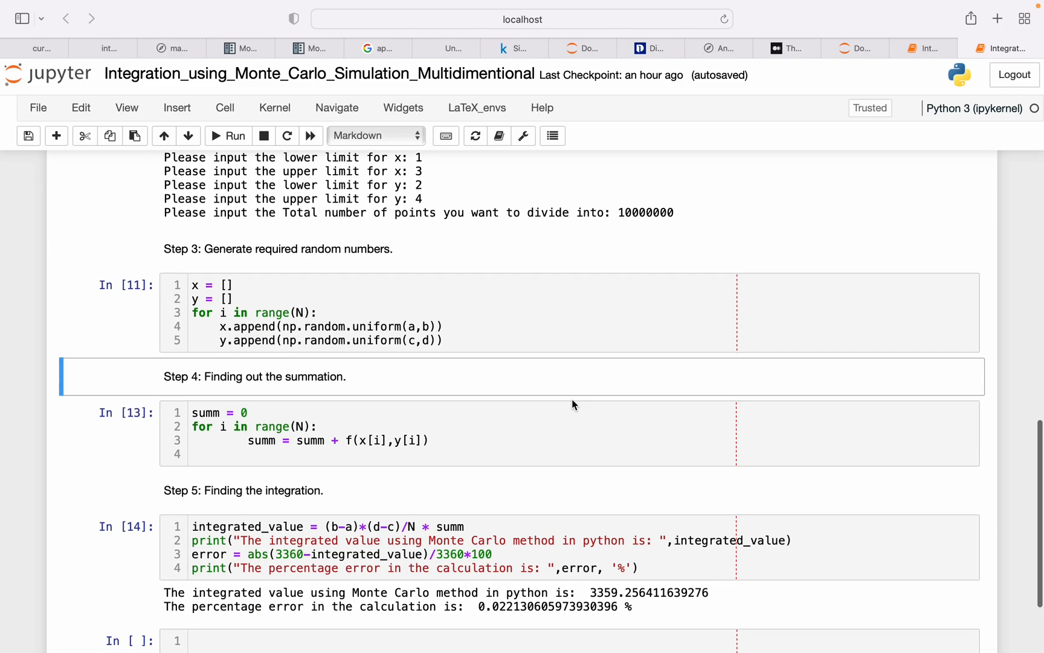
scroll("down", 3)
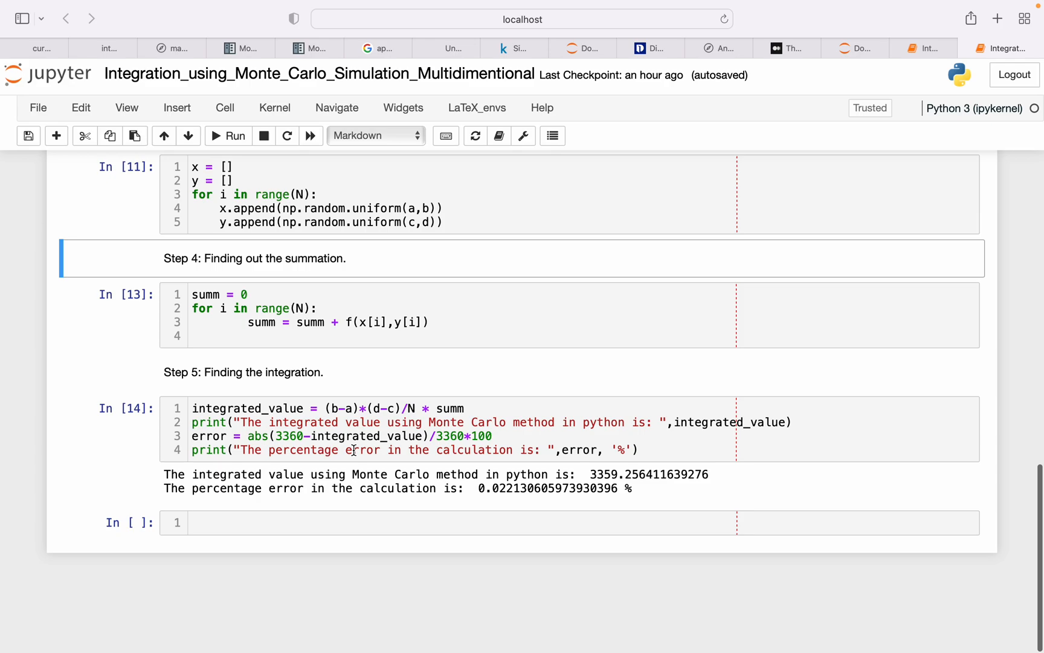
left_click(353, 436)
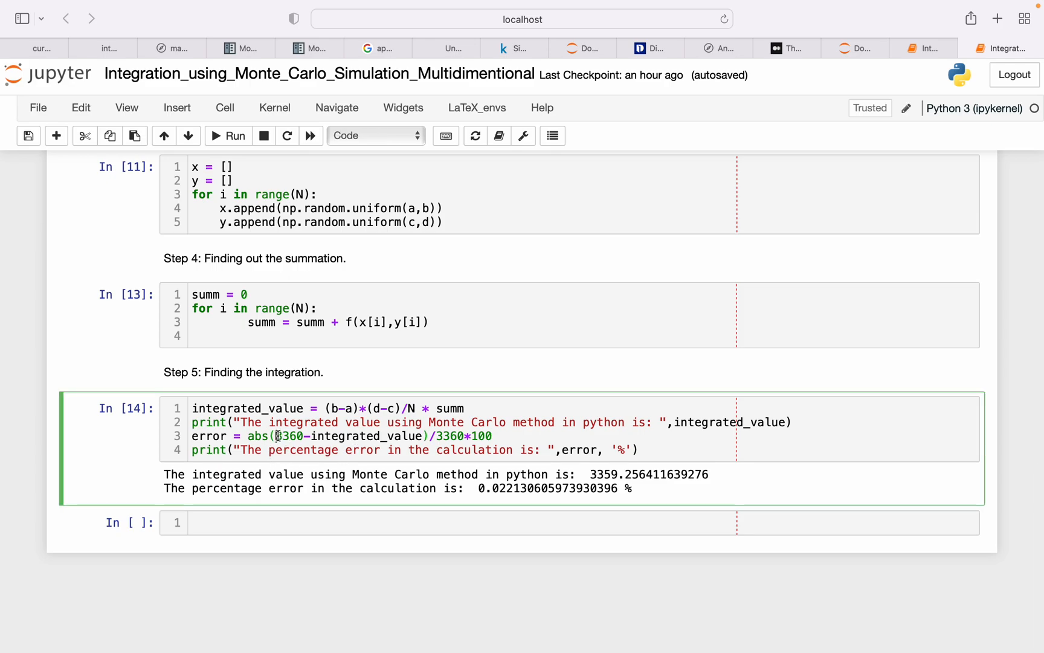
double_click(292, 436)
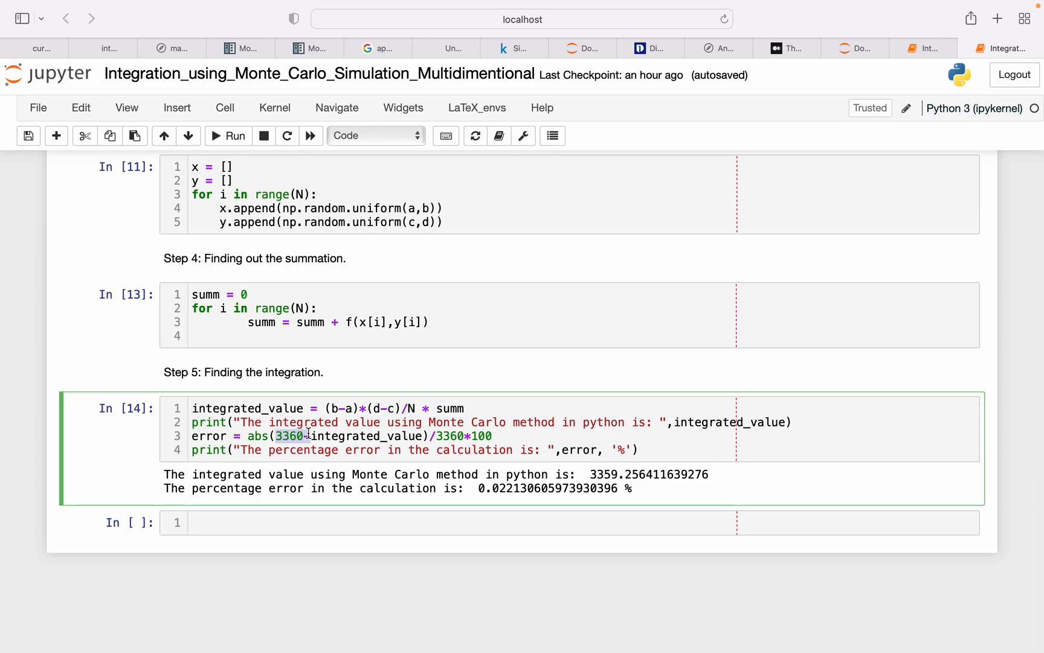
left_click(307, 436)
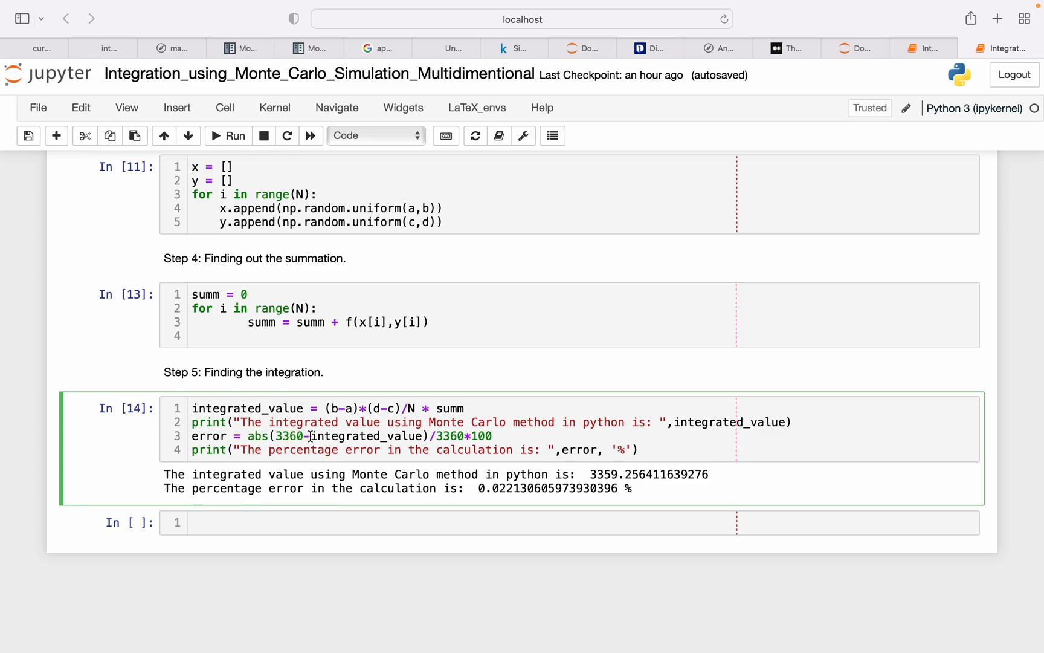
mouse_move(367, 435)
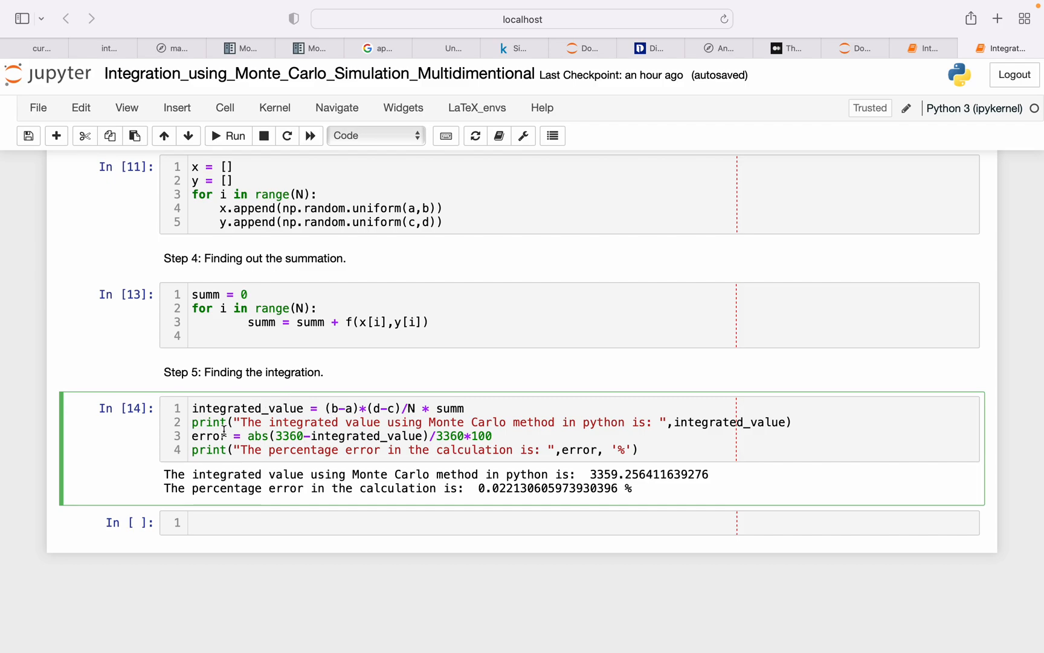
mouse_move(310, 422)
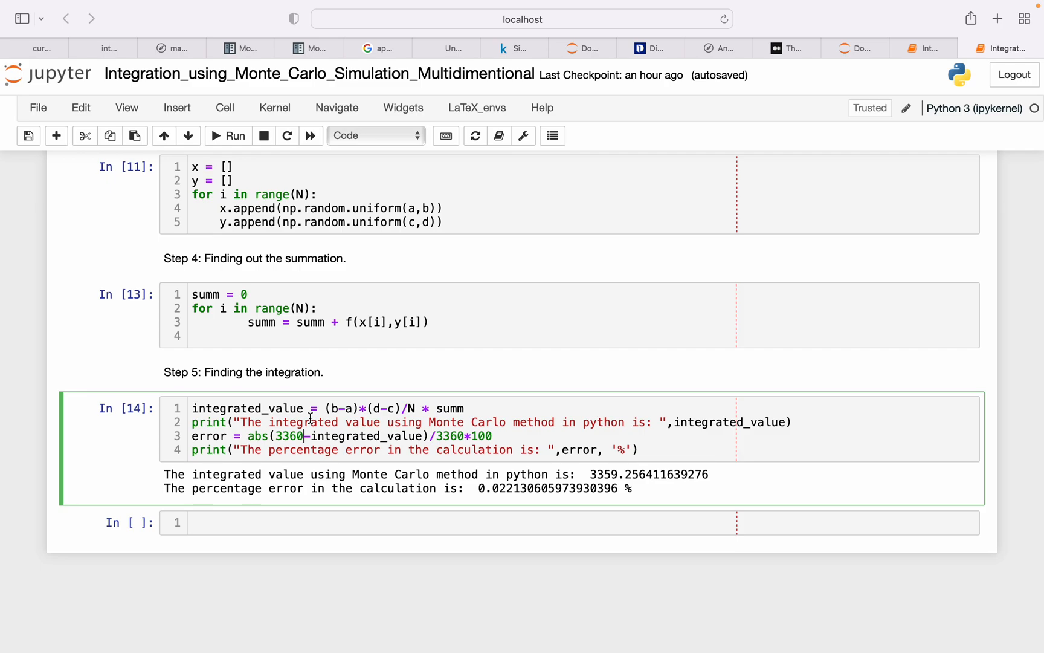
mouse_move(344, 427)
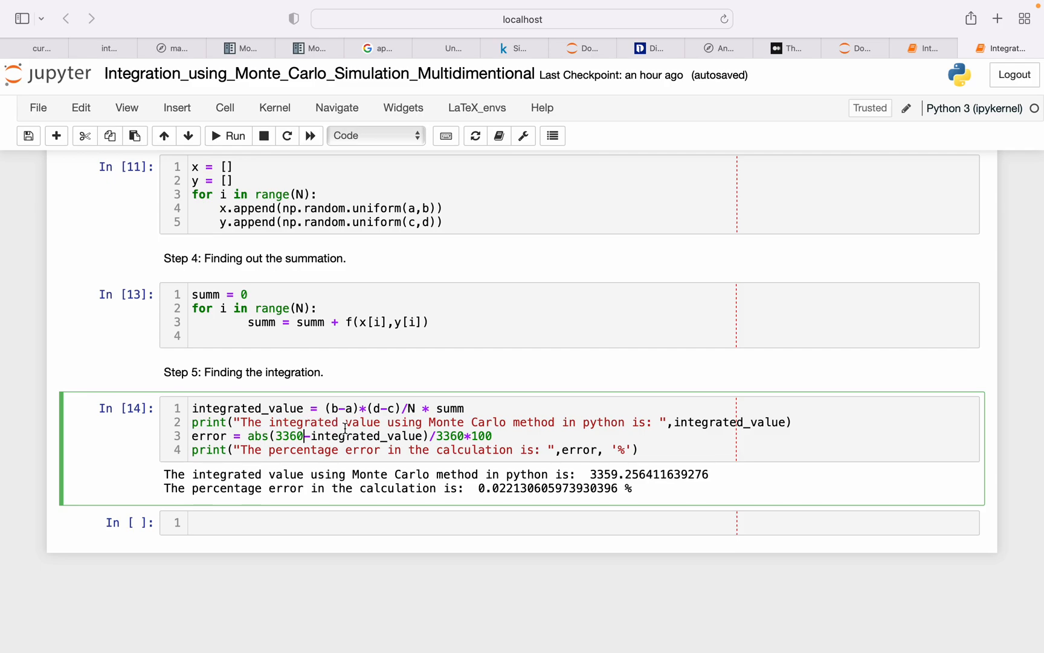
scroll("down", 3)
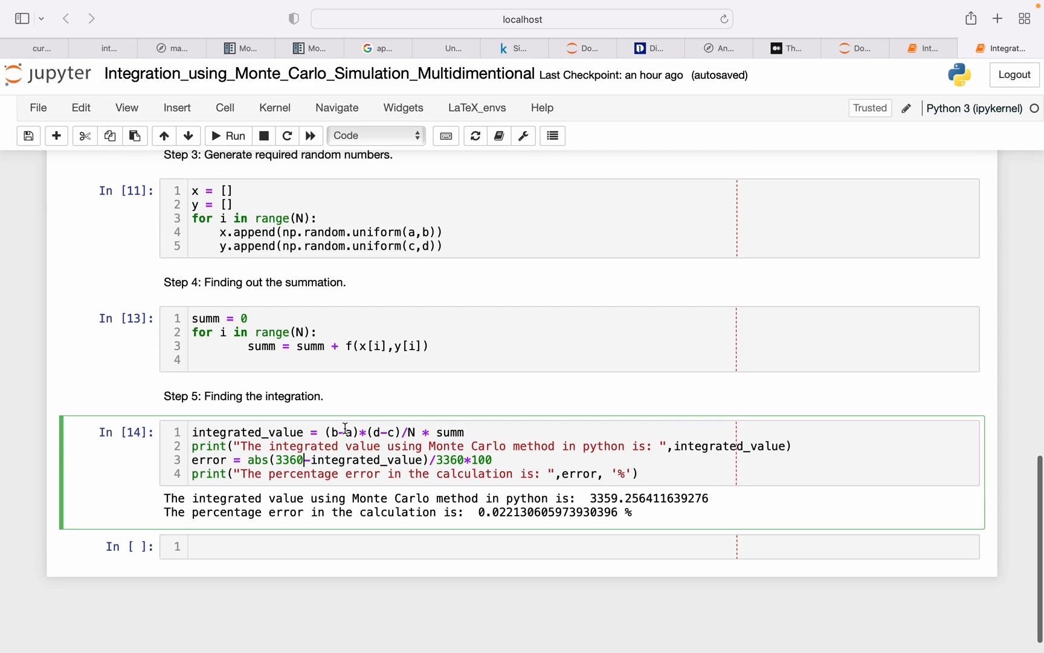
scroll("down", 3)
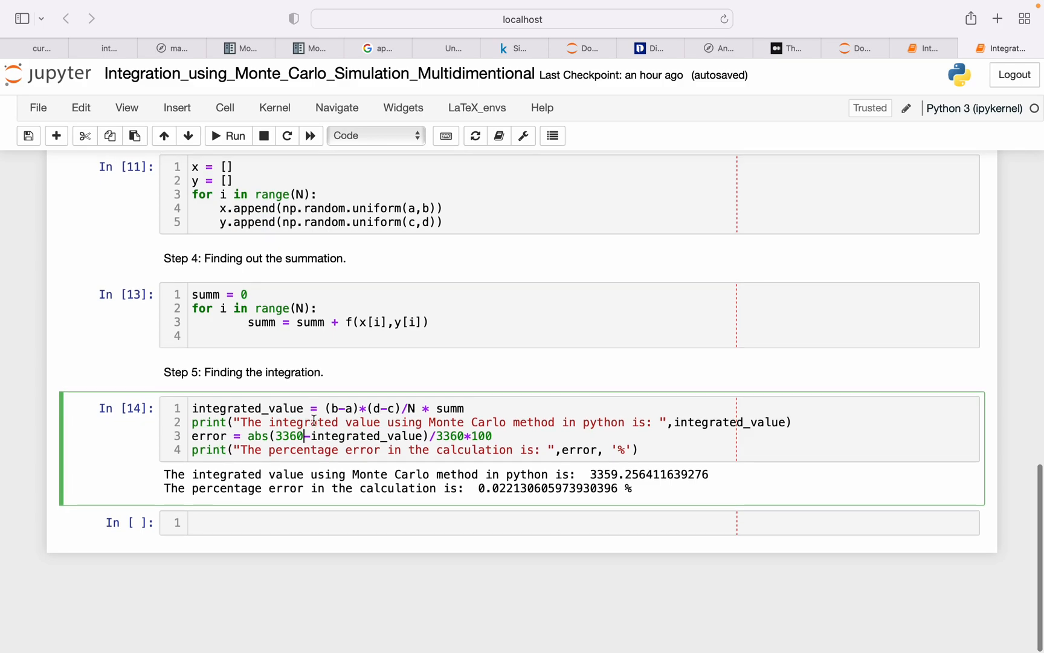
mouse_move(419, 398)
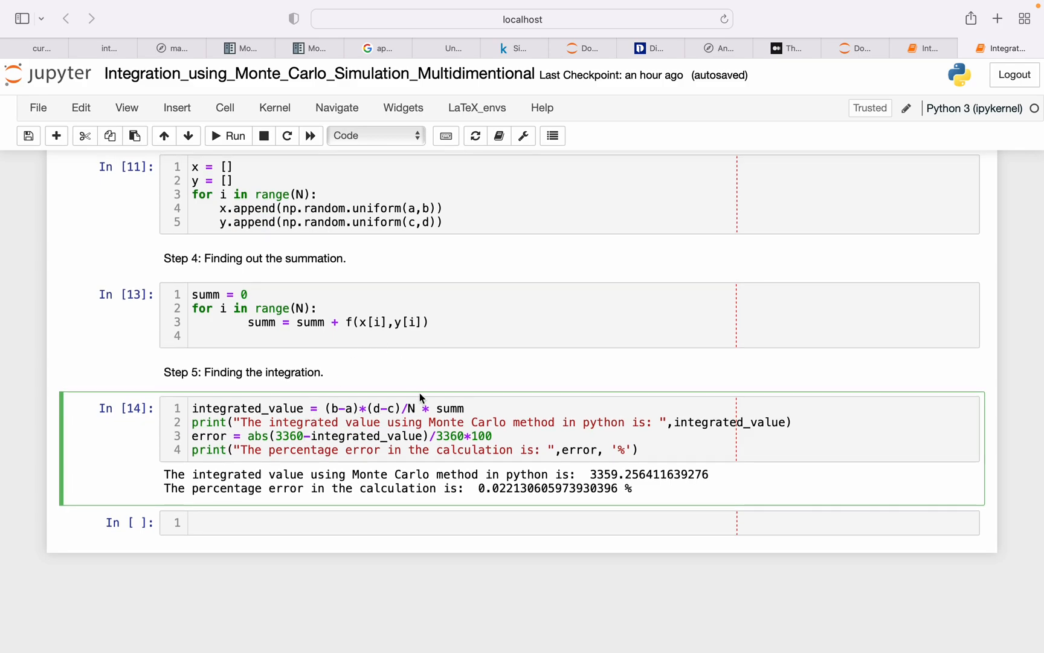
mouse_move(487, 361)
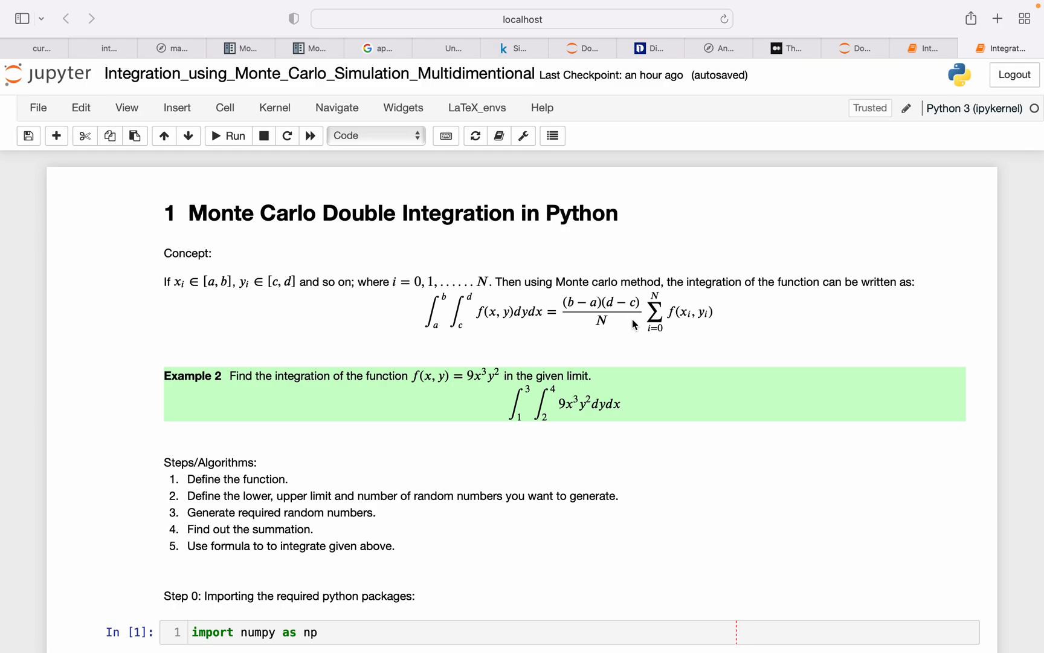
mouse_move(591, 299)
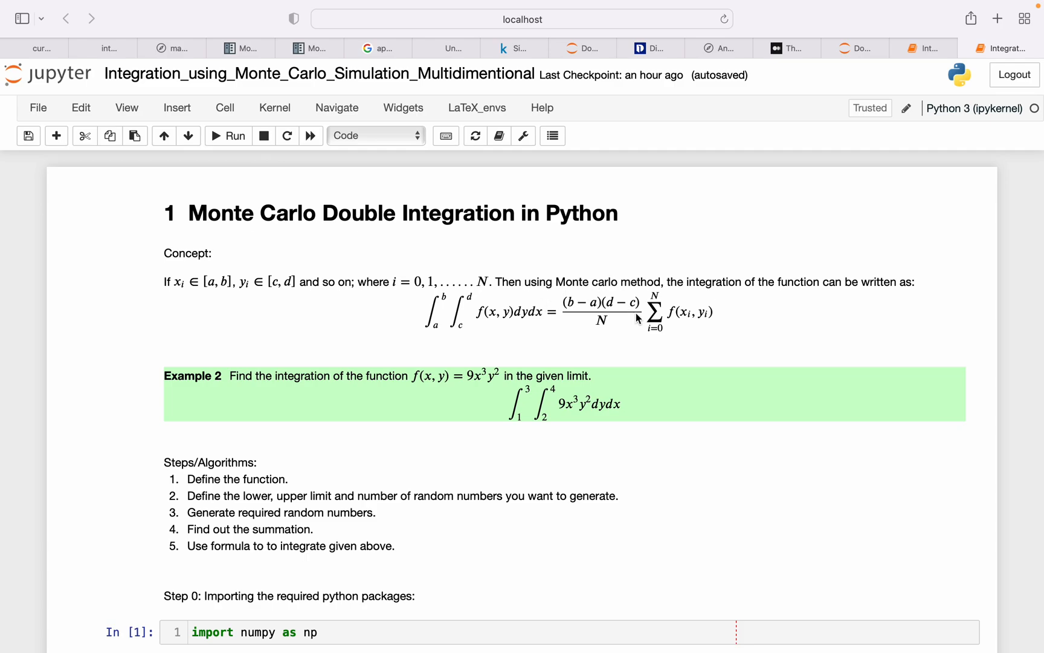
mouse_move(712, 327)
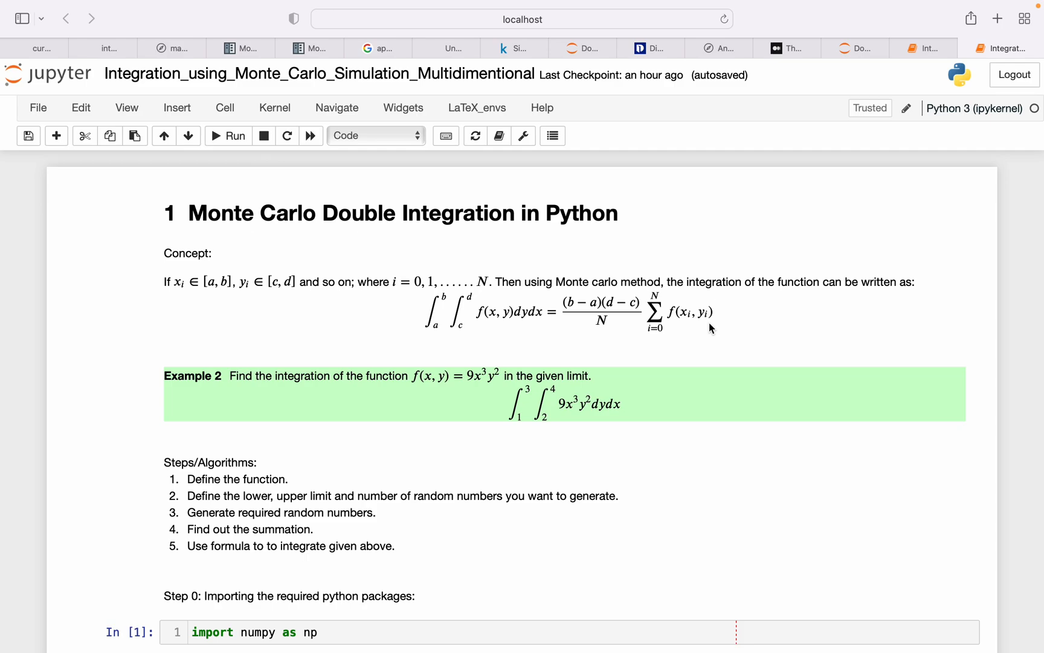
mouse_move(677, 334)
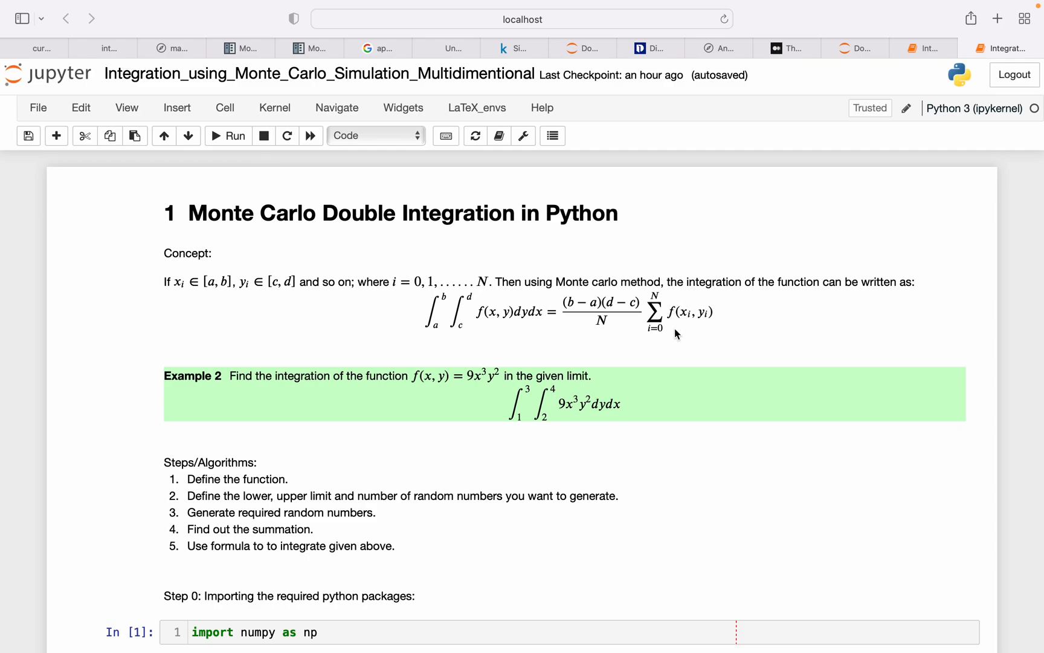
mouse_move(699, 319)
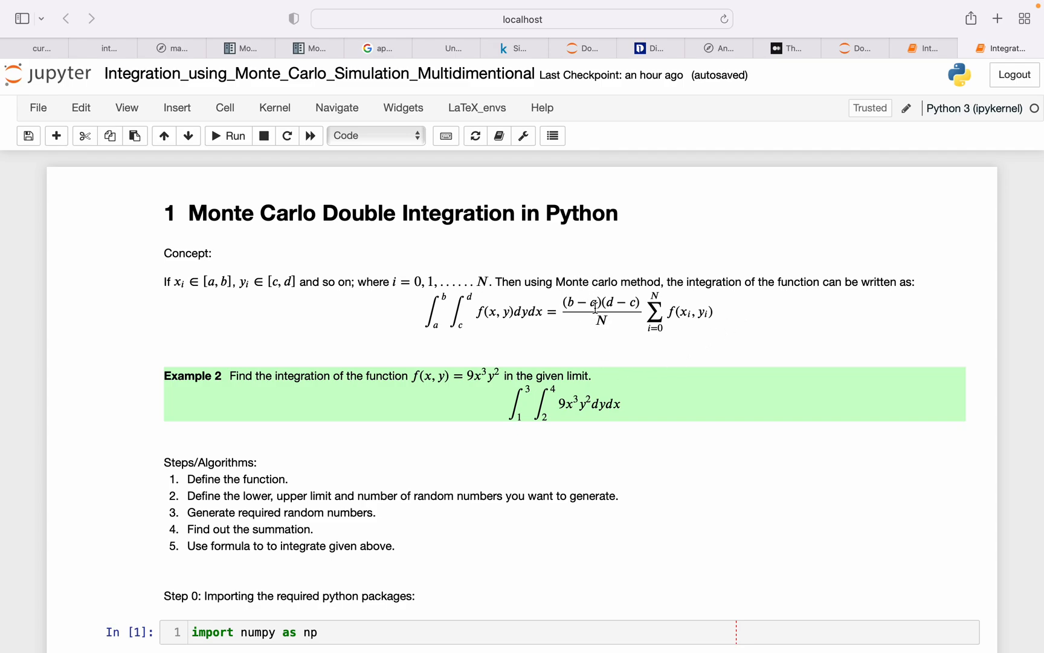
mouse_move(559, 311)
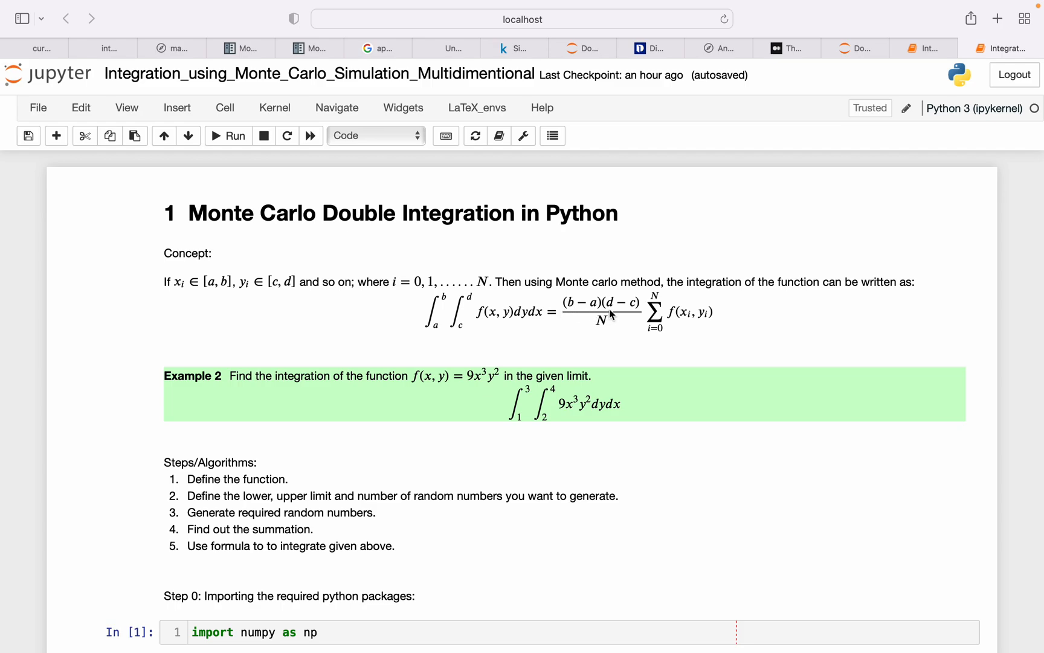
mouse_move(631, 326)
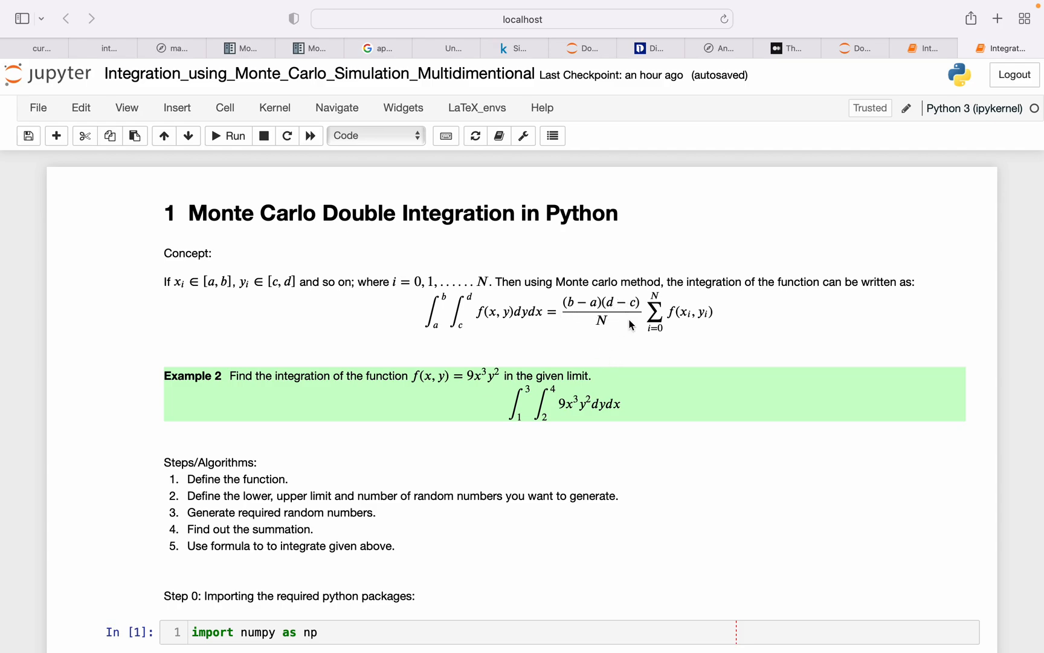
mouse_move(485, 332)
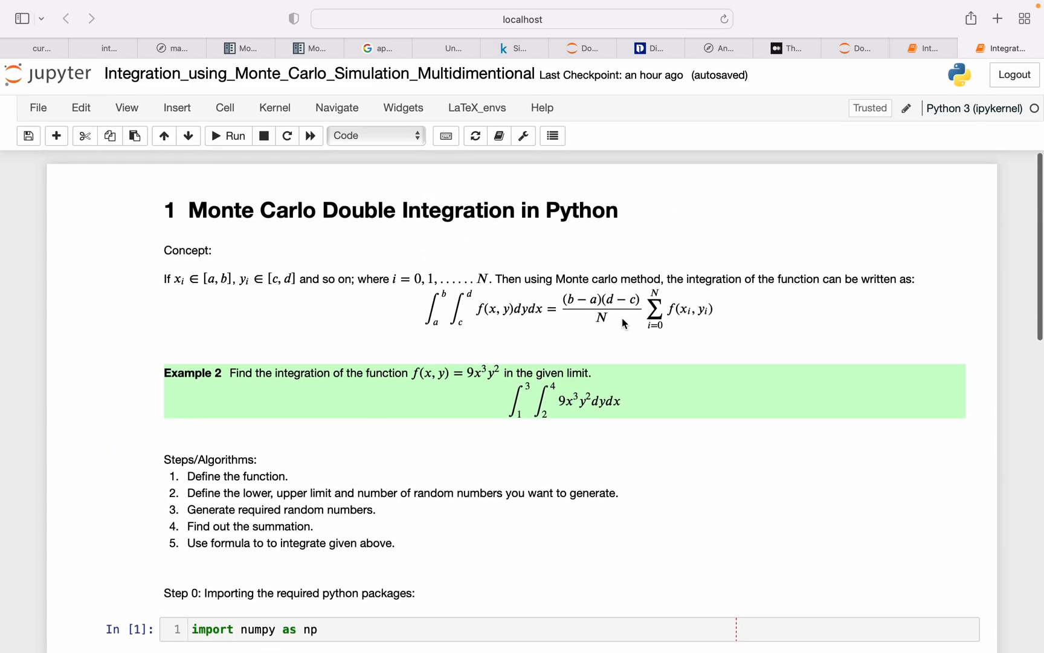
scroll("down", 3)
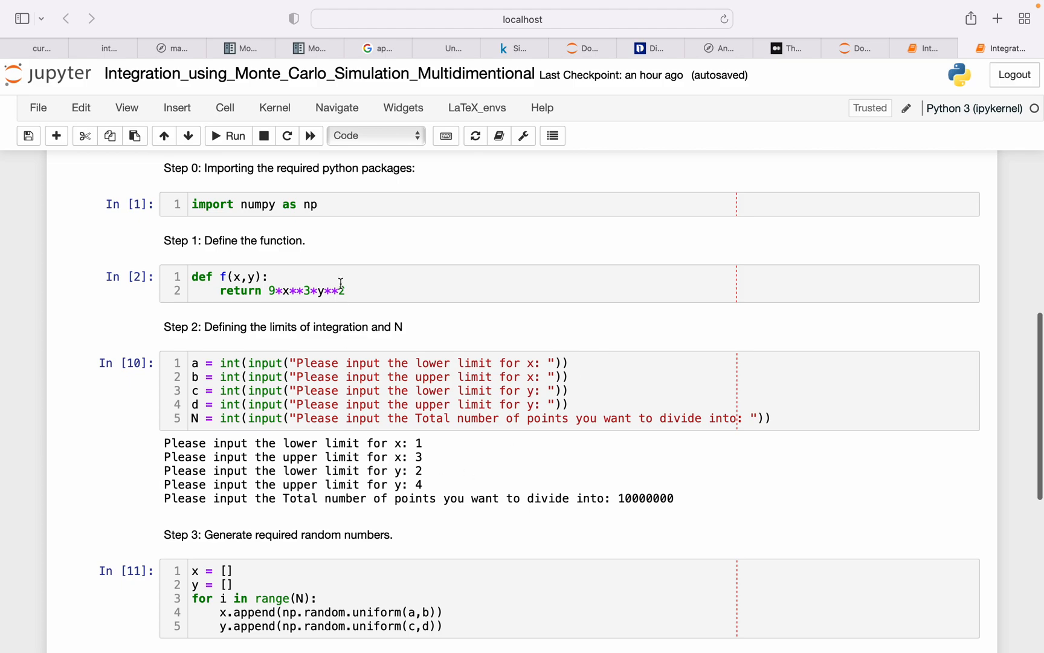
scroll("down", 3)
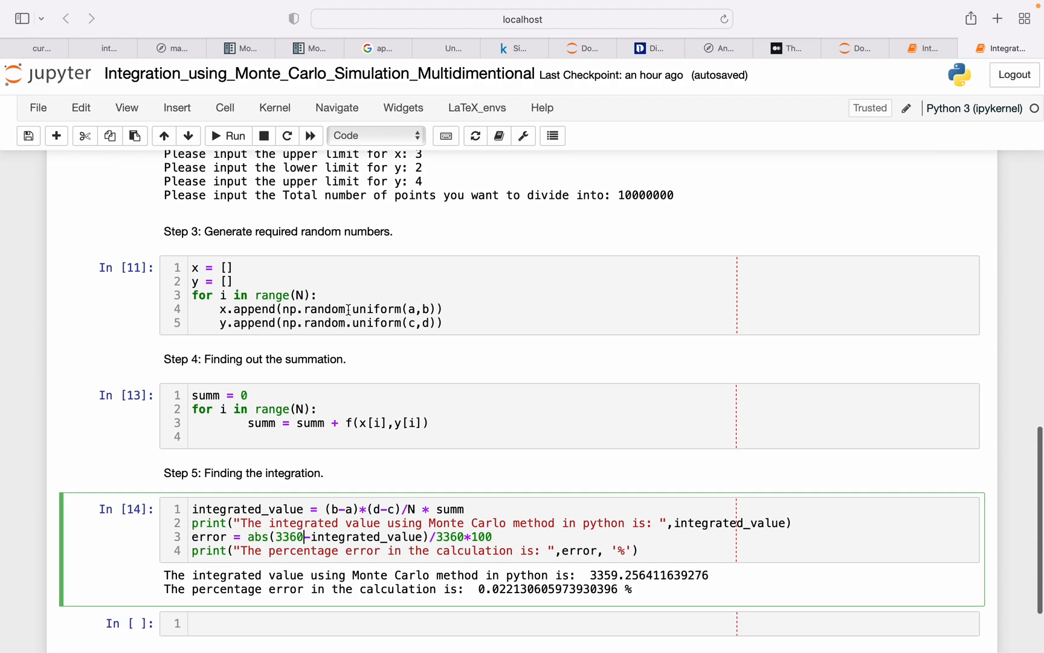
mouse_move(287, 304)
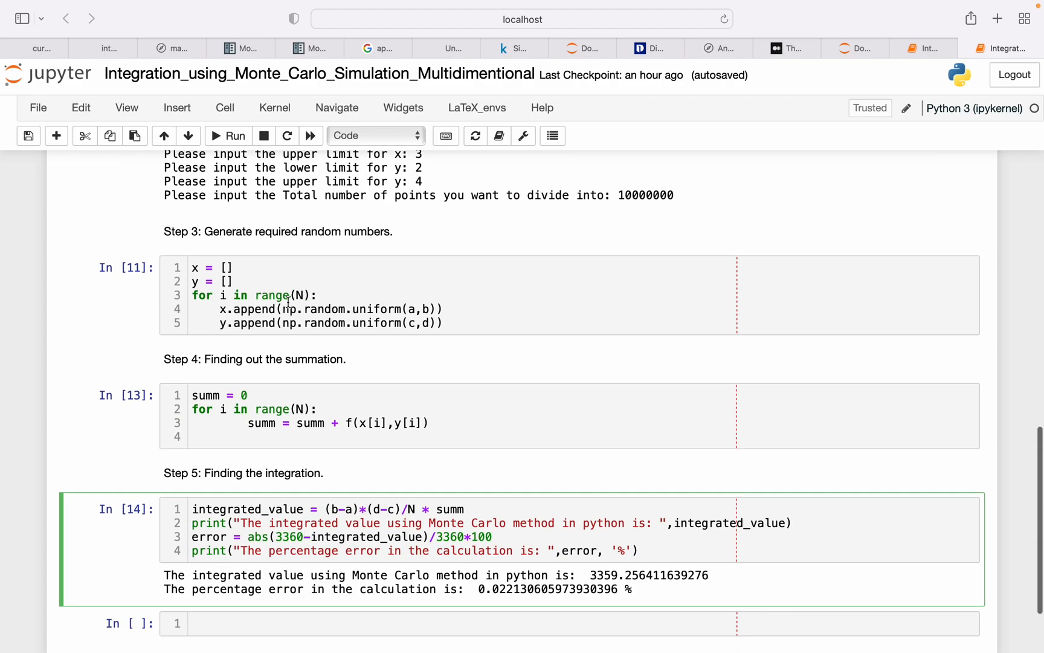
scroll("down", 3)
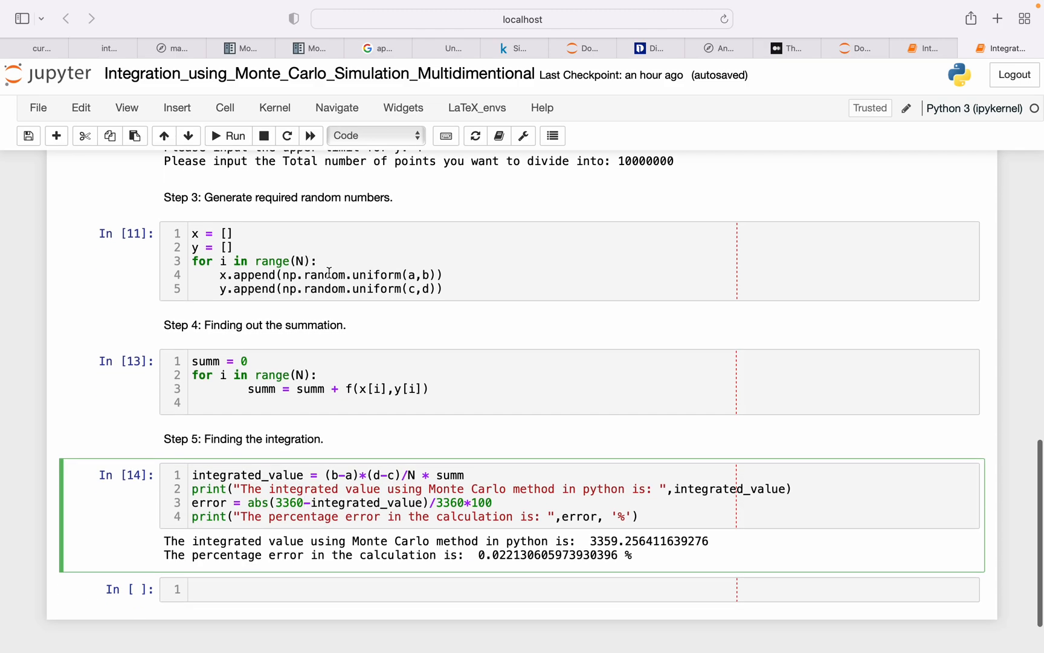
scroll("down", 3)
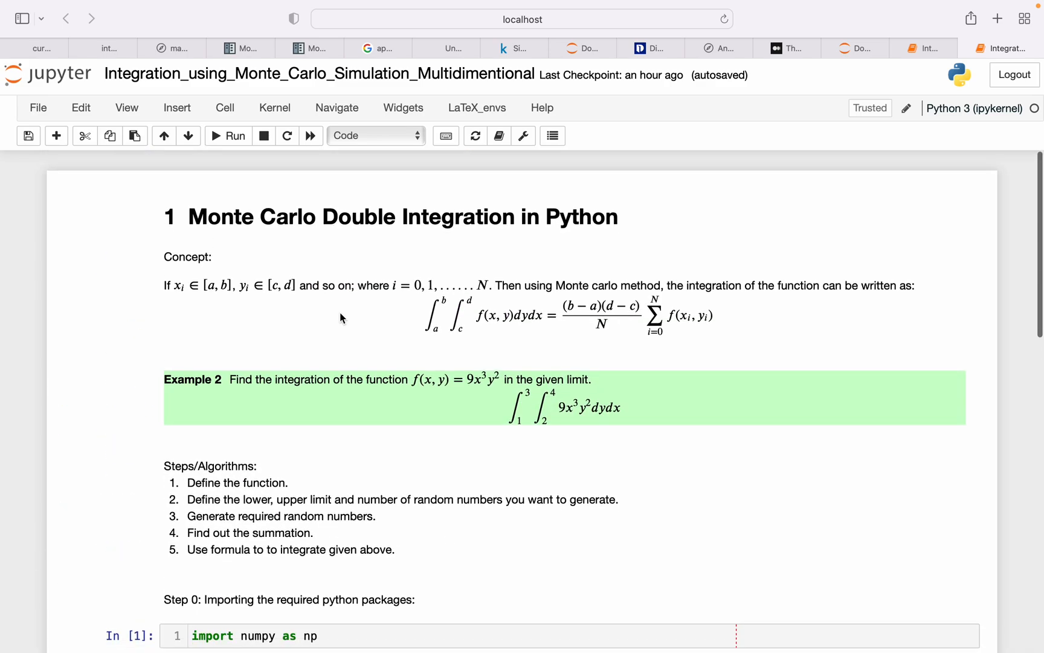
scroll("down", 3)
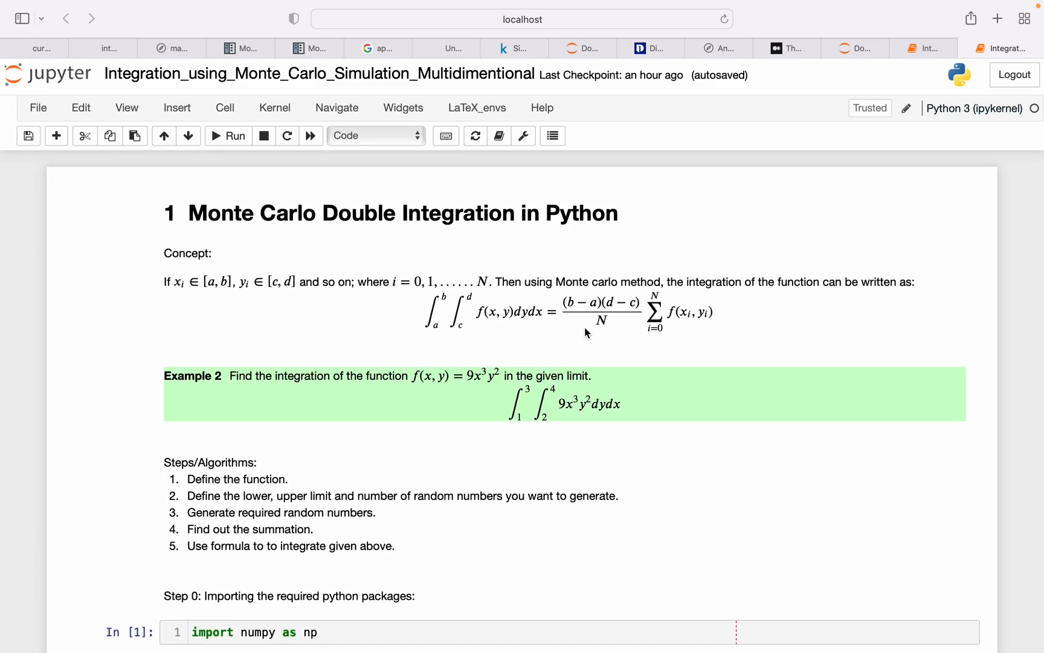
scroll("down", 3)
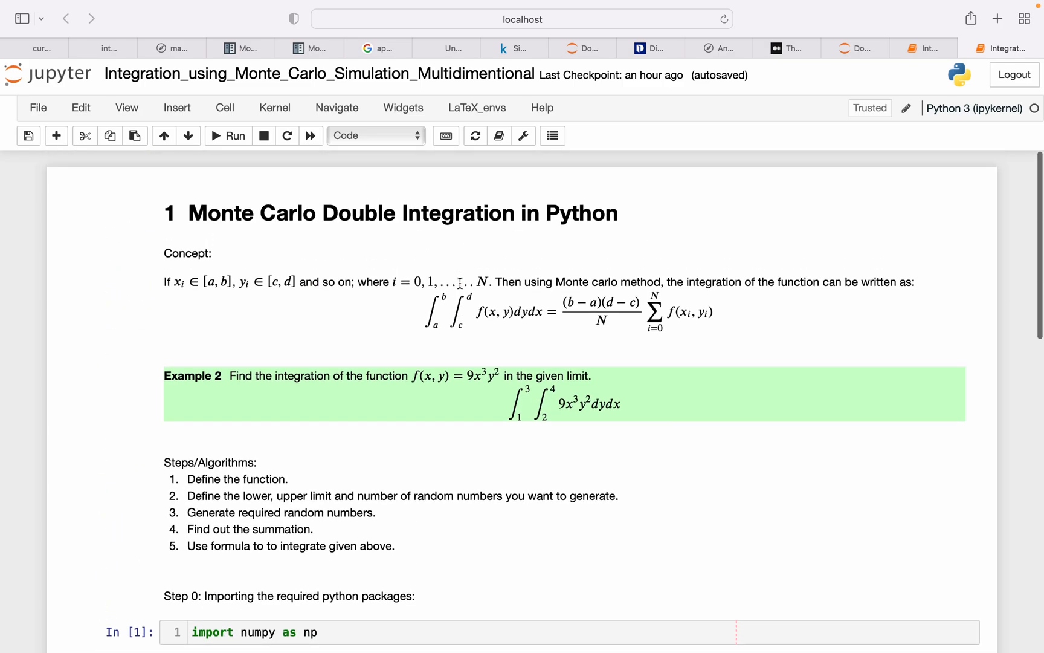
Re-run the cell defining f(x,y) and scroll to the limits cell
scroll("down", 3)
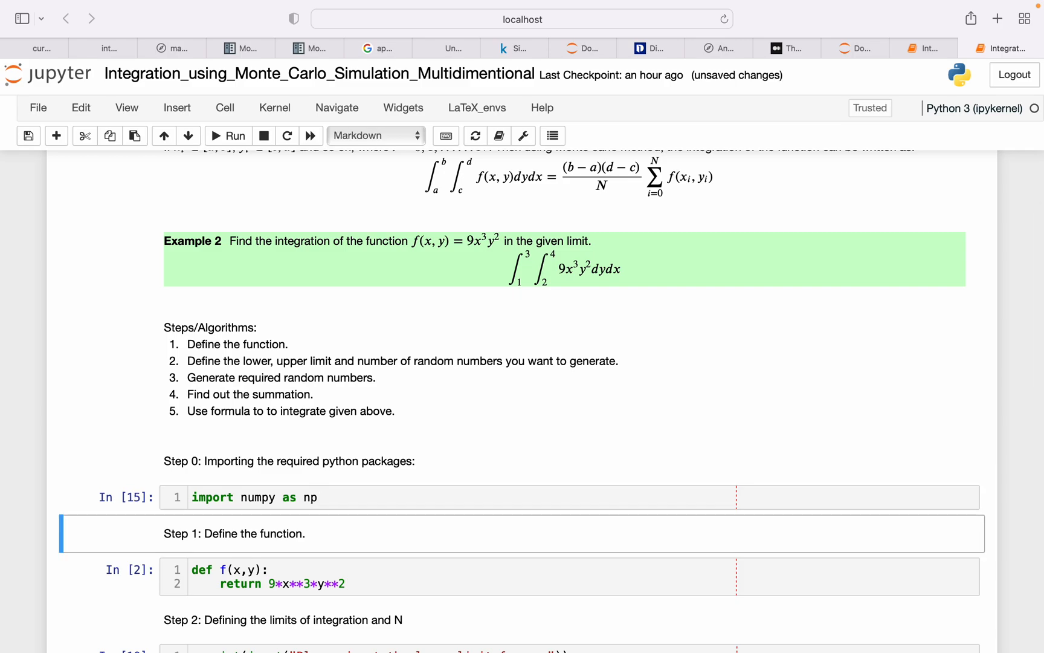
left_click(227, 136)
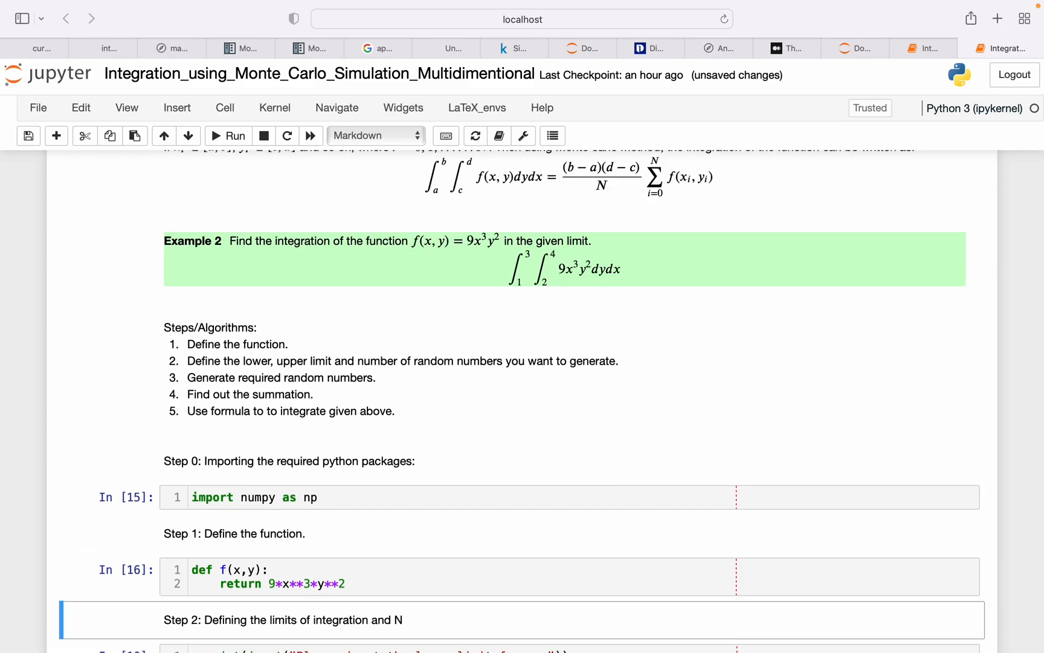
scroll("down", 3)
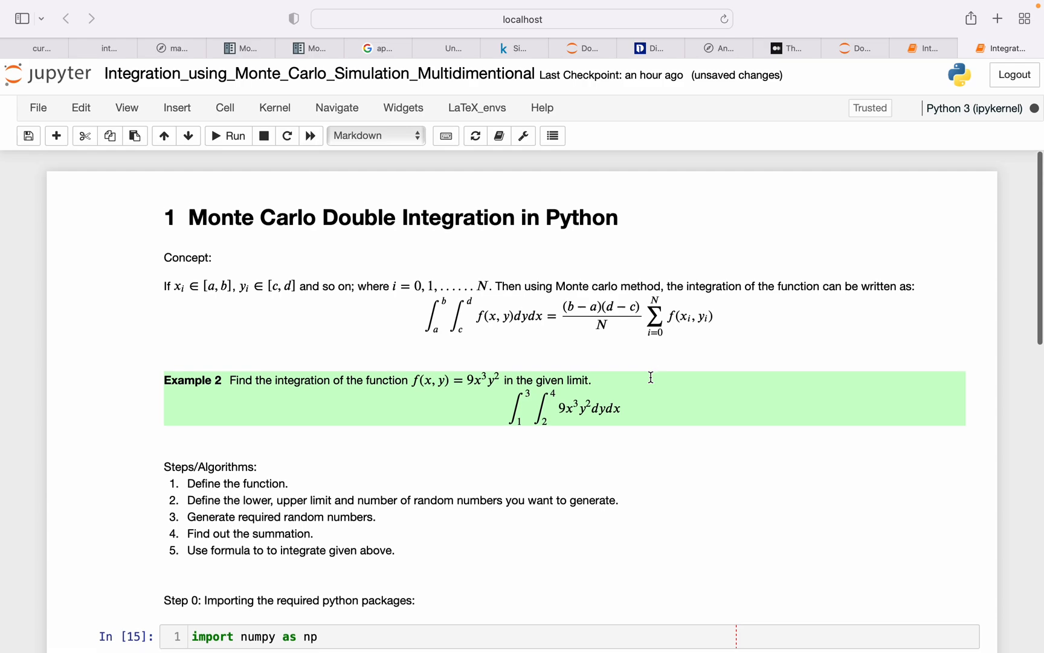
scroll("down", 3)
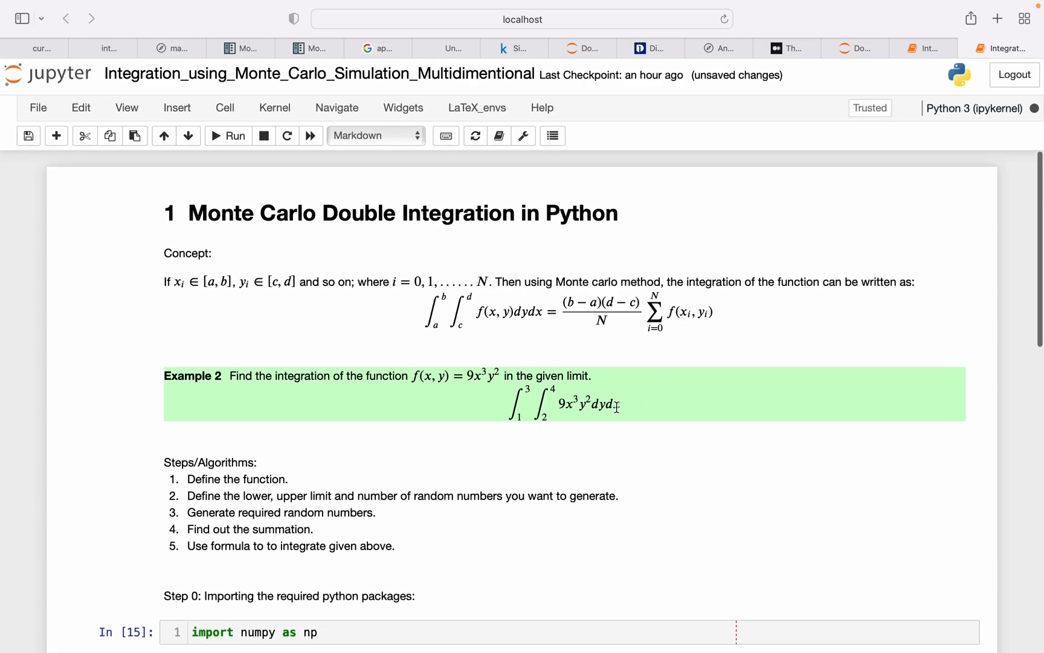
mouse_move(518, 421)
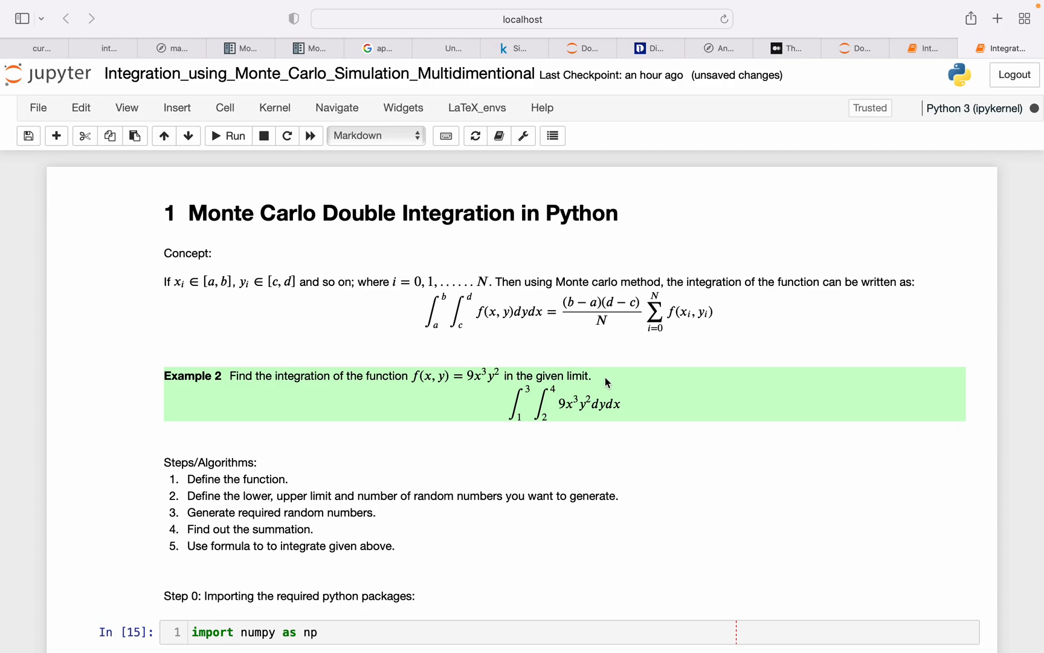
mouse_move(551, 379)
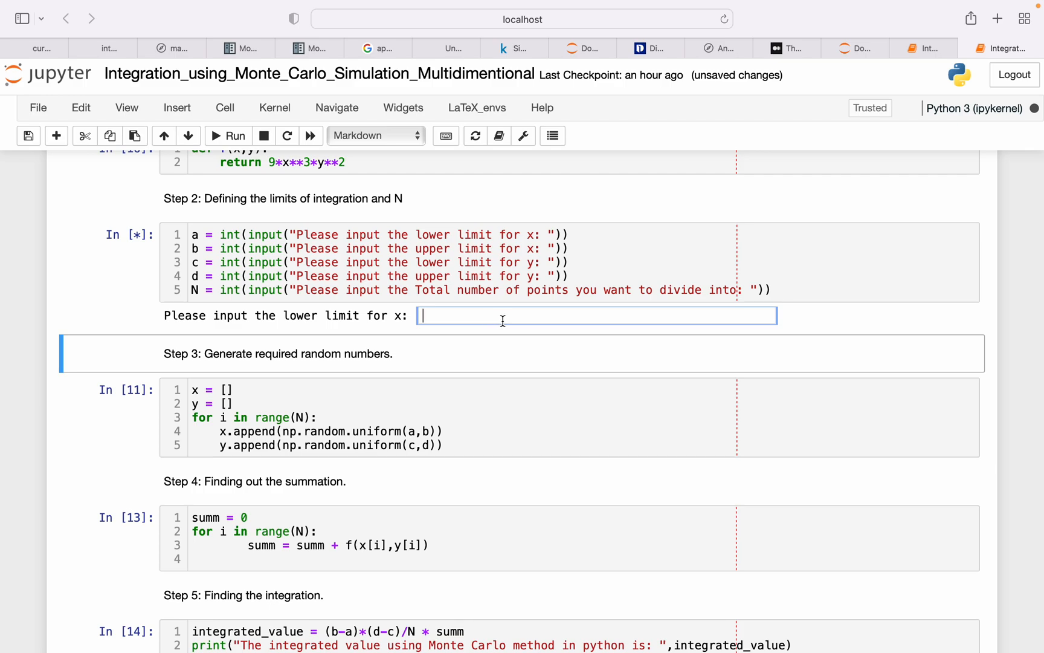
Enter limits x 1–3, y 2–4 and N = 10000000 at the input prompts
type("1")
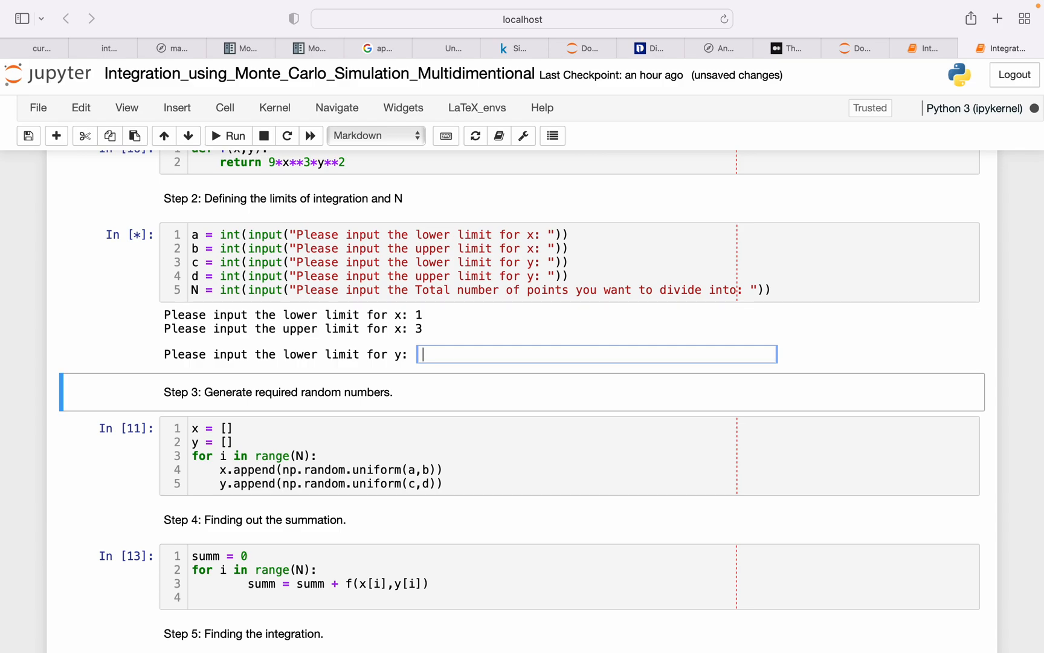
type("2")
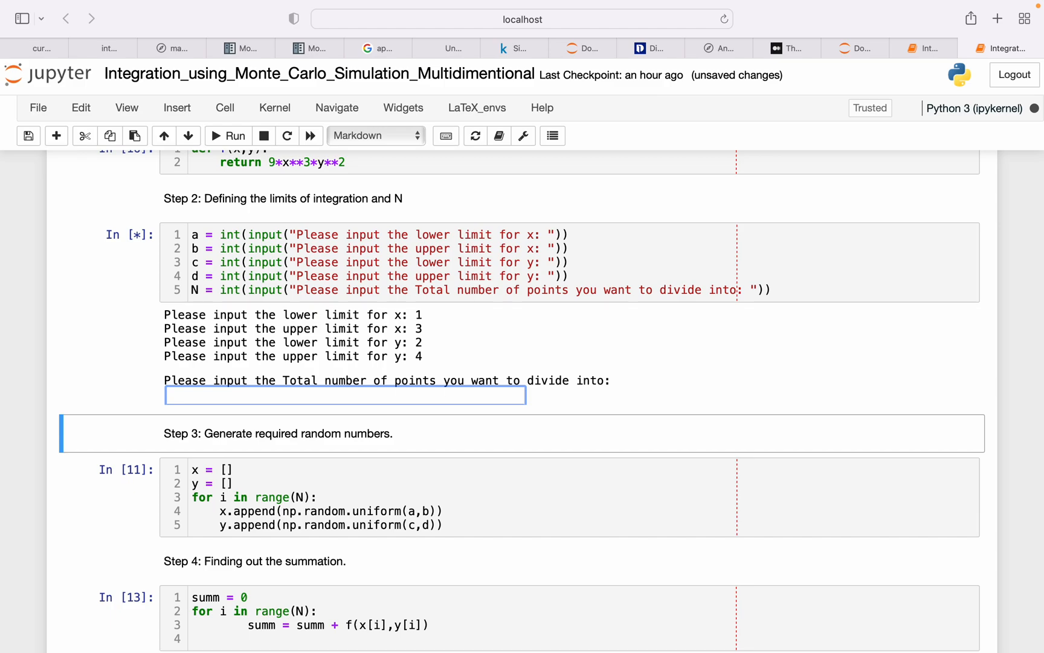
type("10000000")
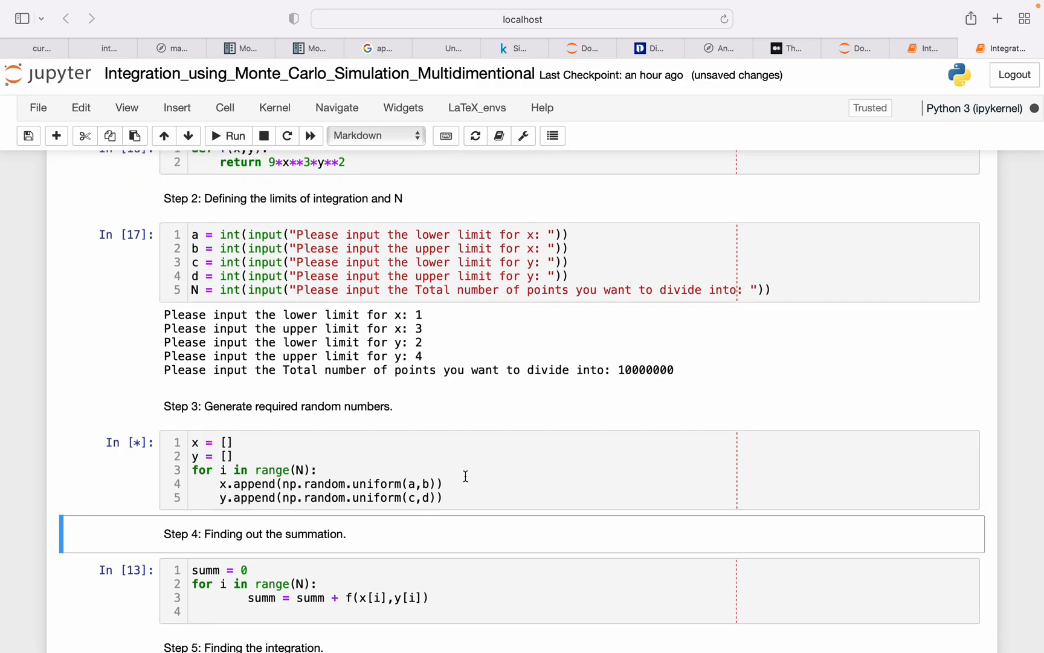
Re-run the Step 4 summation cell over the new random points
scroll("down", 3)
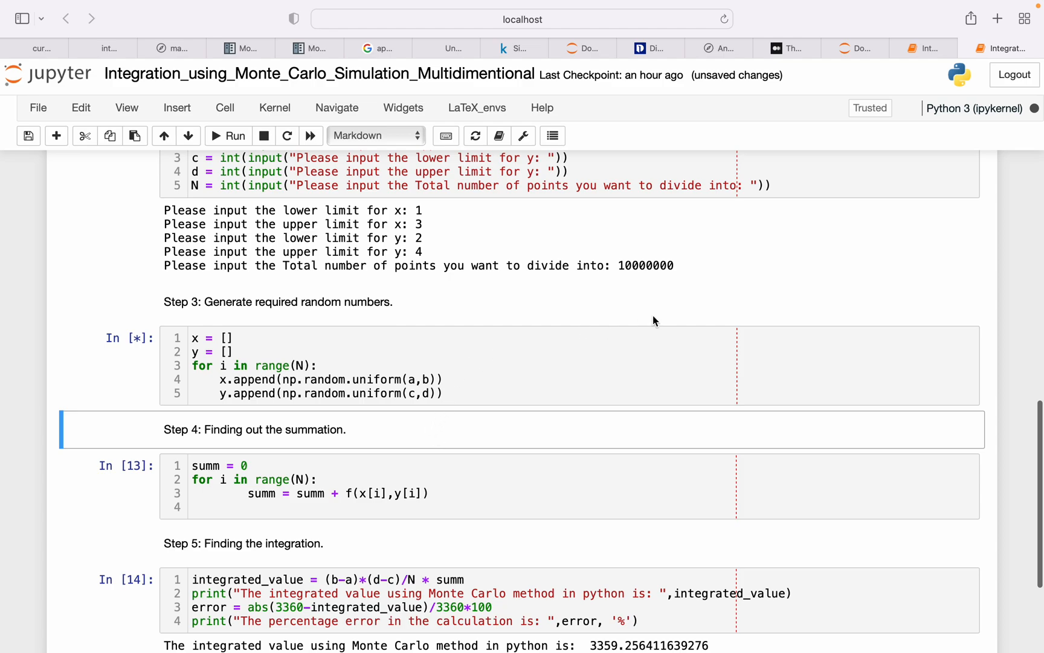
mouse_move(649, 250)
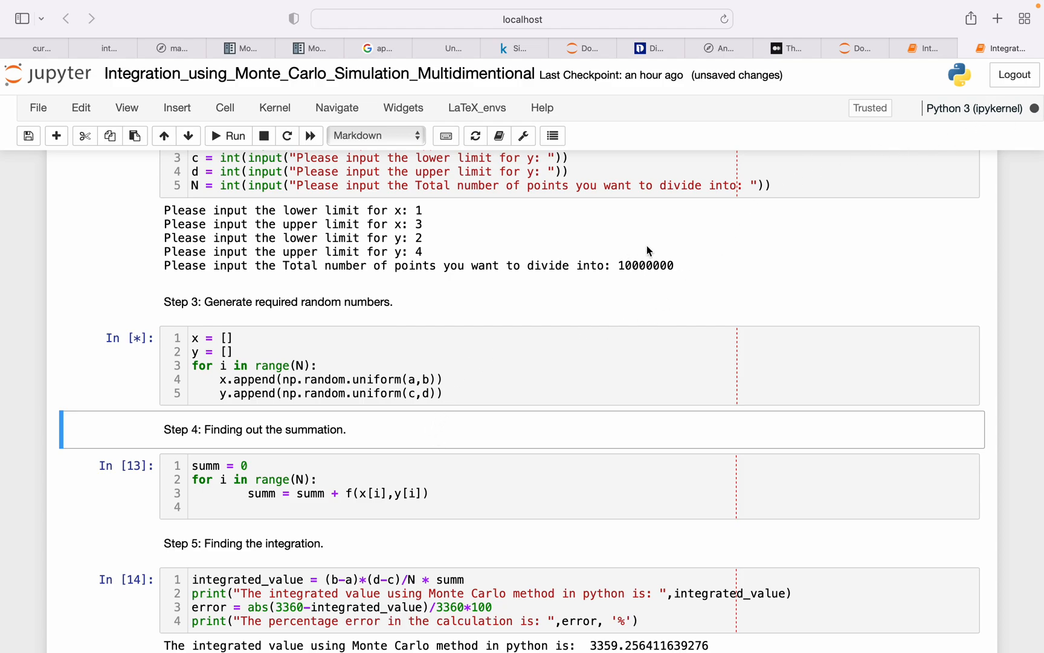
mouse_move(663, 264)
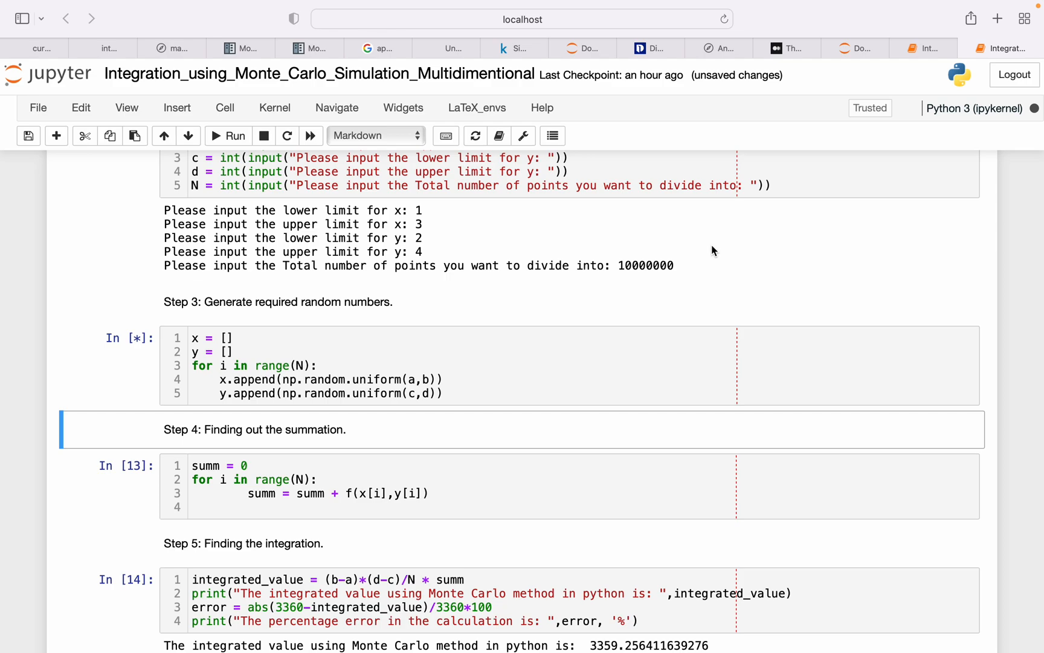
scroll("down", 3)
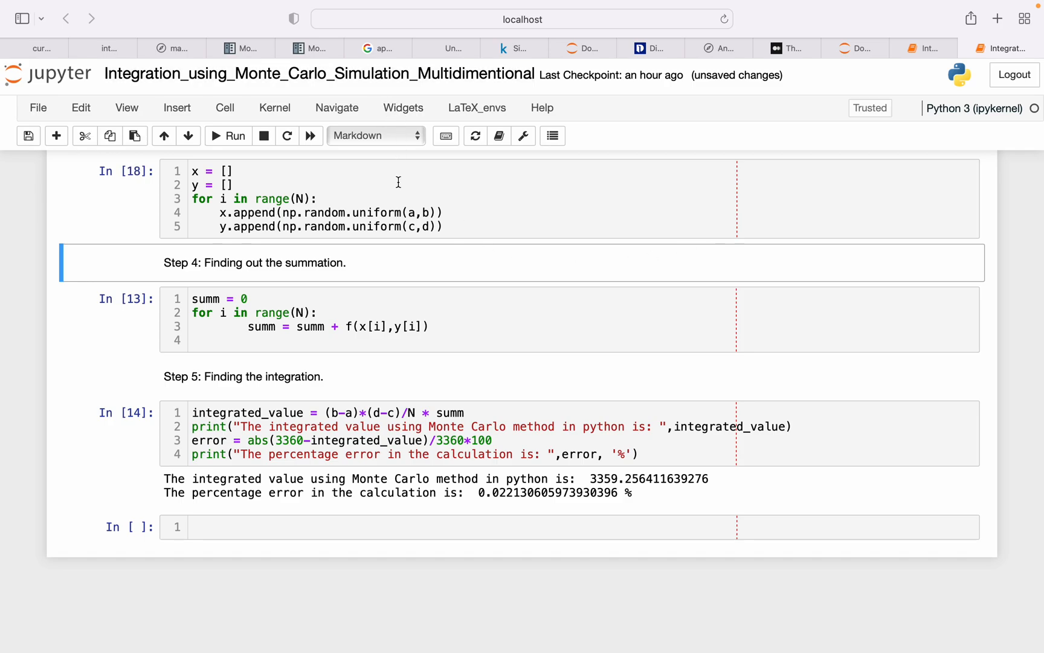
left_click(363, 327)
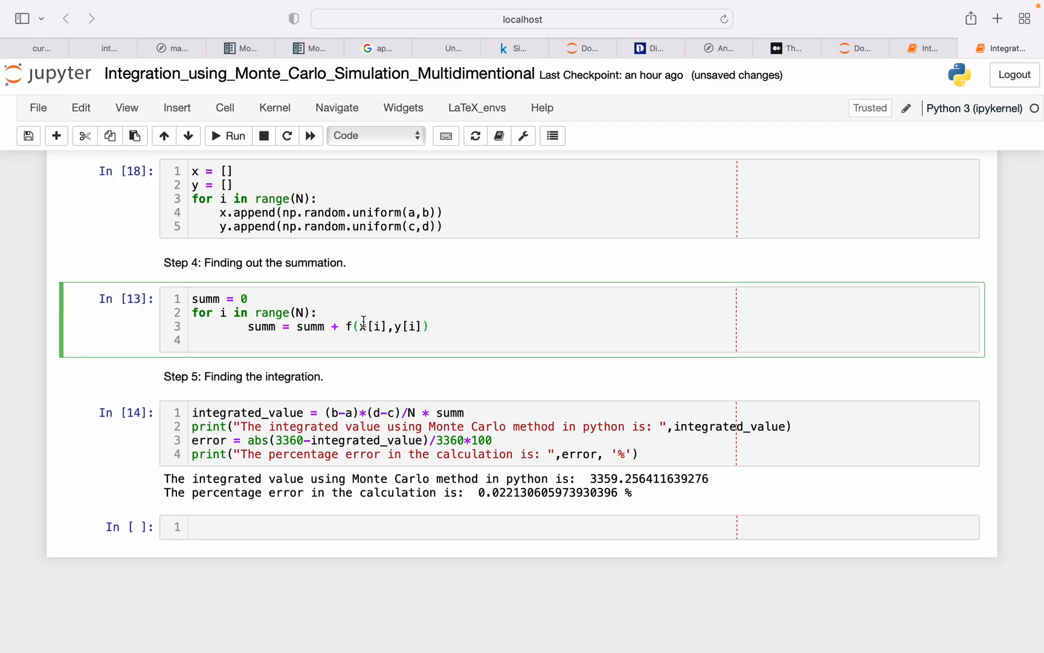
left_click(228, 136)
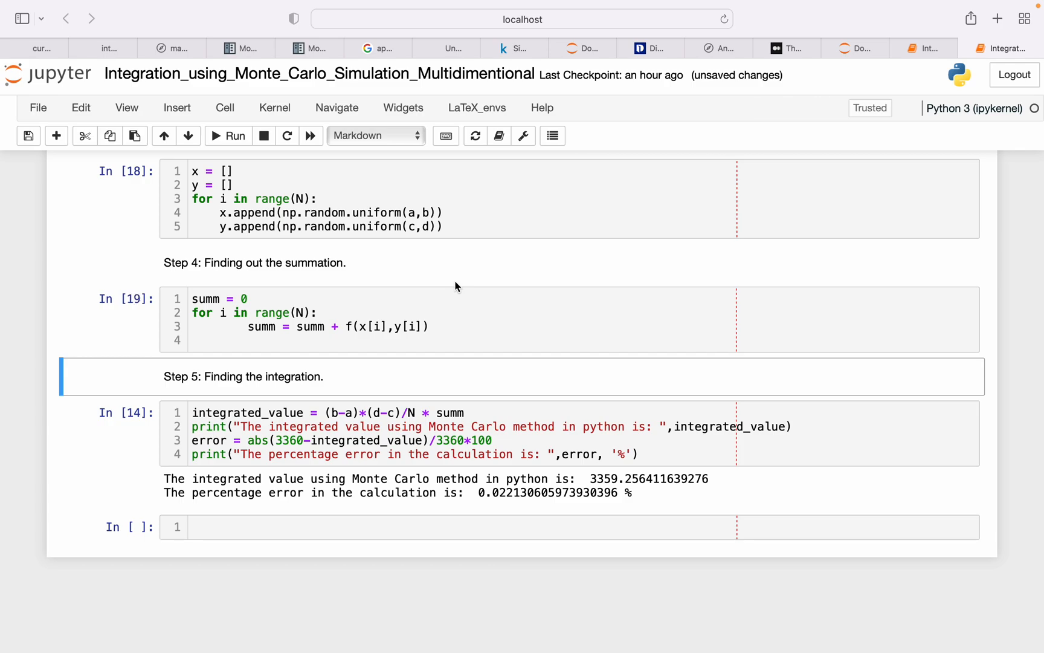
Re-run the Step 5 integration cell, giving 3359.016 with 0.0293% error
left_click(350, 440)
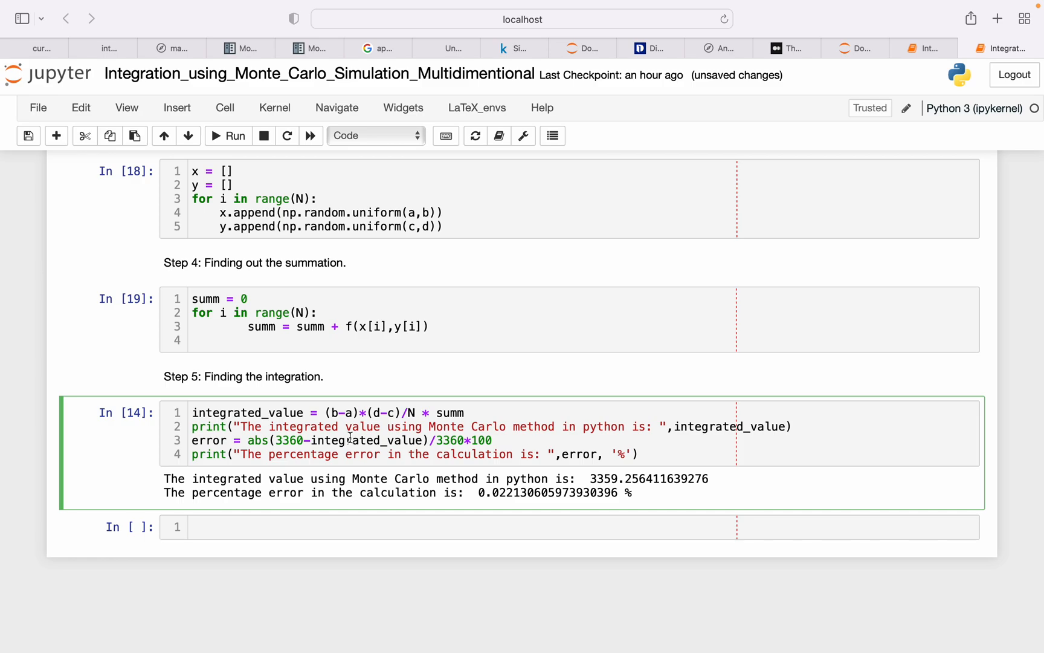
left_click(227, 136)
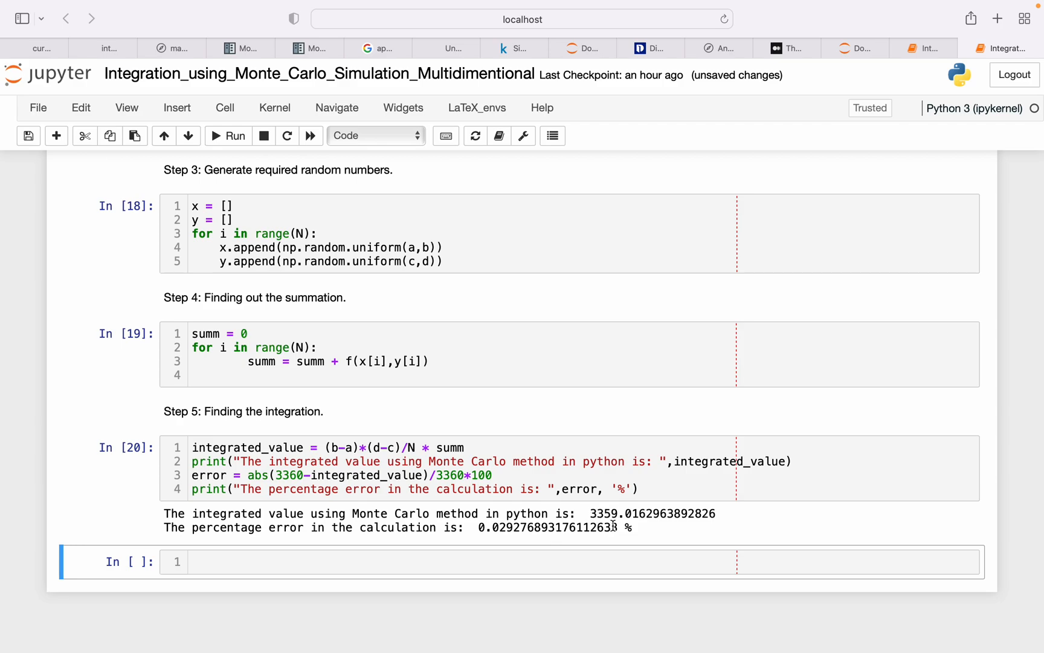
mouse_move(606, 527)
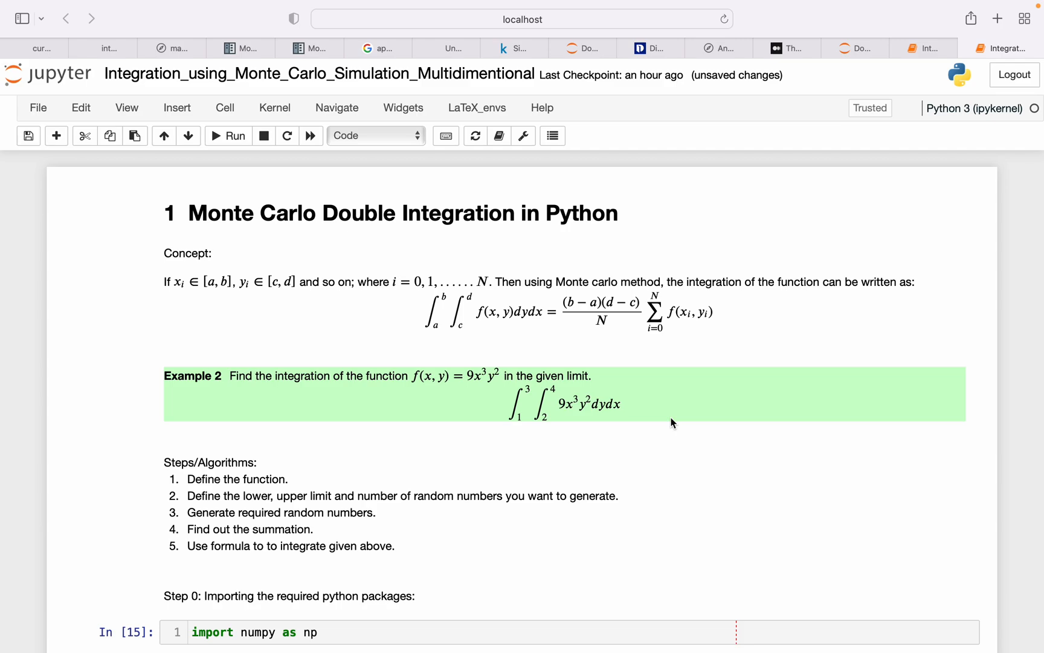
mouse_move(735, 275)
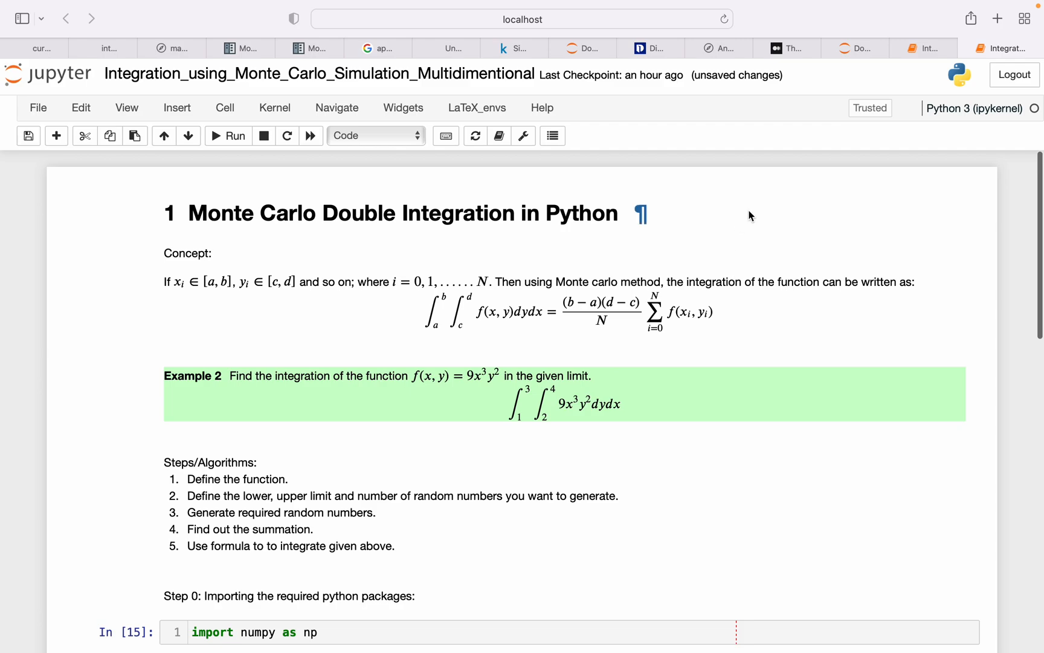
mouse_move(757, 230)
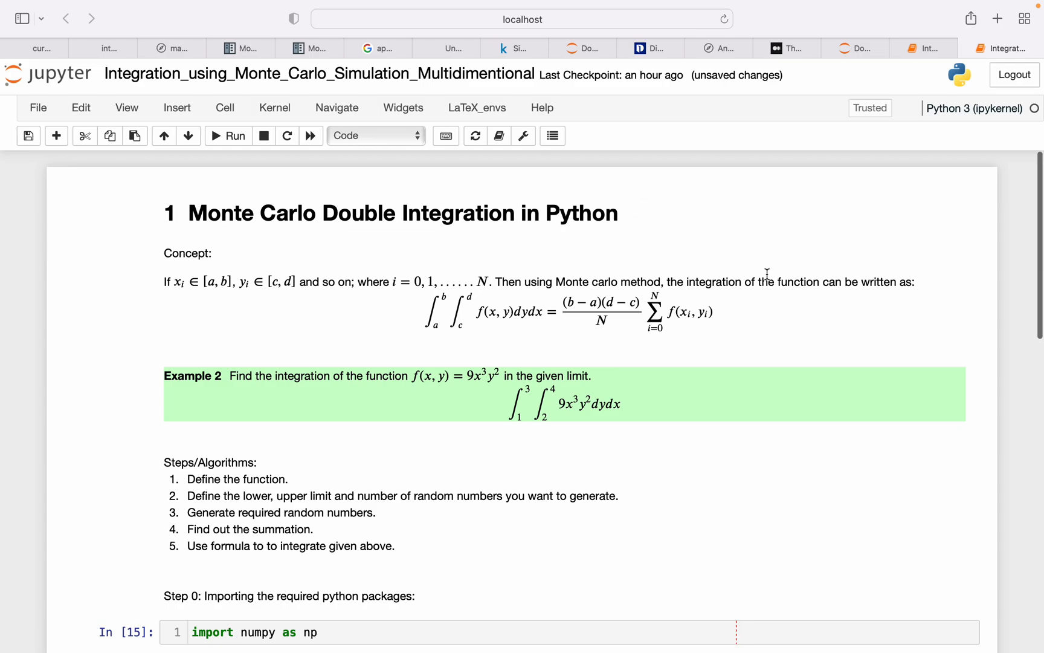
mouse_move(787, 339)
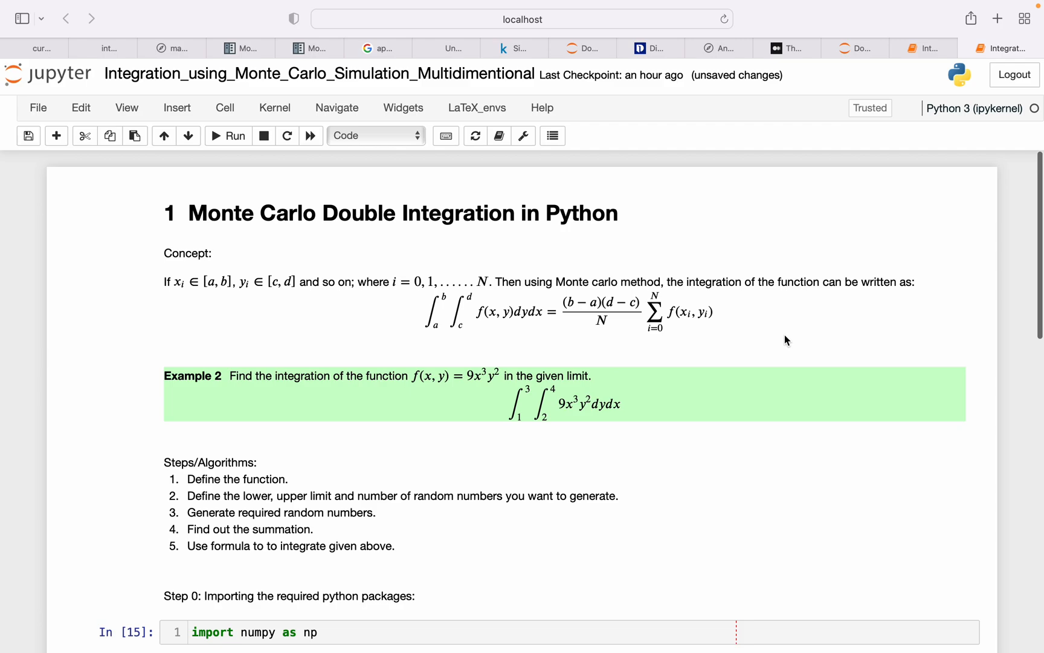
mouse_move(808, 365)
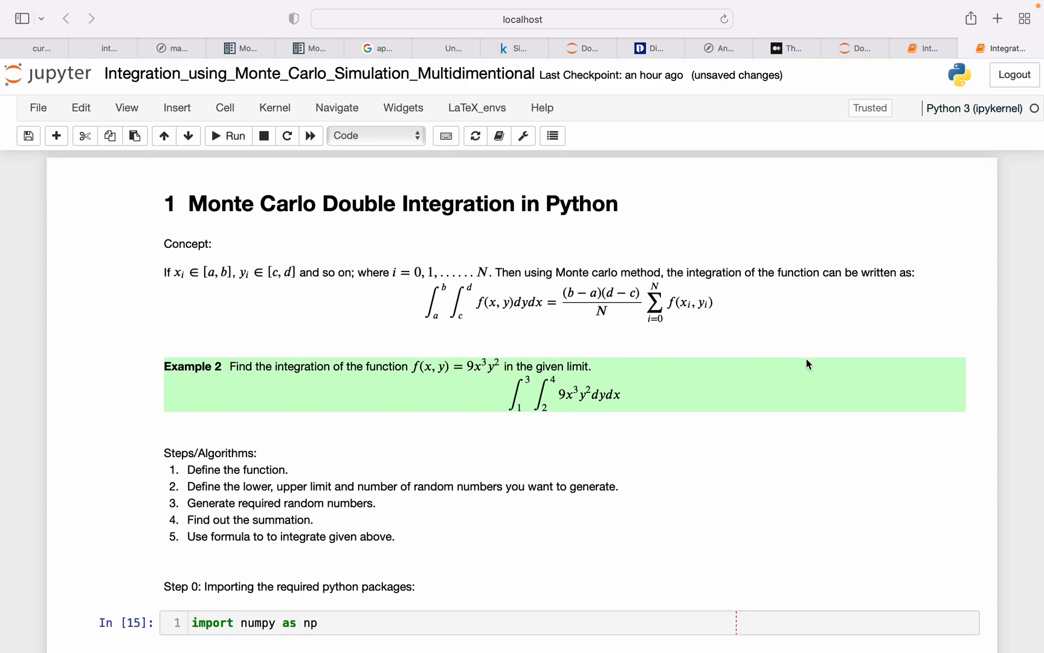
mouse_move(779, 286)
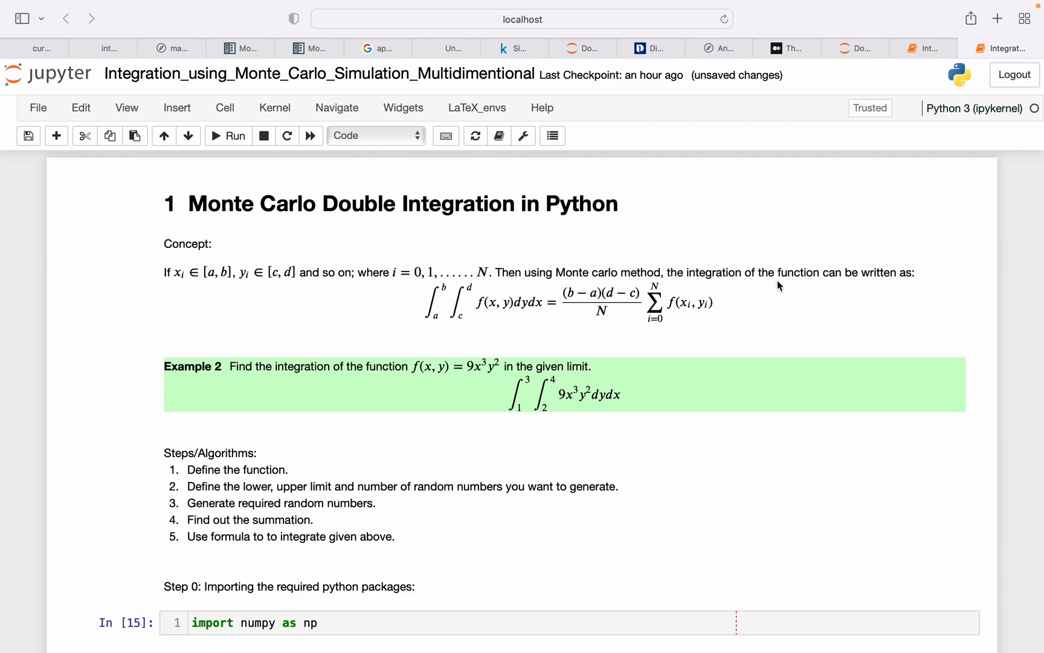